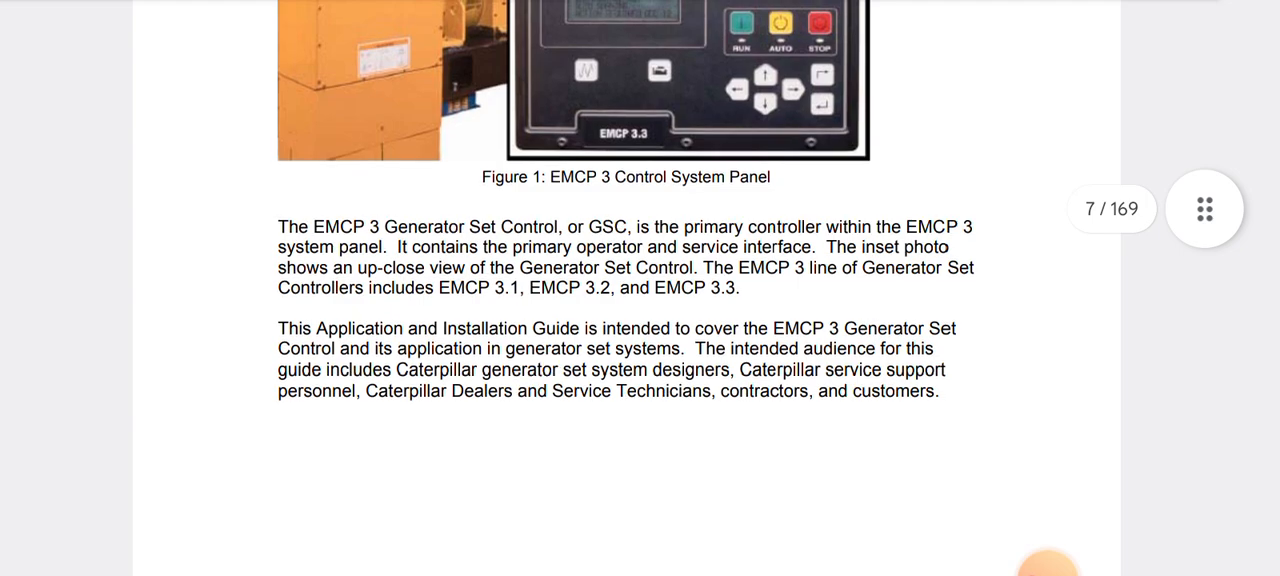
{"action": "scroll", "scroll_direction": "down", "scroll_amount": 3}
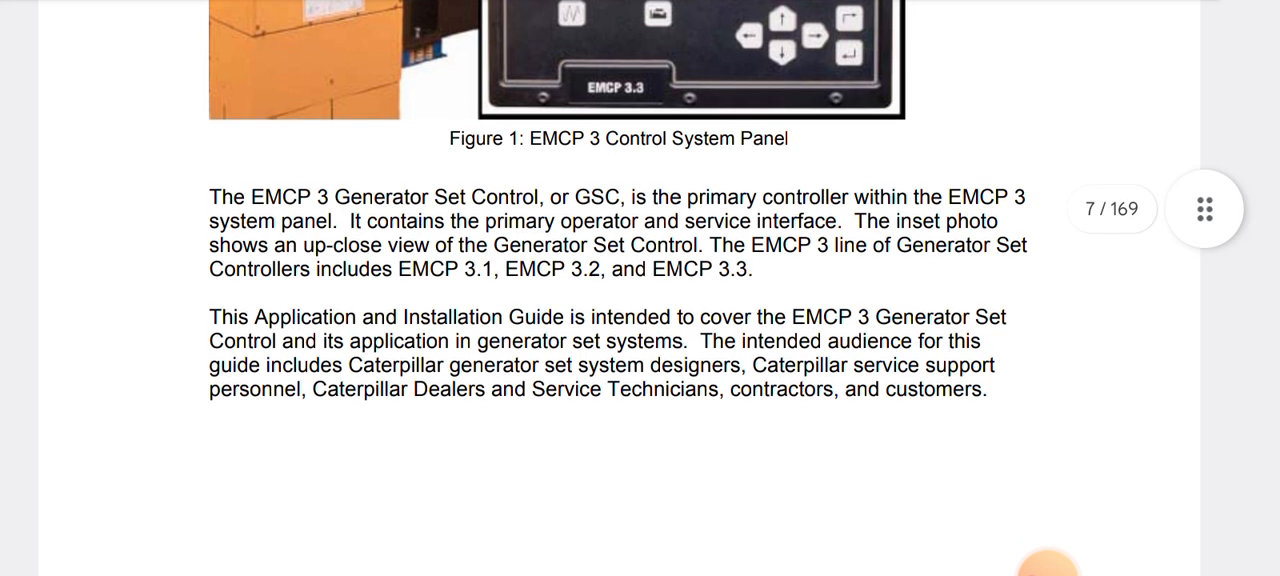
{"action": "scroll", "scroll_direction": "down", "scroll_amount": 3}
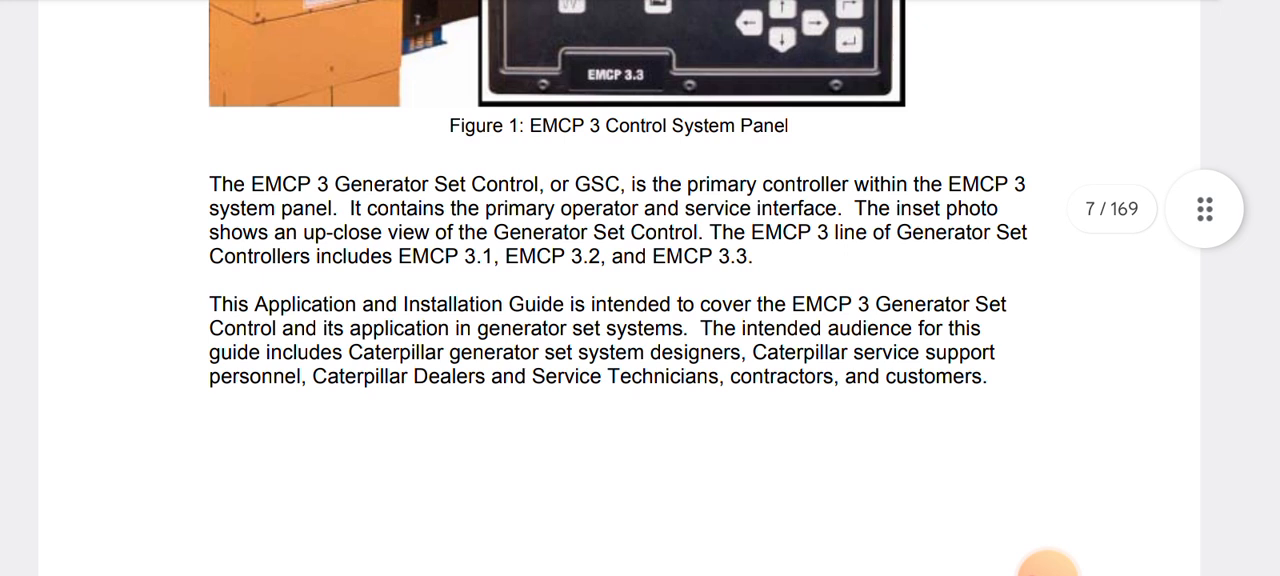
{"action": "scroll", "scroll_direction": "down", "scroll_amount": 3}
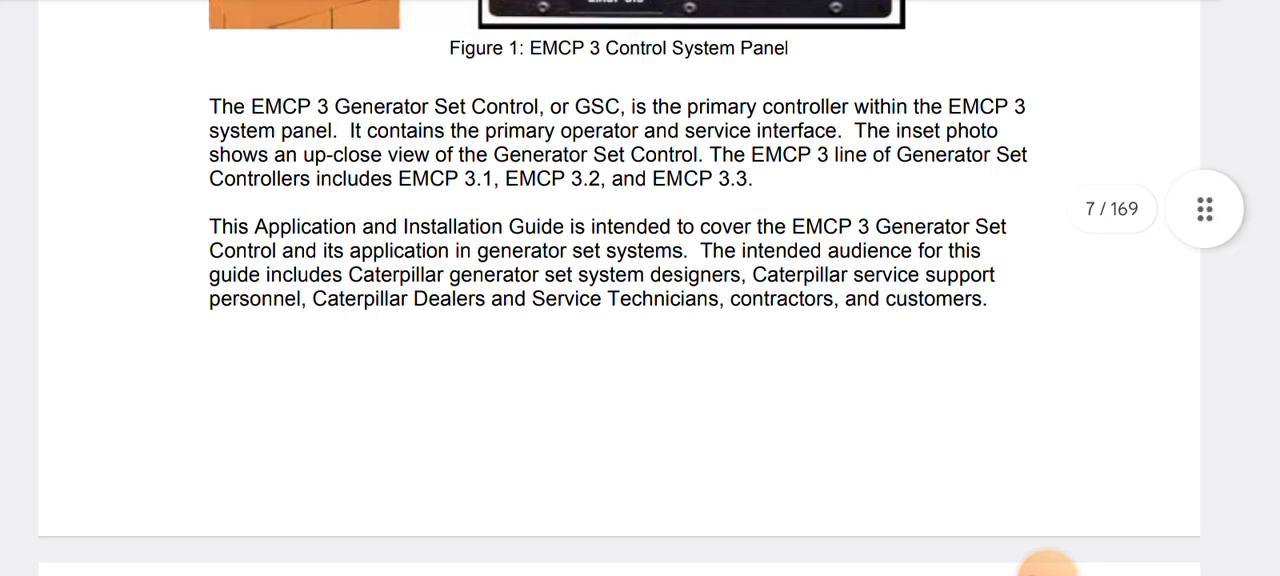
{"action": "scroll", "scroll_direction": "down", "scroll_amount": 3}
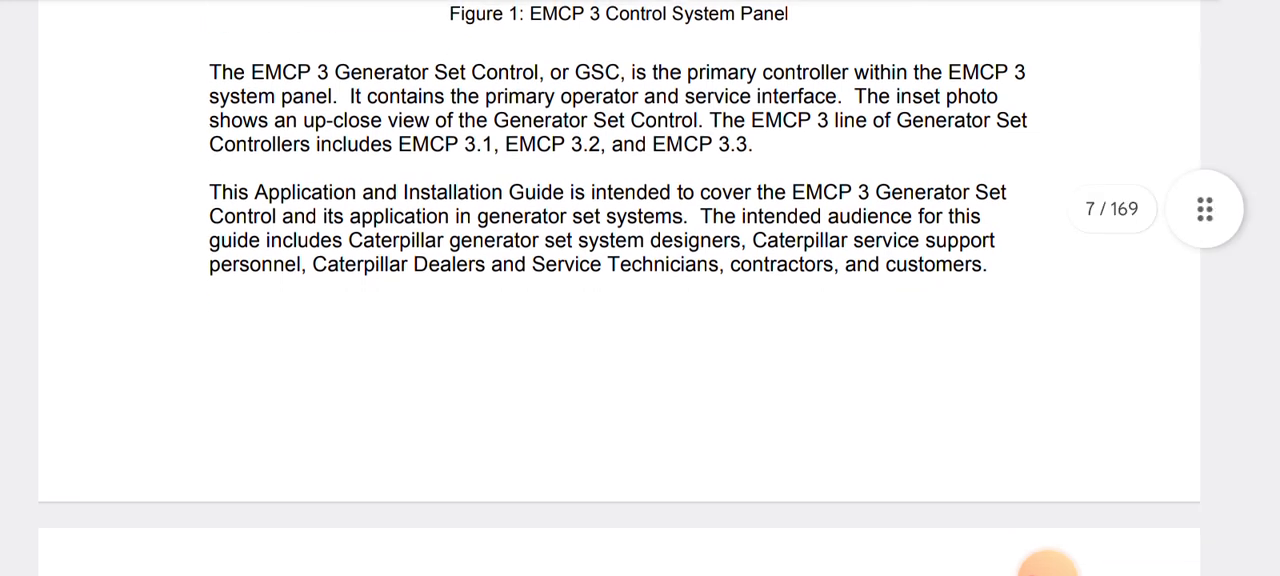
{"action": "scroll", "scroll_direction": "down", "scroll_amount": 3}
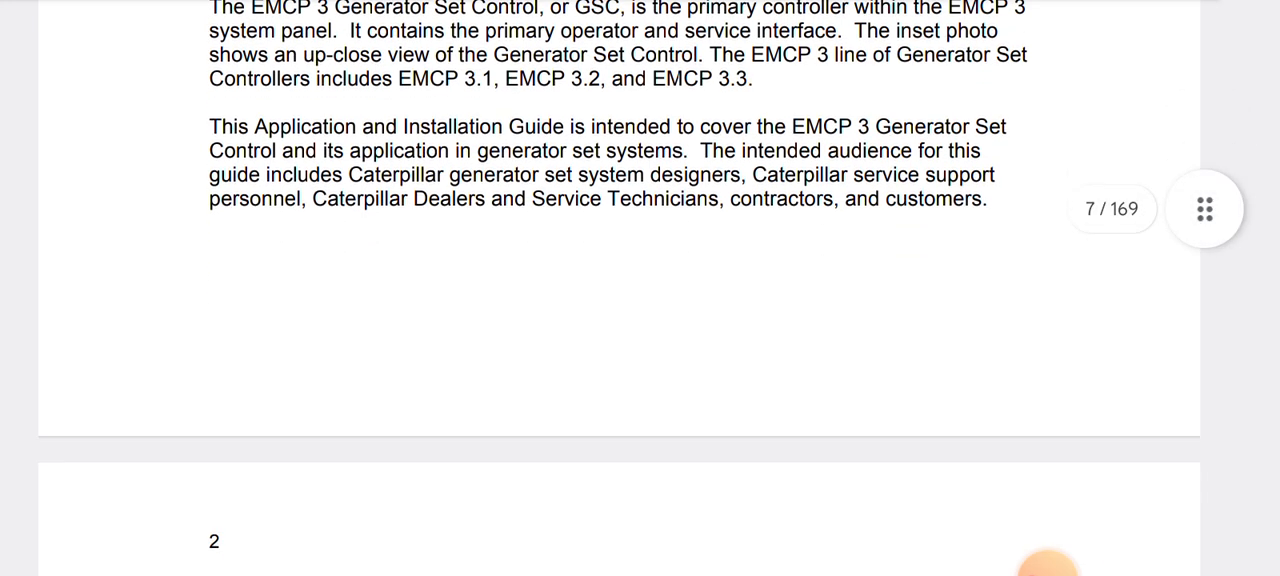
{"action": "scroll", "scroll_direction": "down", "scroll_amount": 3}
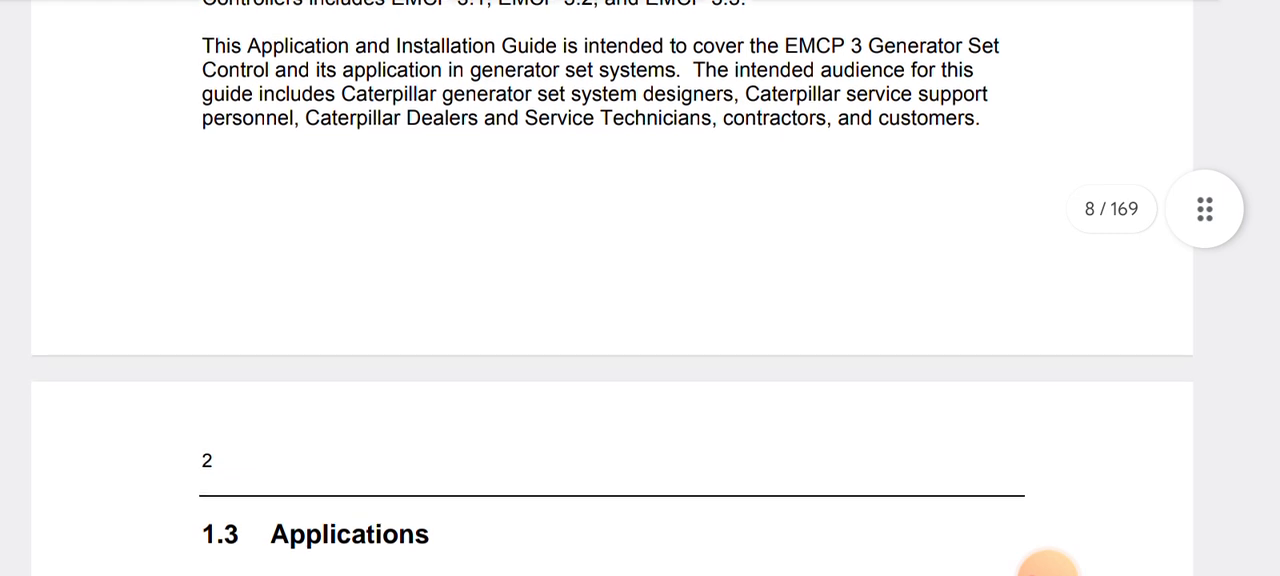
{"action": "scroll", "scroll_direction": "down", "scroll_amount": 3}
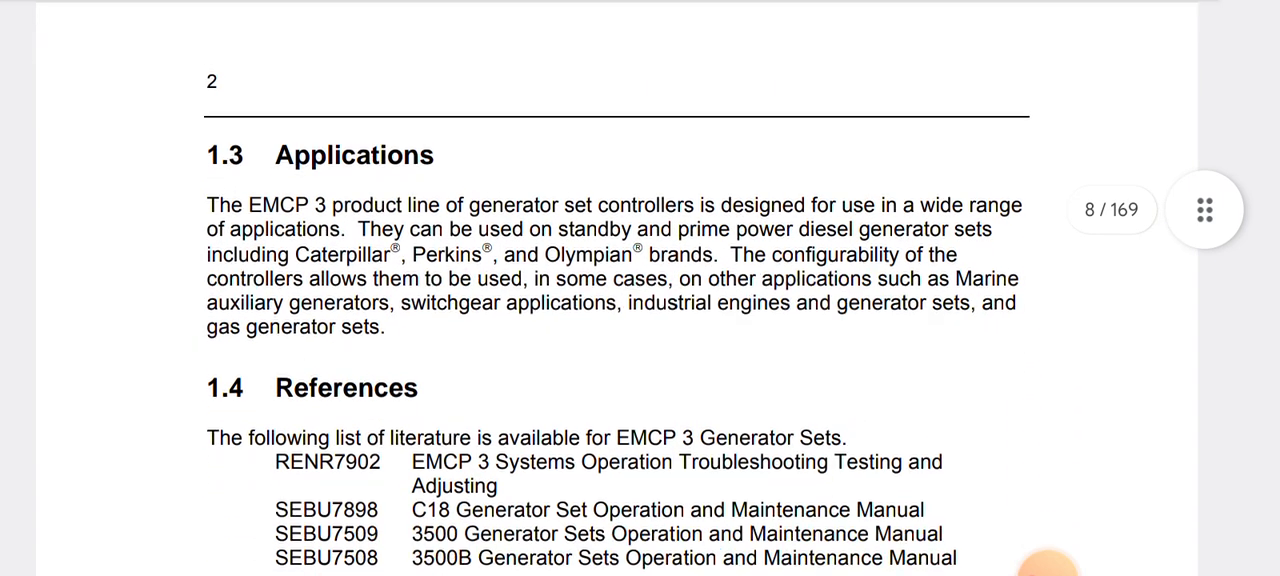
{"action": "scroll", "scroll_direction": "down", "scroll_amount": 3}
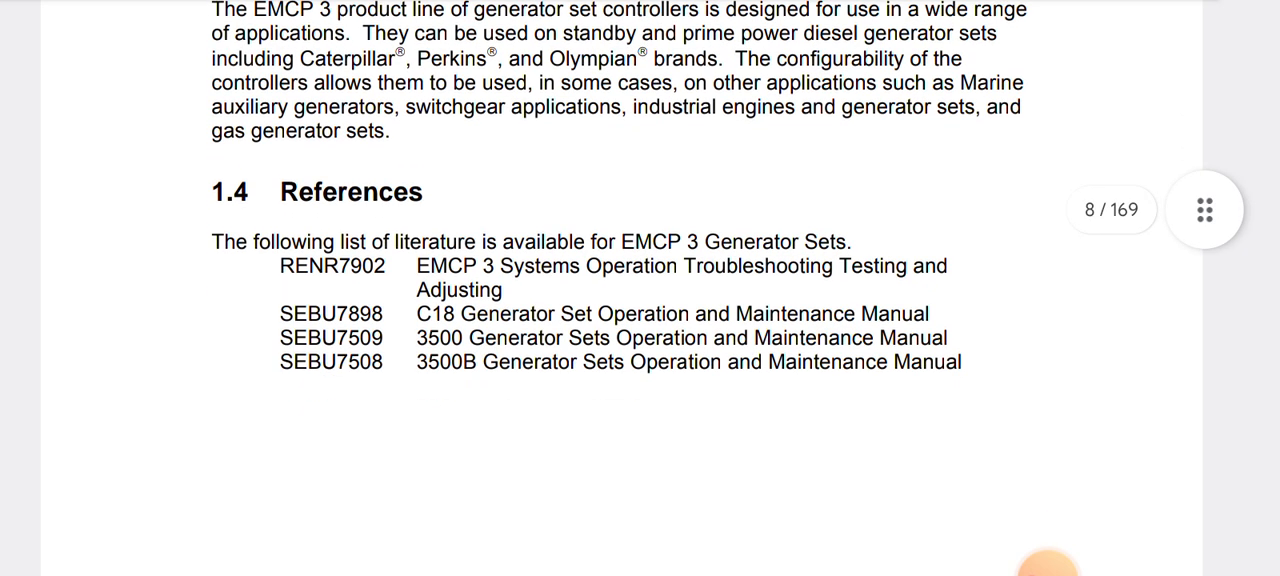
{"action": "scroll", "scroll_direction": "down", "scroll_amount": 3}
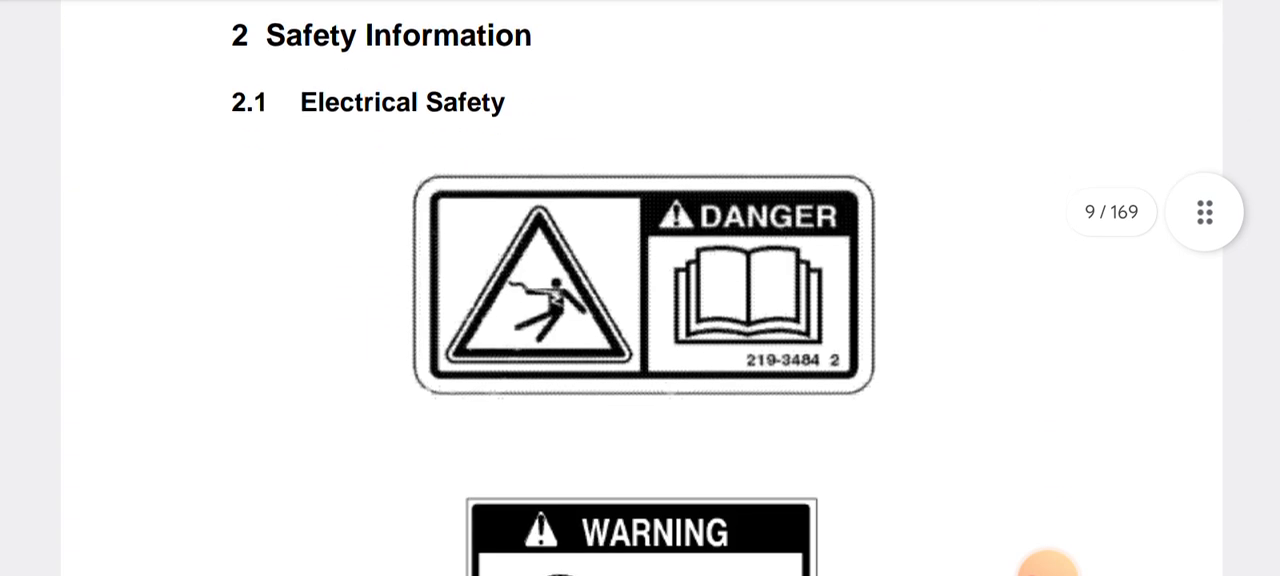
{"action": "scroll", "scroll_direction": "down", "scroll_amount": 3}
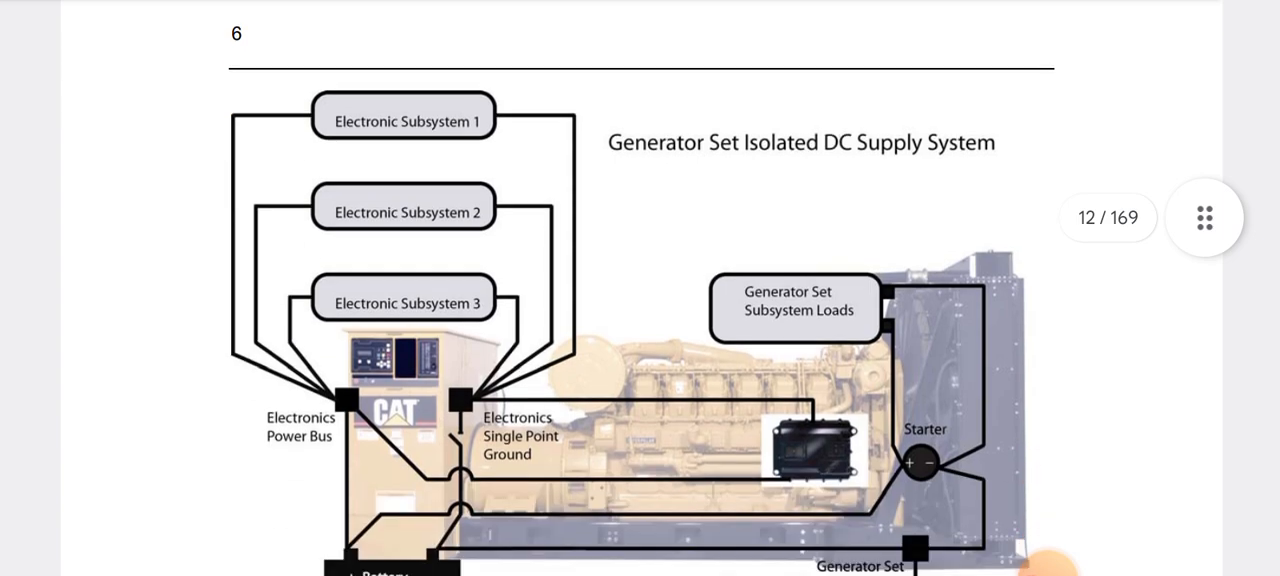
{"action": "scroll", "scroll_direction": "down", "scroll_amount": 3}
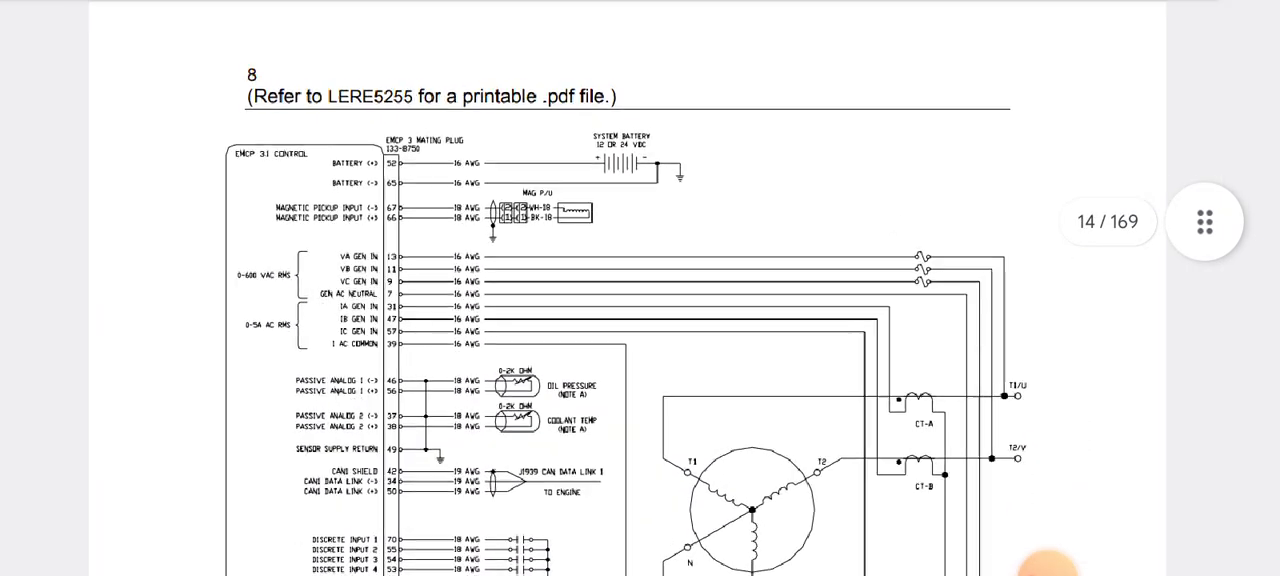
{"action": "scroll", "scroll_direction": "down", "scroll_amount": 3}
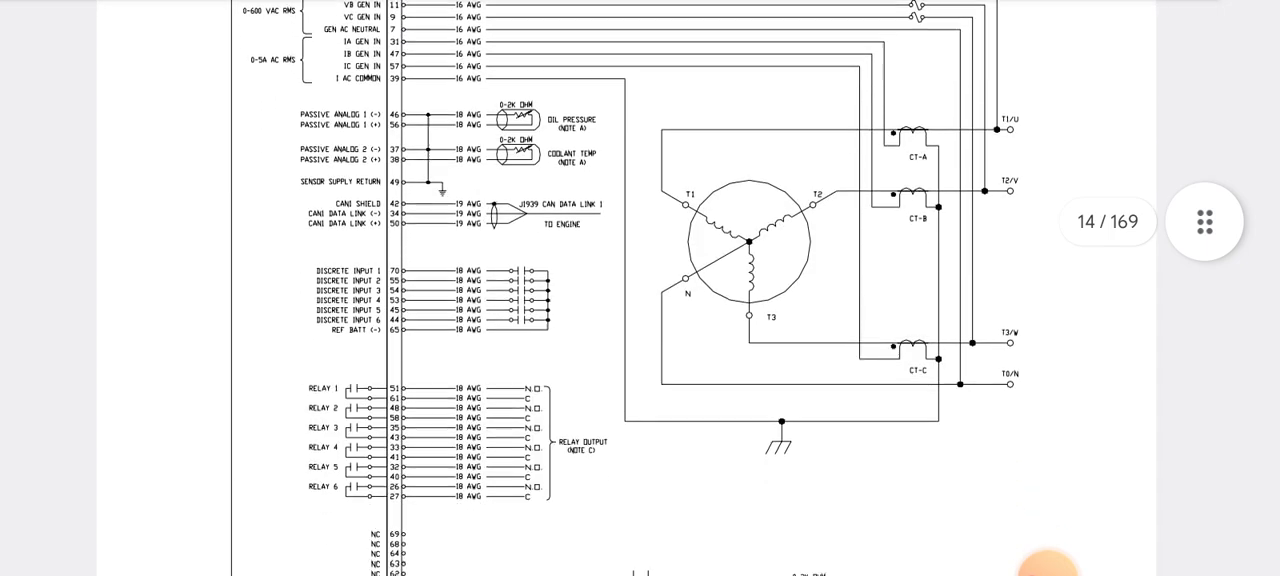
{"action": "scroll", "scroll_direction": "down", "scroll_amount": 3}
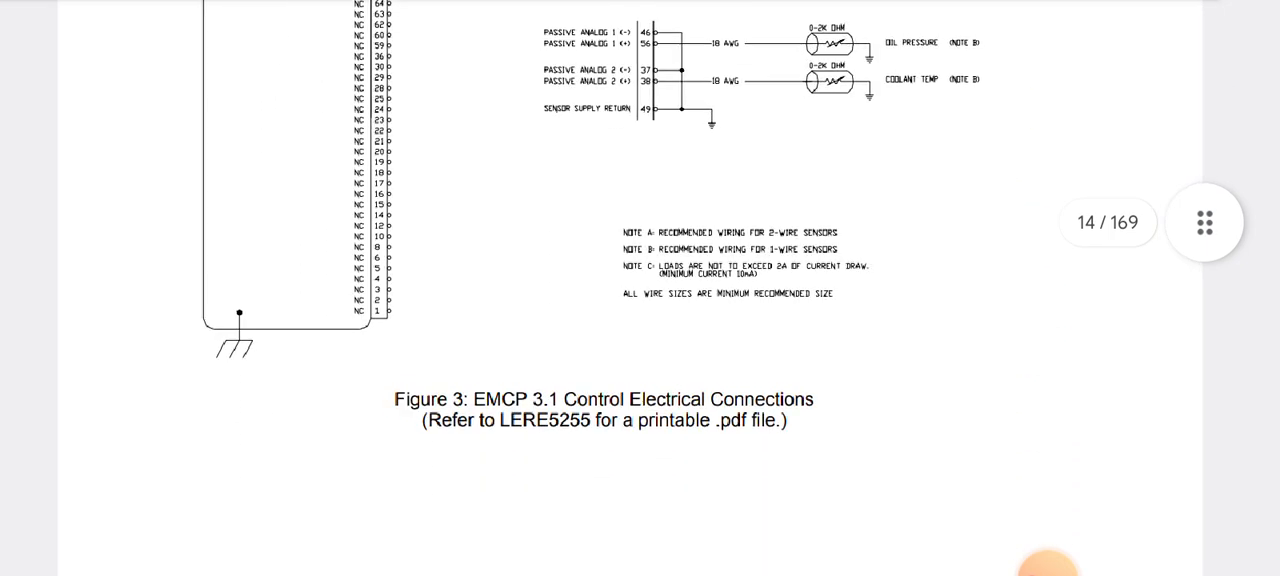
{"action": "scroll", "scroll_direction": "down", "scroll_amount": 3}
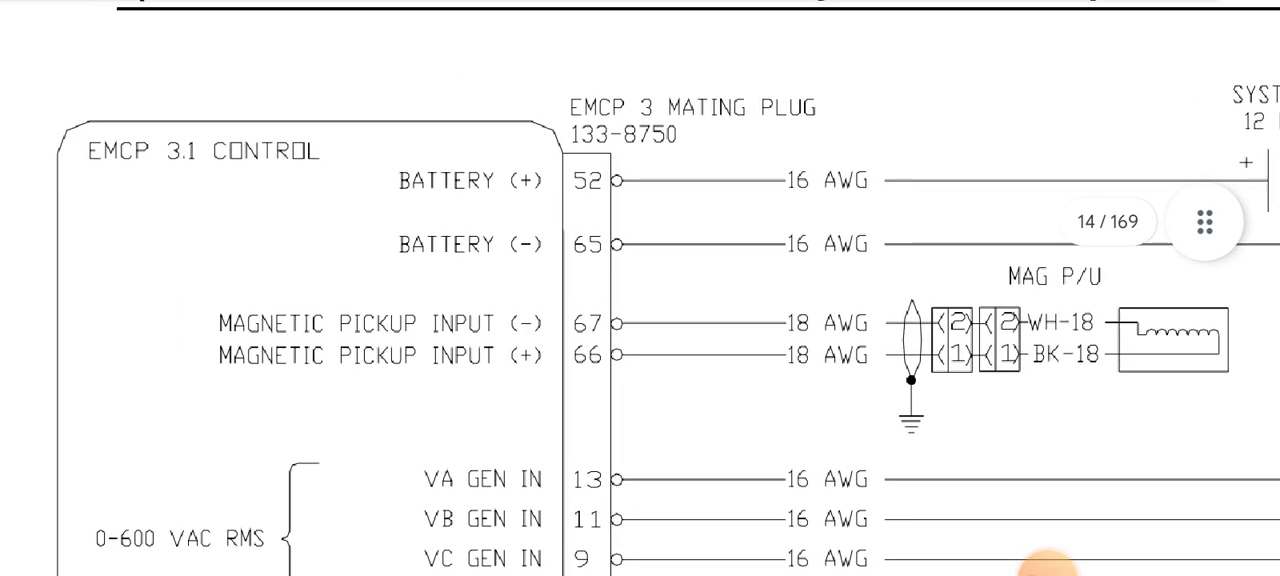
{"action": "scroll", "scroll_direction": "down", "scroll_amount": 3}
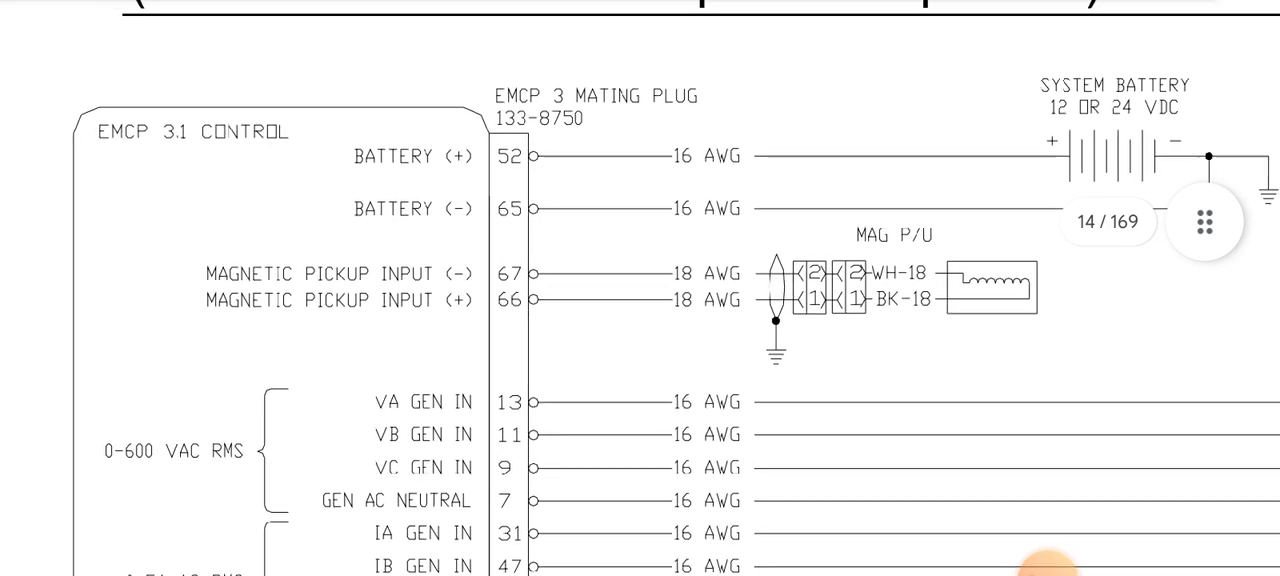
{"action": "scroll", "scroll_direction": "down", "scroll_amount": 3}
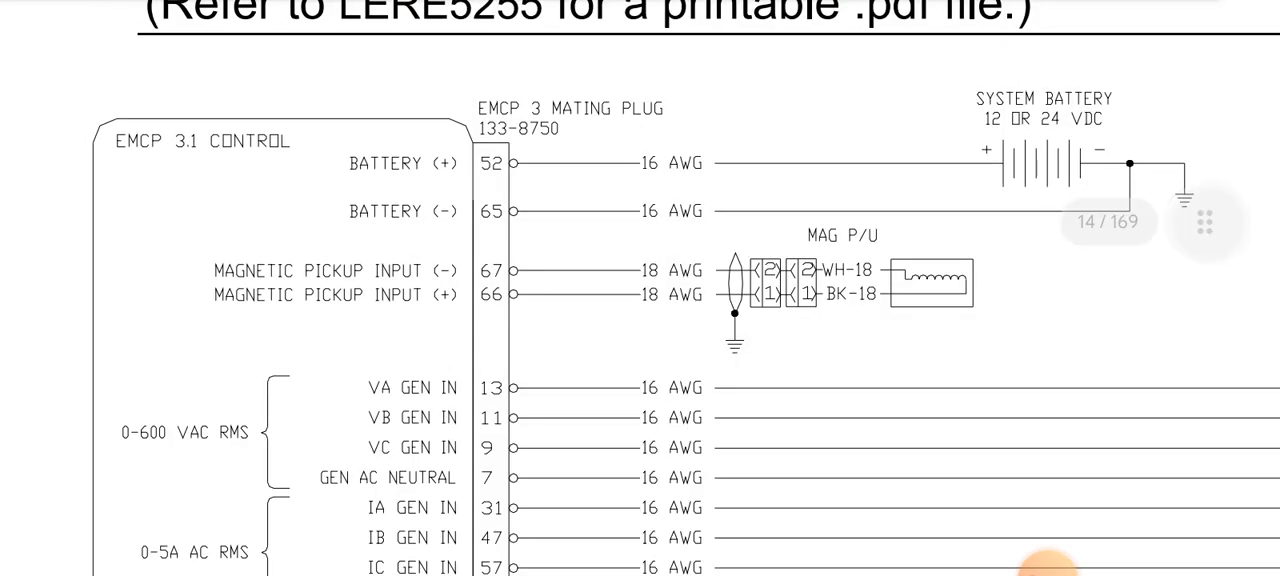
{"action": "scroll", "scroll_direction": "down", "scroll_amount": 3}
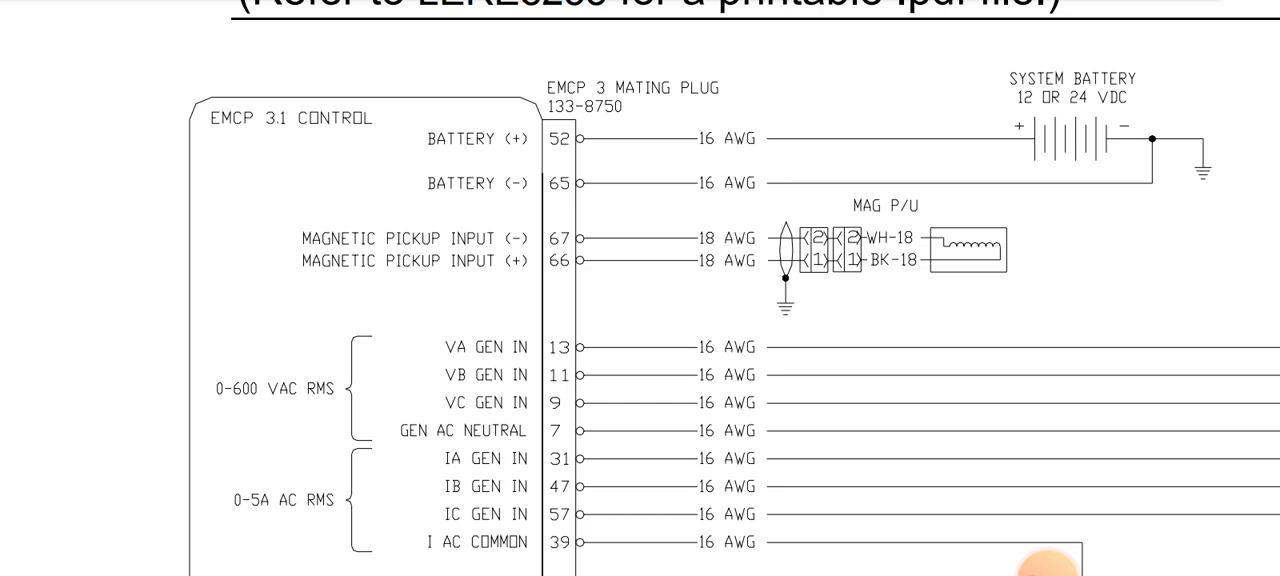
{"action": "scroll", "scroll_direction": "down", "scroll_amount": 3}
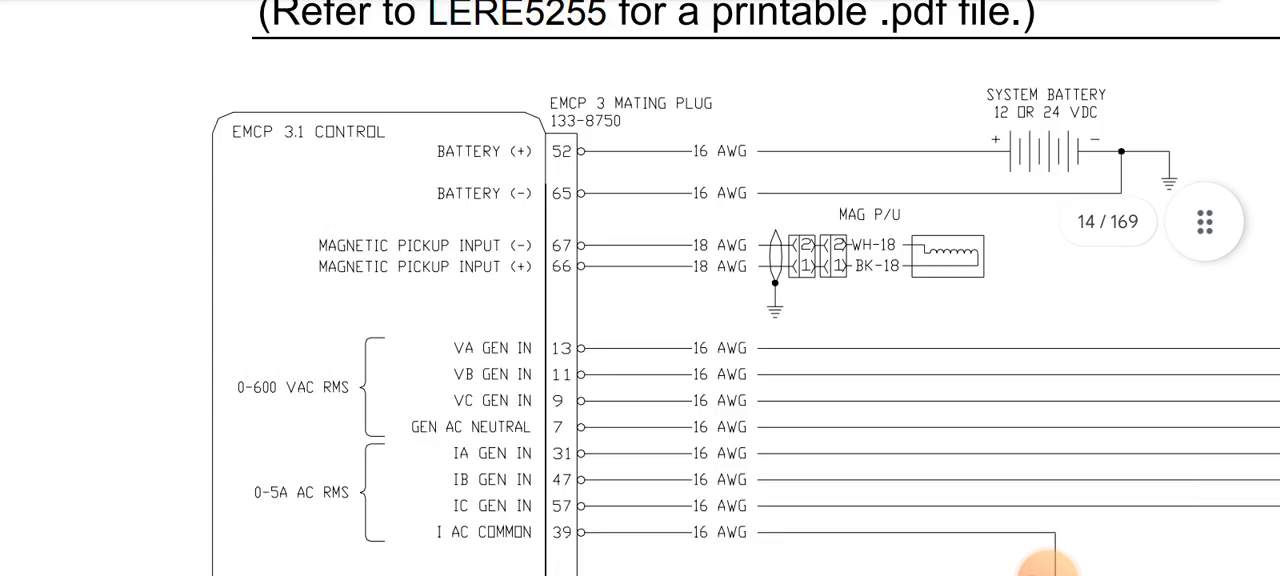
{"action": "scroll", "scroll_direction": "down", "scroll_amount": 3}
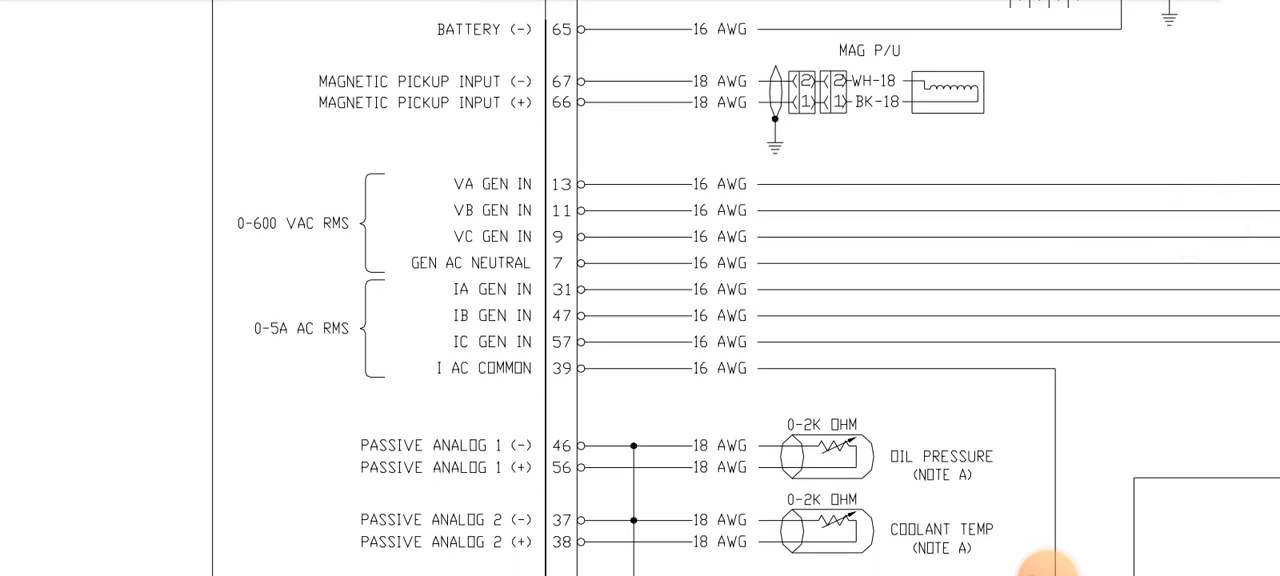
{"action": "scroll", "scroll_direction": "down", "scroll_amount": 3}
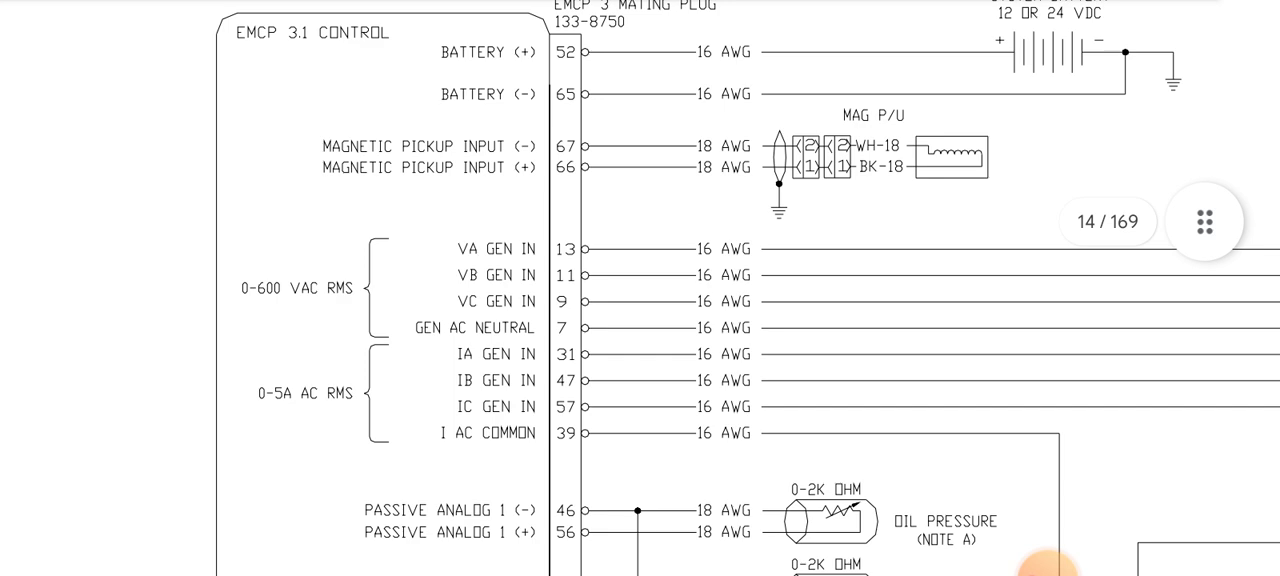
{"action": "scroll", "scroll_direction": "down", "scroll_amount": 3}
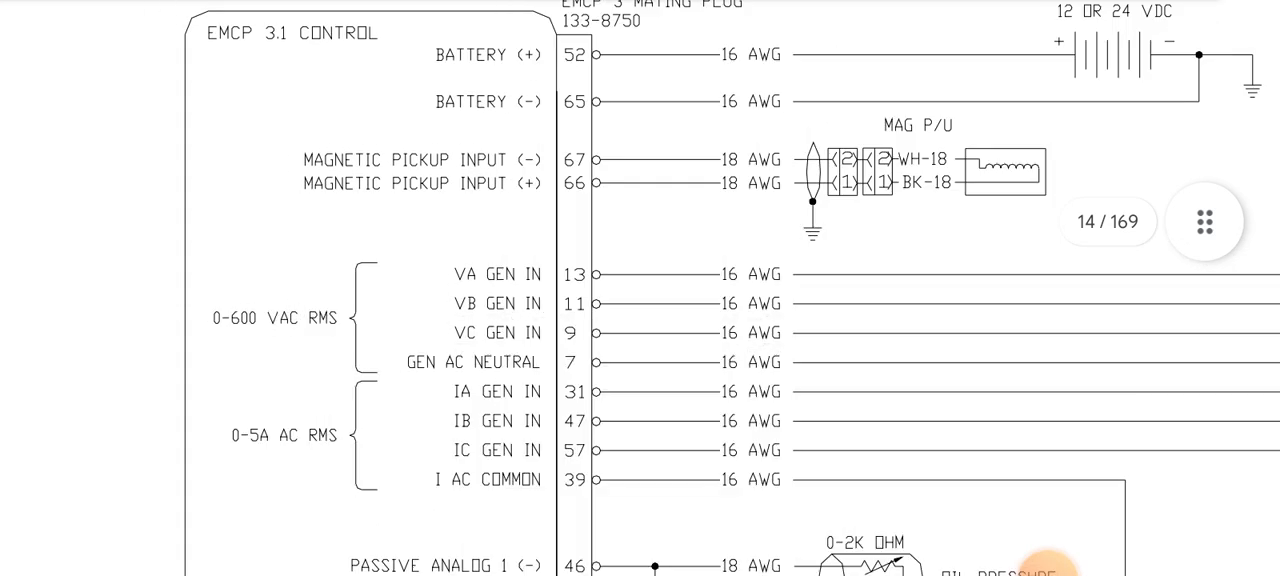
{"action": "scroll", "scroll_direction": "down", "scroll_amount": 3}
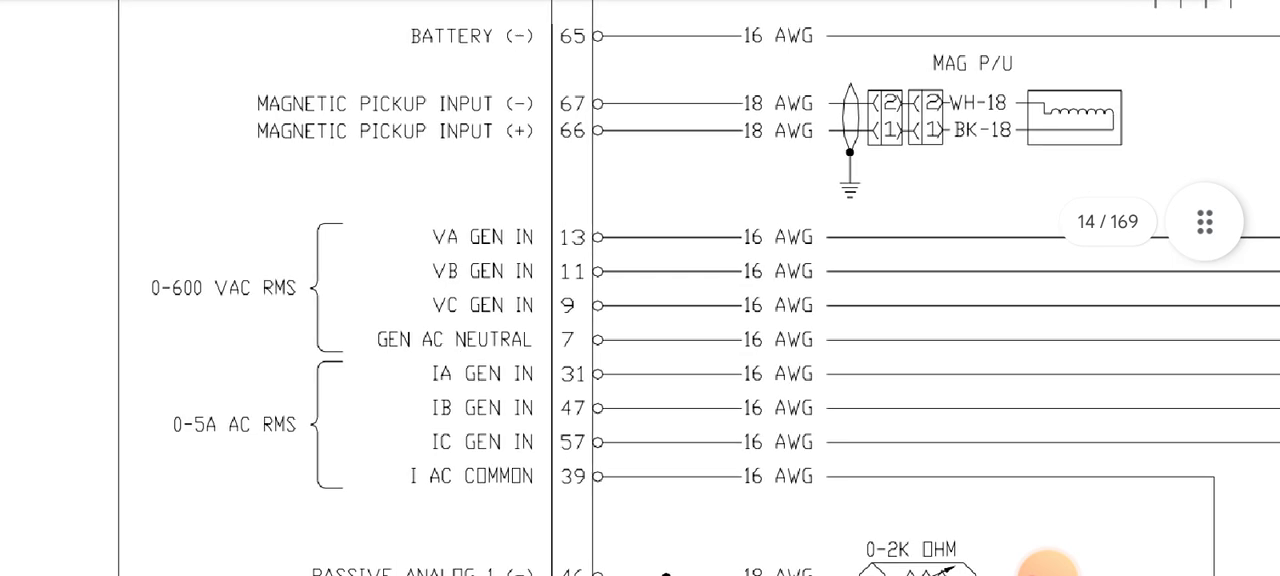
{"action": "scroll", "scroll_direction": "down", "scroll_amount": 3}
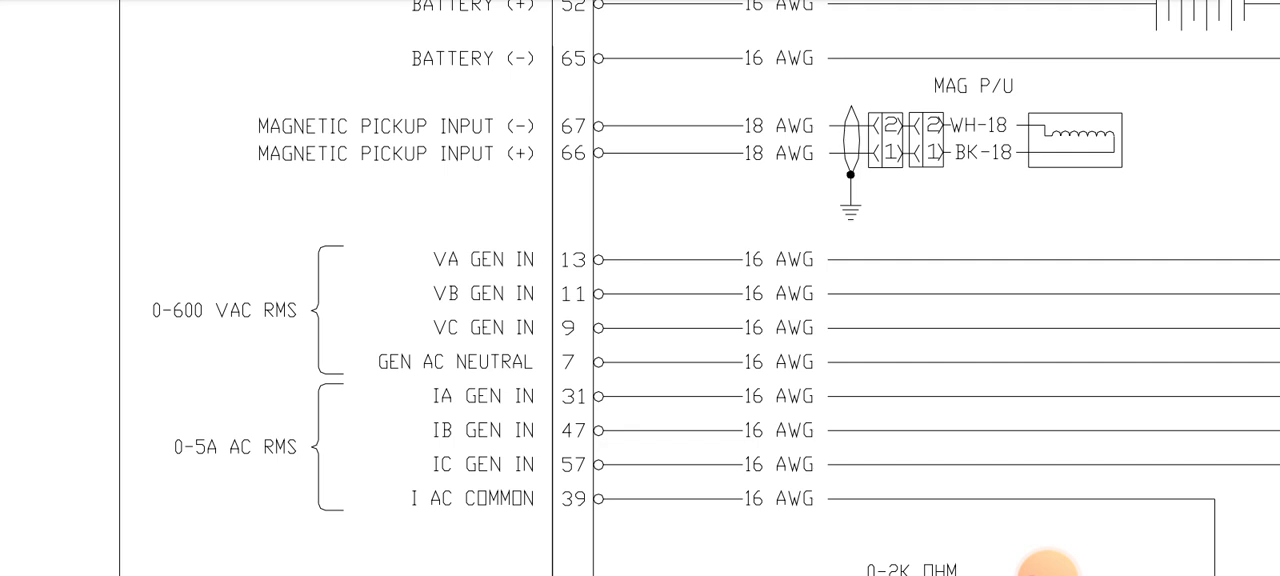
{"action": "scroll", "scroll_direction": "down", "scroll_amount": 3}
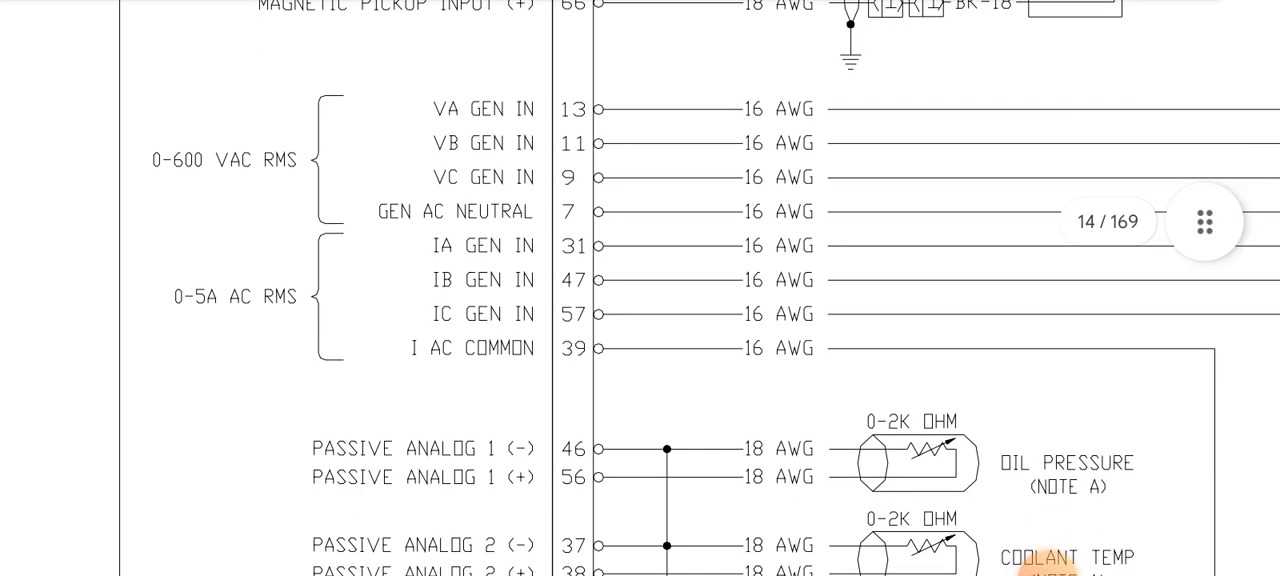
{"action": "scroll", "scroll_direction": "down", "scroll_amount": 3}
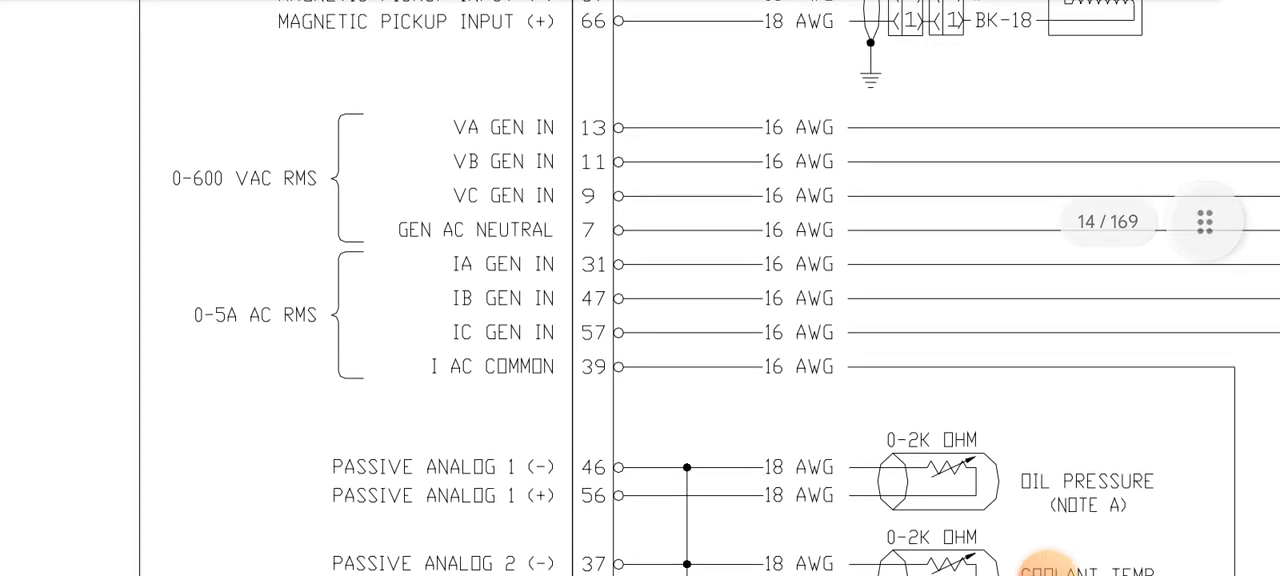
{"action": "scroll", "scroll_direction": "down", "scroll_amount": 3}
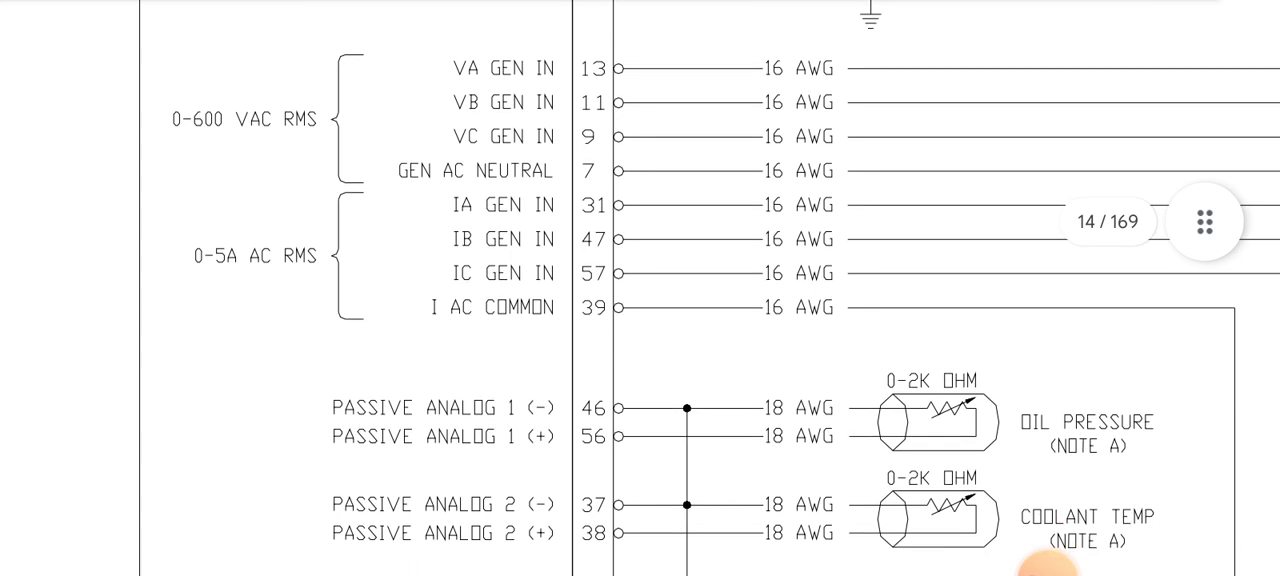
{"action": "scroll", "scroll_direction": "down", "scroll_amount": 3}
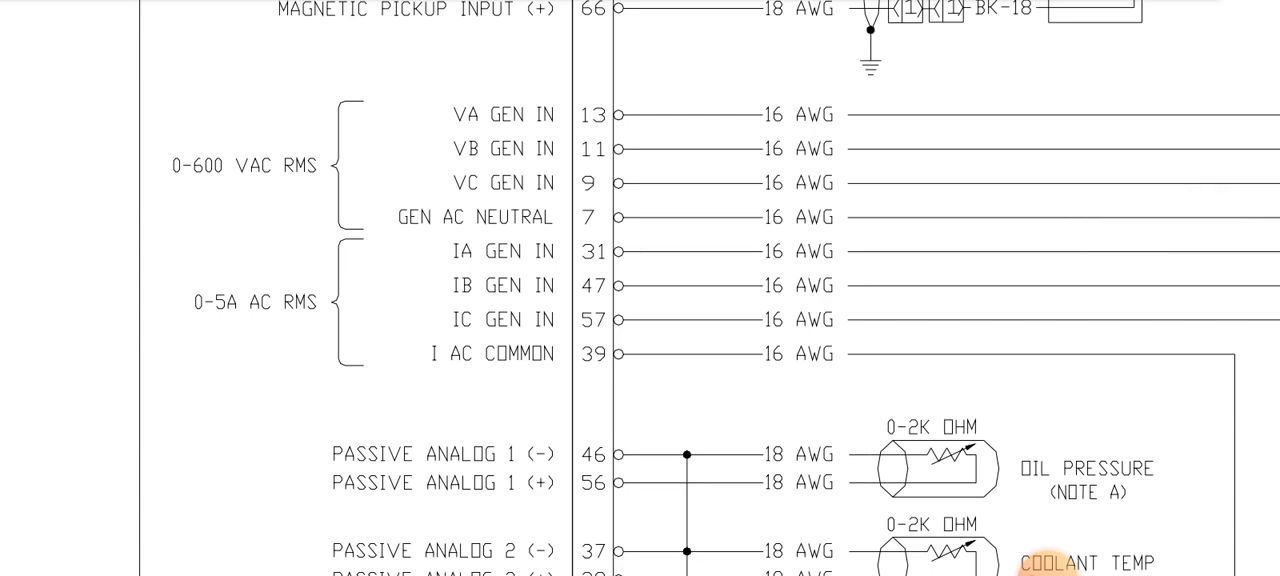
{"action": "scroll", "scroll_direction": "down", "scroll_amount": 3}
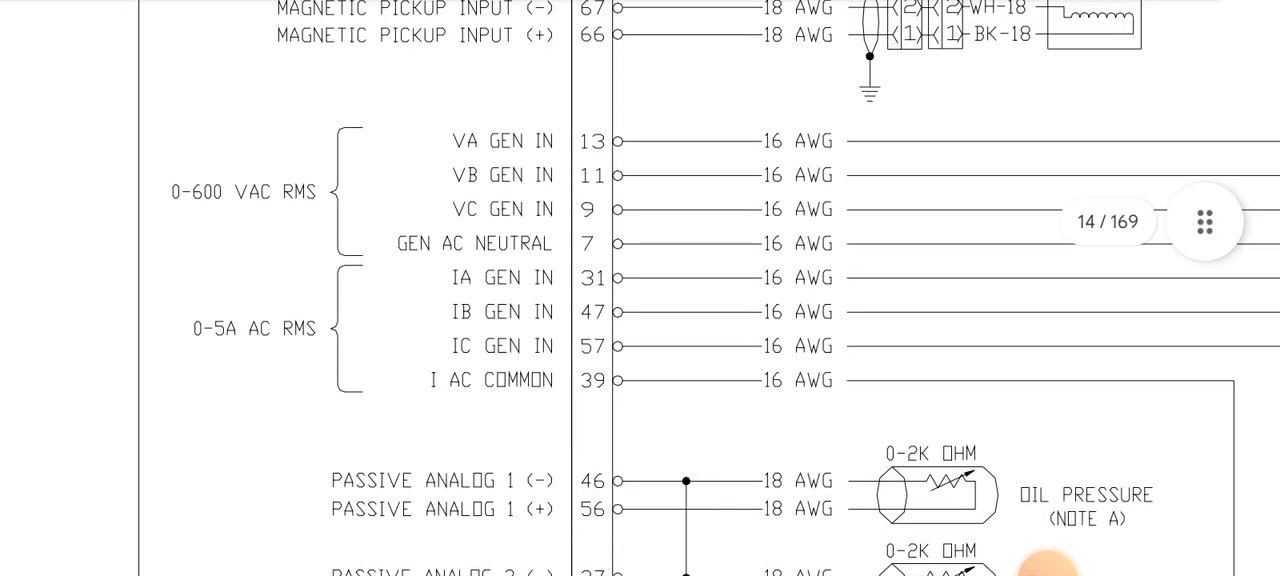
{"action": "scroll", "scroll_direction": "down", "scroll_amount": 3}
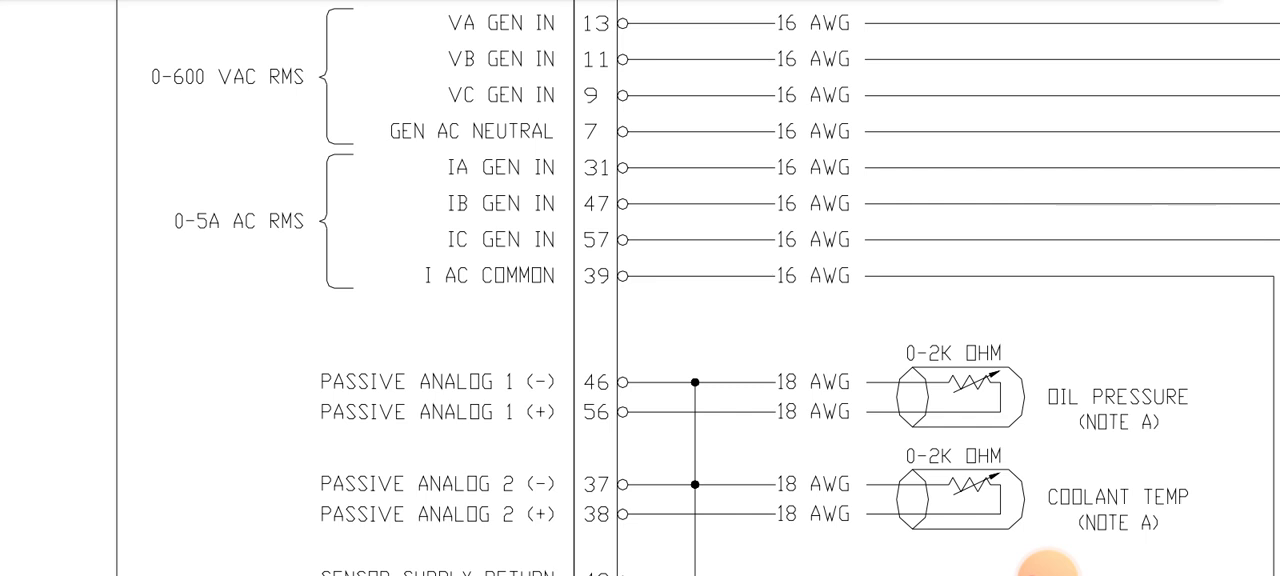
{"action": "scroll", "scroll_direction": "down", "scroll_amount": 3}
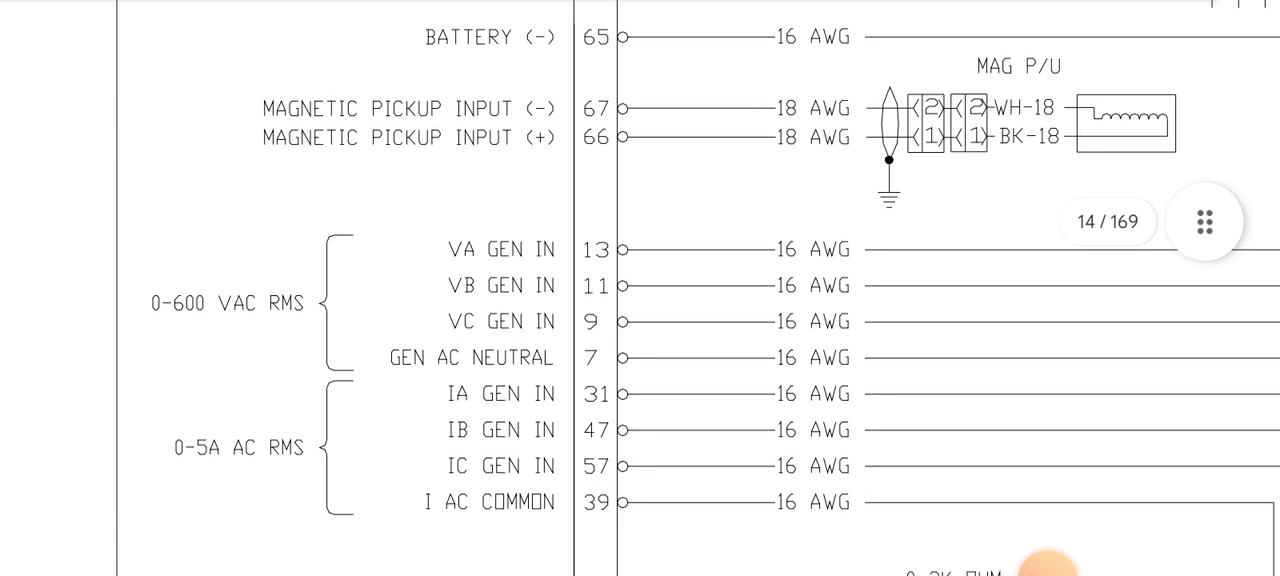
{"action": "scroll", "scroll_direction": "down", "scroll_amount": 3}
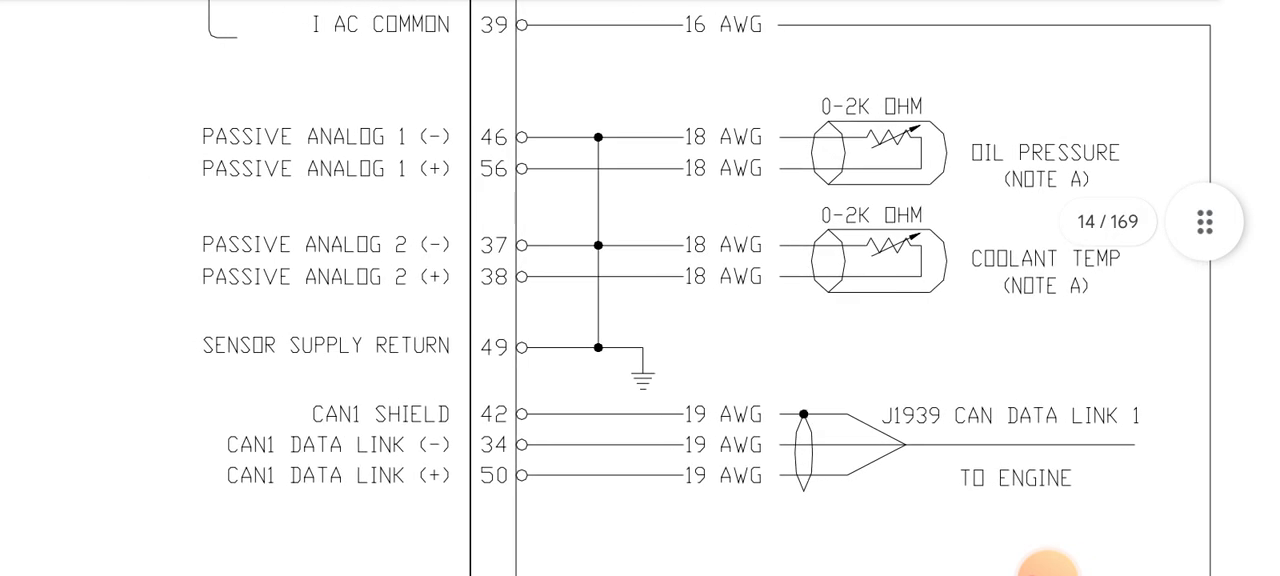
{"action": "scroll", "scroll_direction": "down", "scroll_amount": 3}
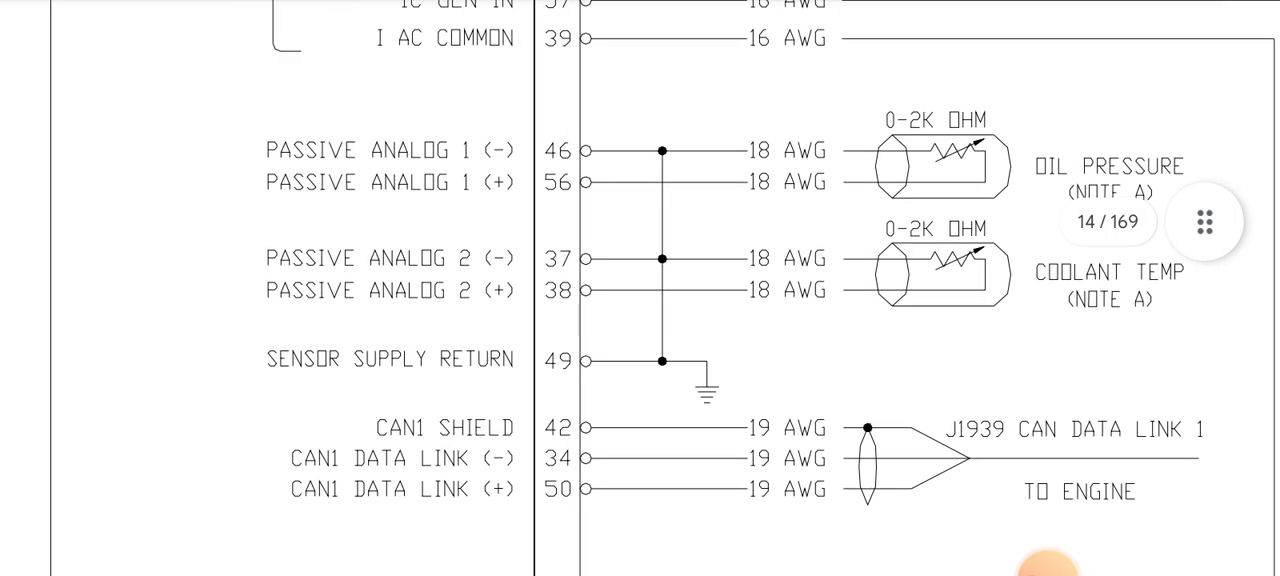
{"action": "scroll", "scroll_direction": "down", "scroll_amount": 3}
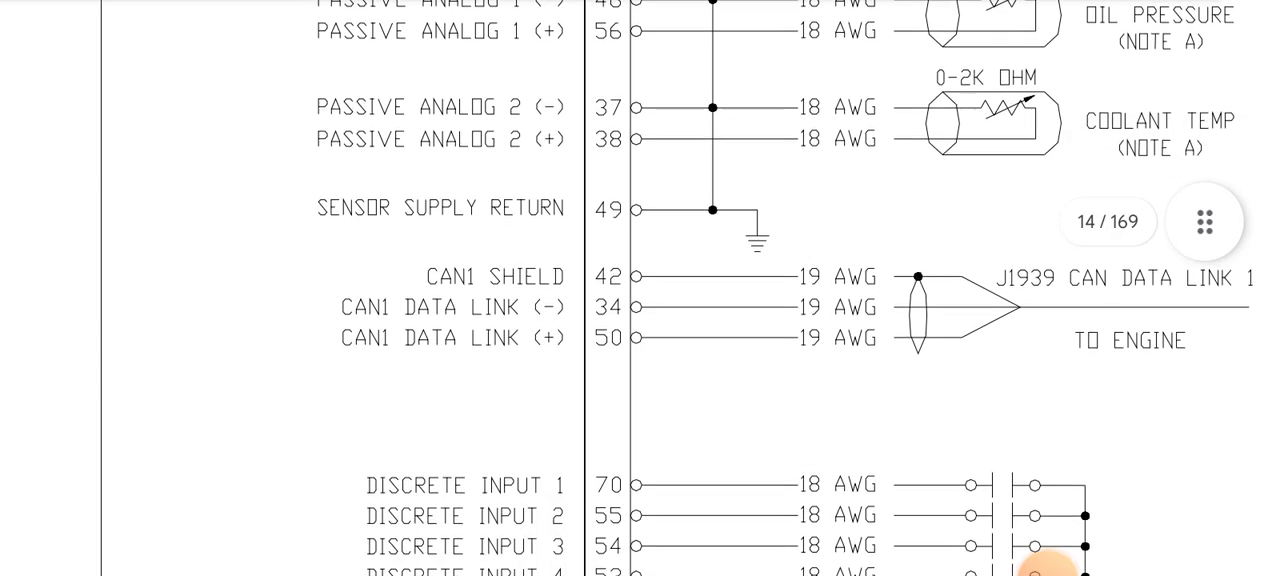
{"action": "scroll", "scroll_direction": "down", "scroll_amount": 3}
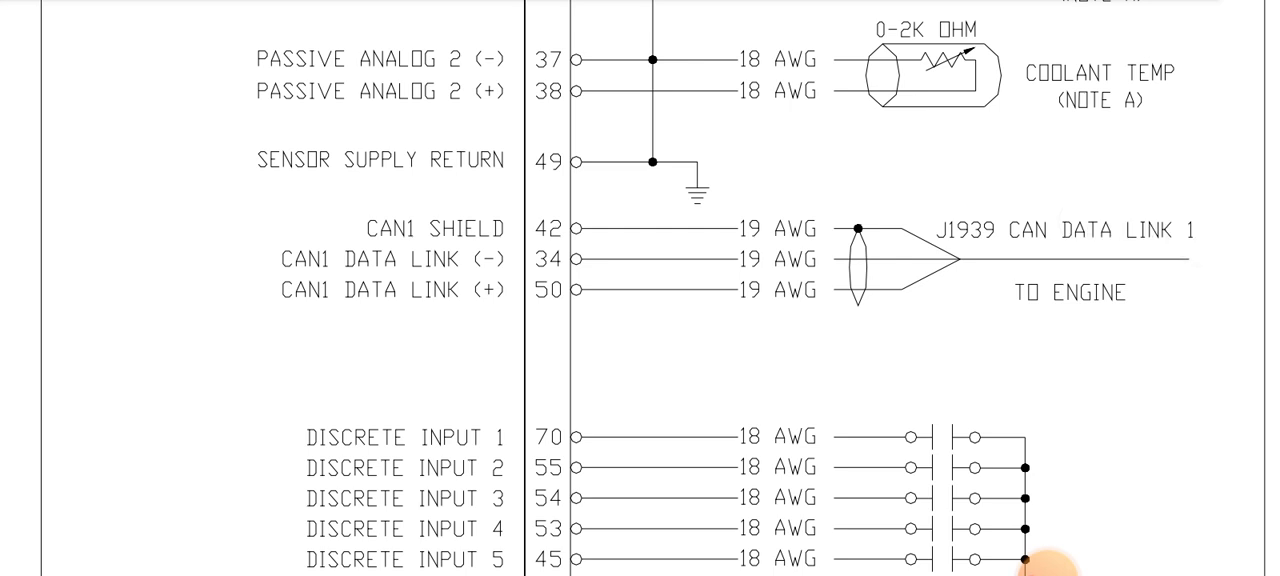
{"action": "scroll", "scroll_direction": "down", "scroll_amount": 3}
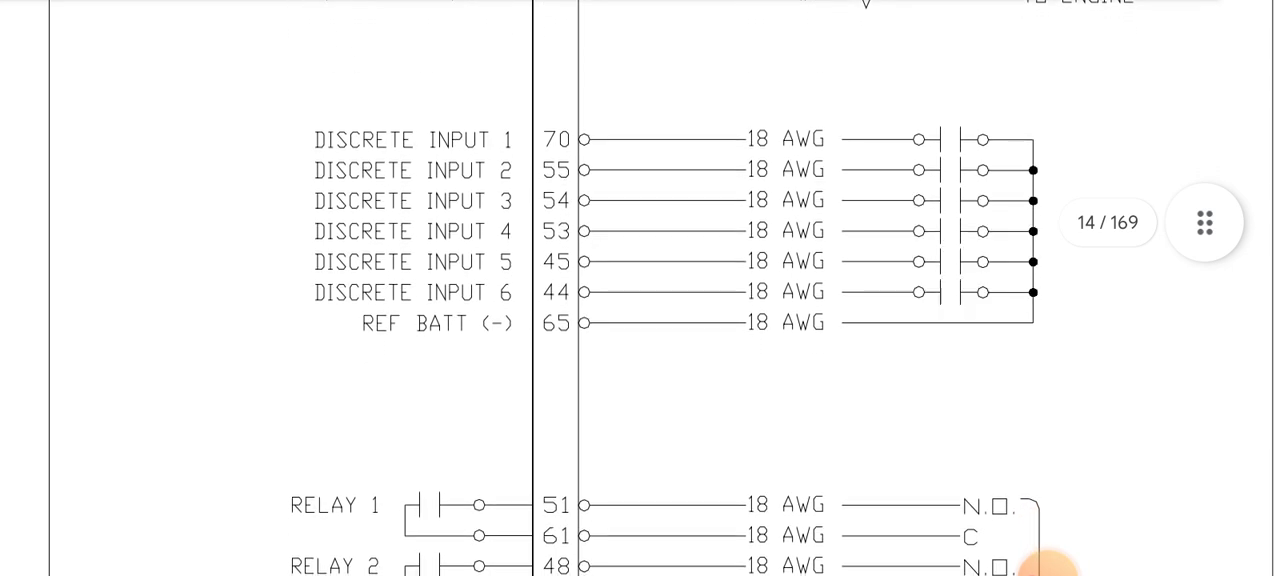
{"action": "scroll", "scroll_direction": "down", "scroll_amount": 3}
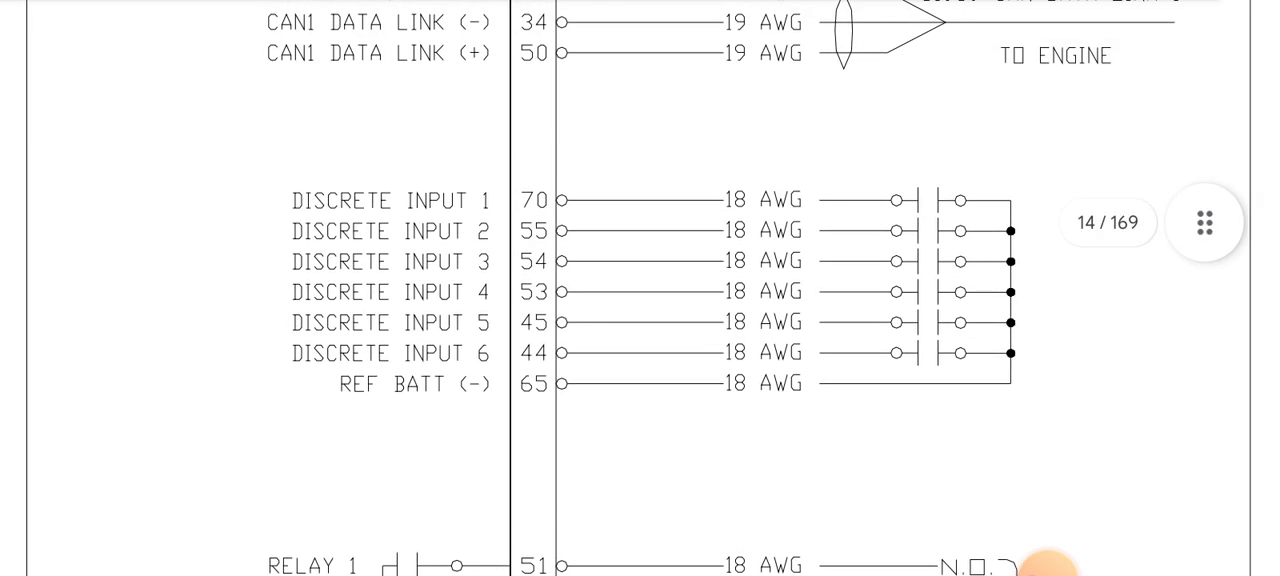
{"action": "scroll", "scroll_direction": "down", "scroll_amount": 3}
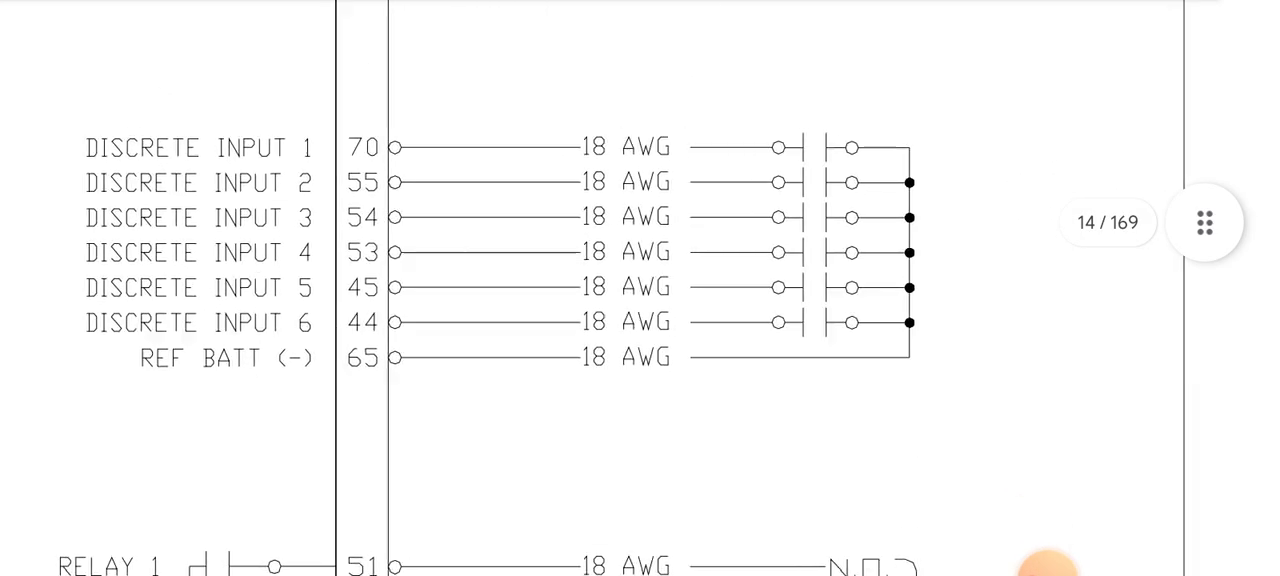
{"action": "scroll", "scroll_direction": "down", "scroll_amount": 3}
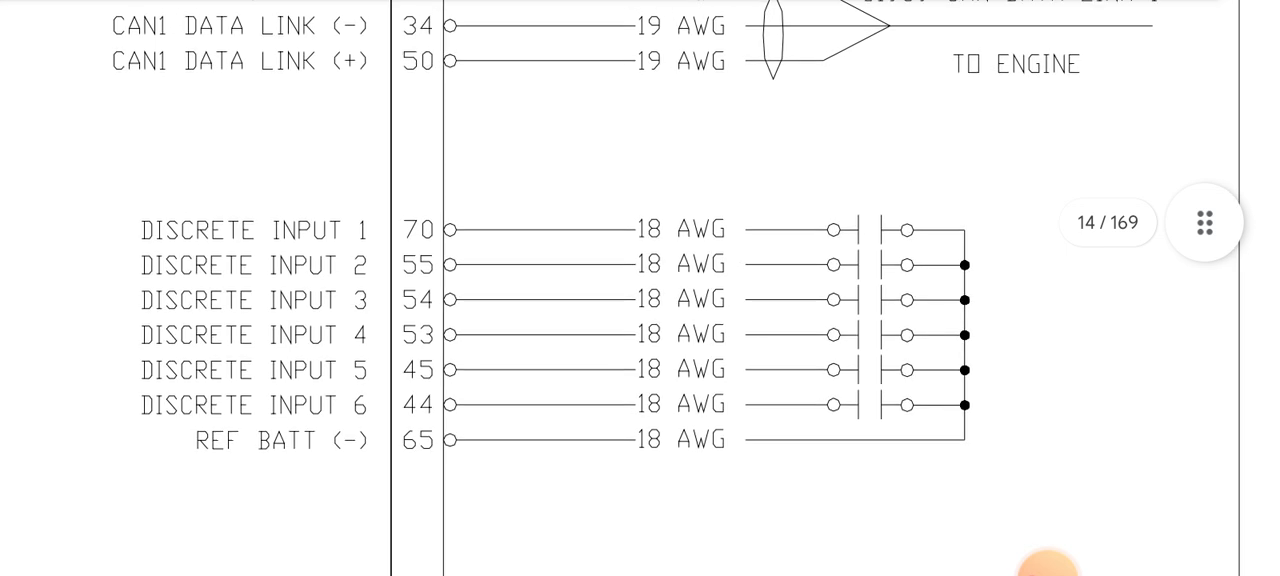
{"action": "scroll", "scroll_direction": "down", "scroll_amount": 3}
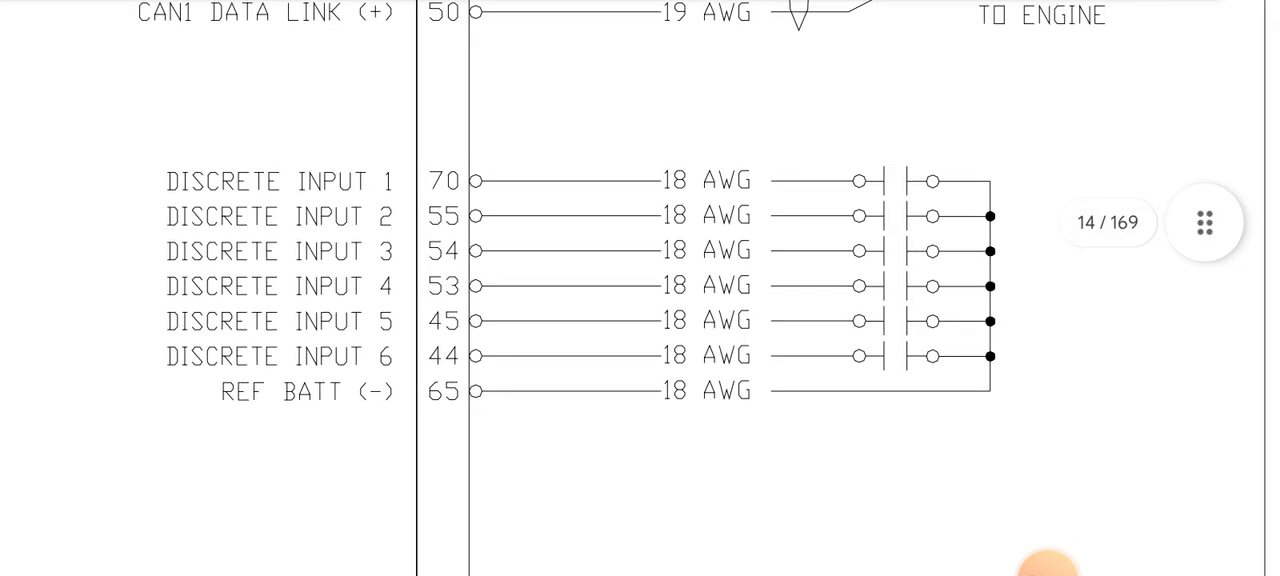
{"action": "scroll", "scroll_direction": "down", "scroll_amount": 3}
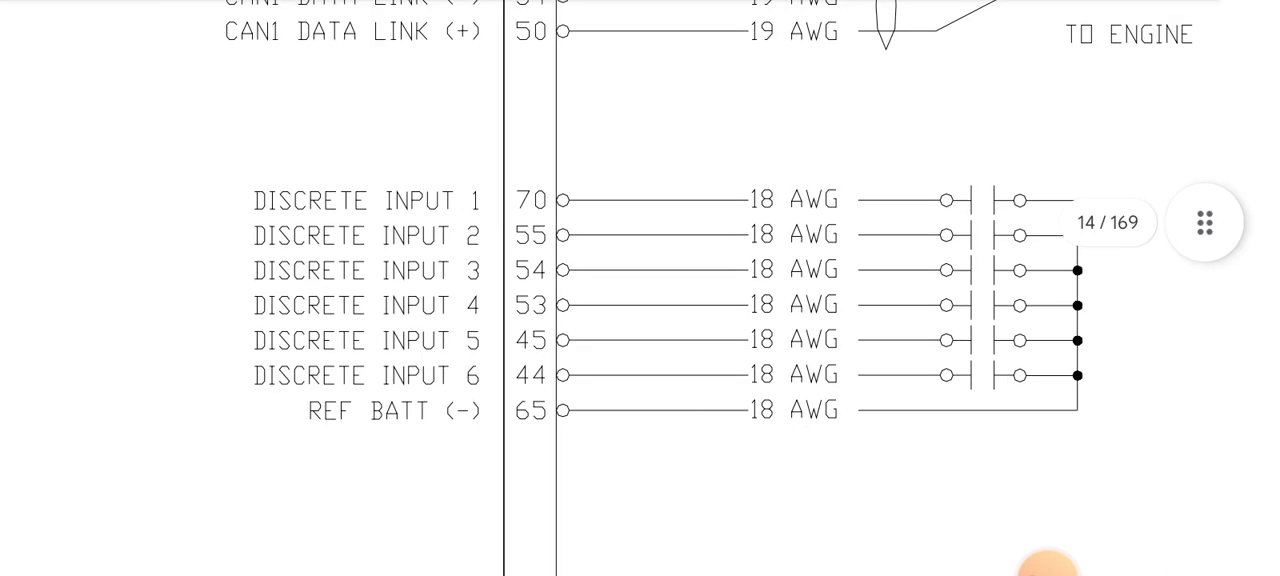
{"action": "scroll", "scroll_direction": "down", "scroll_amount": 3}
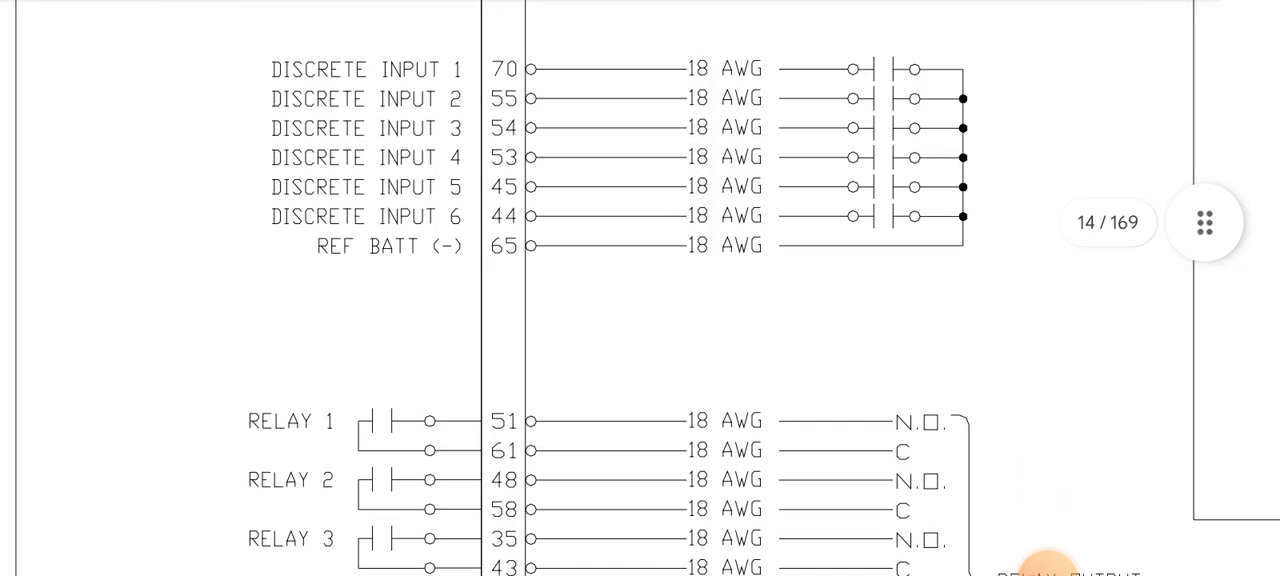
{"action": "scroll", "scroll_direction": "down", "scroll_amount": 3}
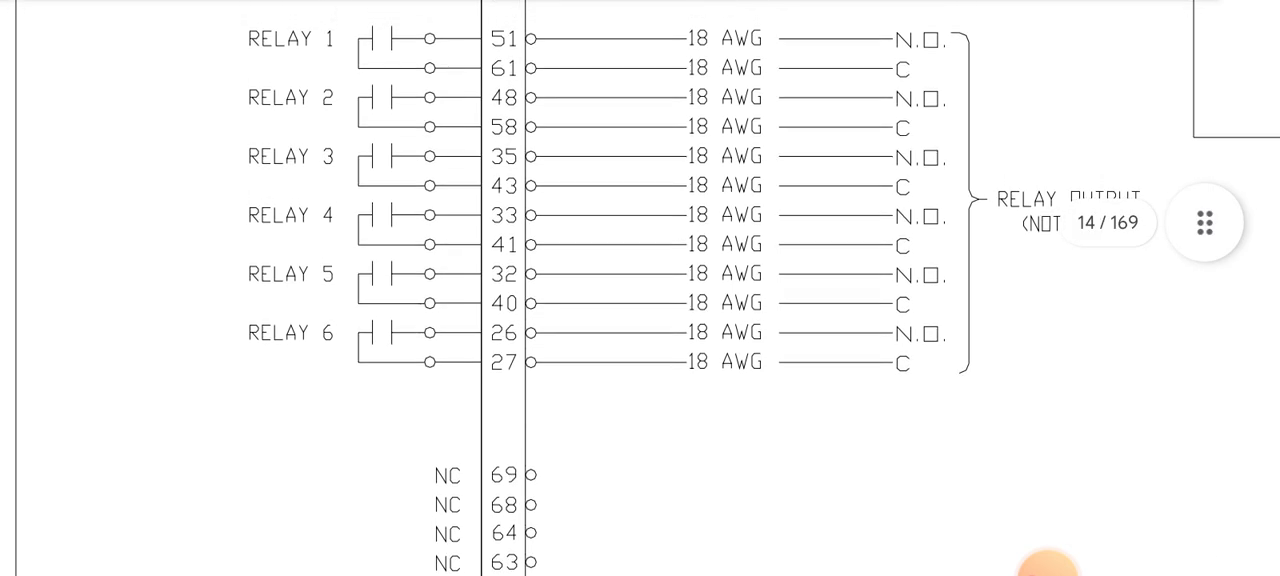
{"action": "scroll", "scroll_direction": "down", "scroll_amount": 3}
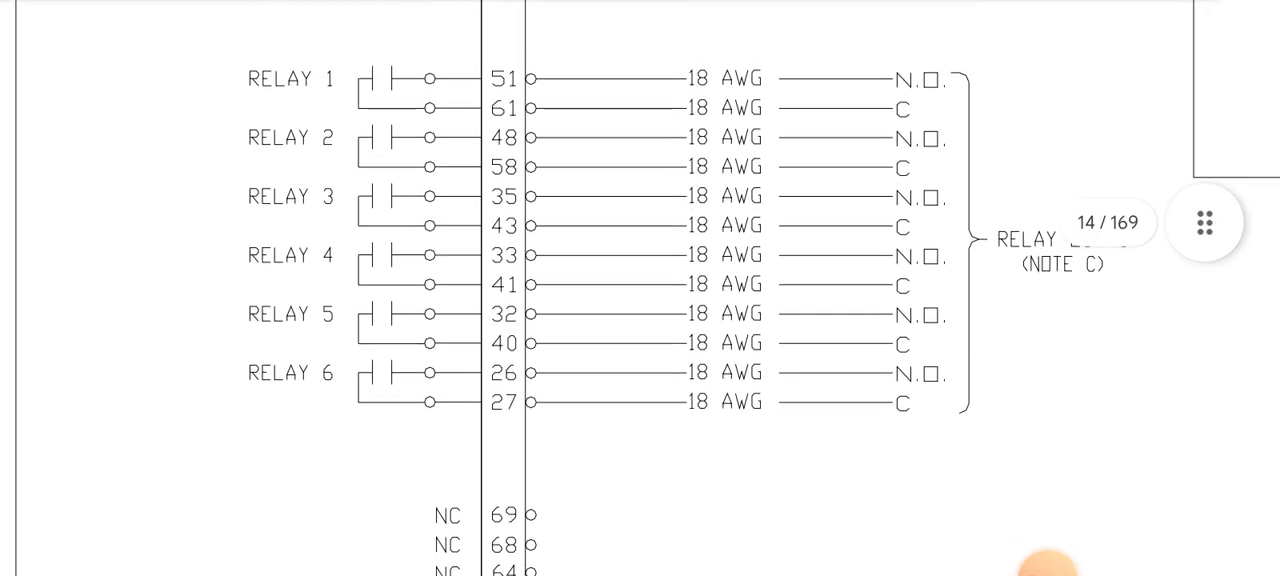
{"action": "scroll", "scroll_direction": "down", "scroll_amount": 3}
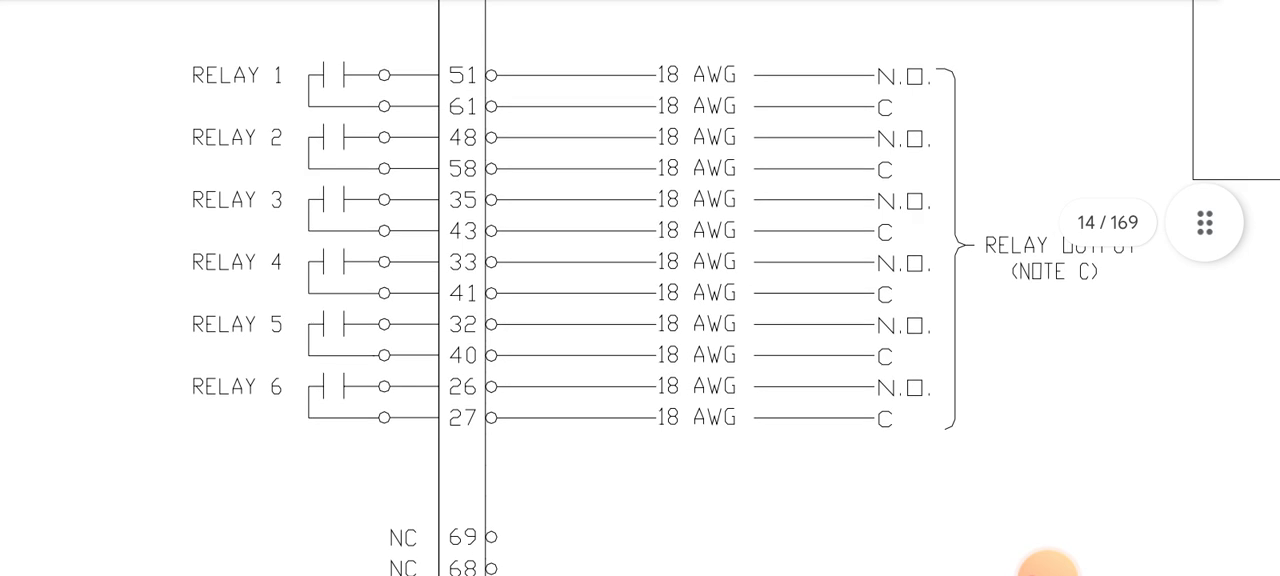
{"action": "scroll", "scroll_direction": "down", "scroll_amount": 3}
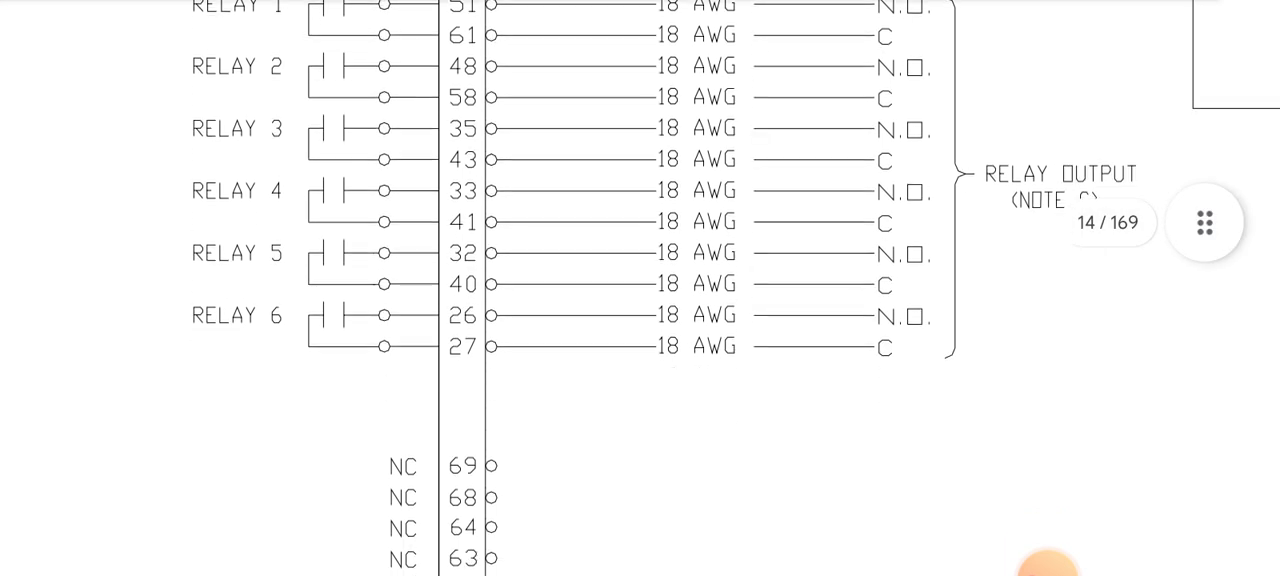
{"action": "scroll", "scroll_direction": "down", "scroll_amount": 3}
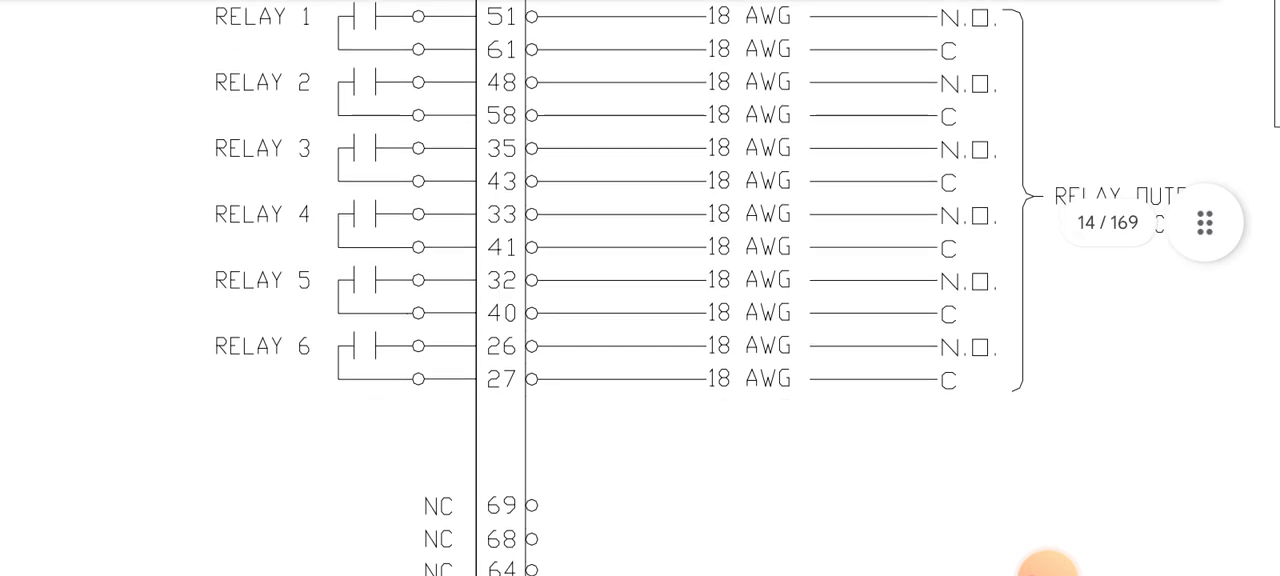
{"action": "scroll", "scroll_direction": "down", "scroll_amount": 3}
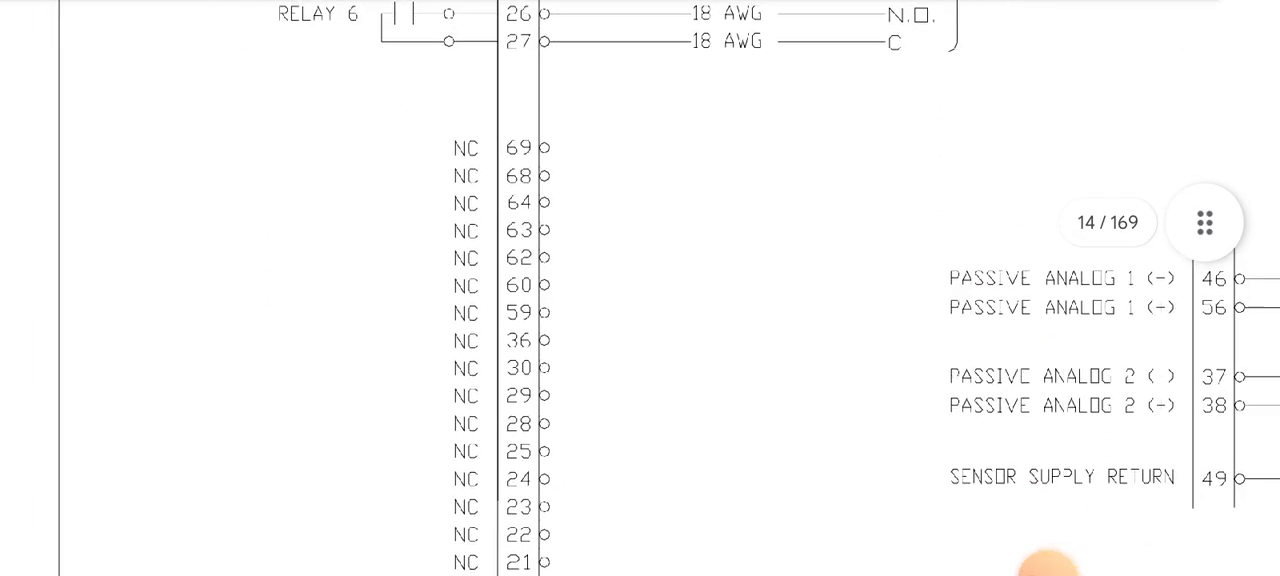
{"action": "scroll", "scroll_direction": "down", "scroll_amount": 3}
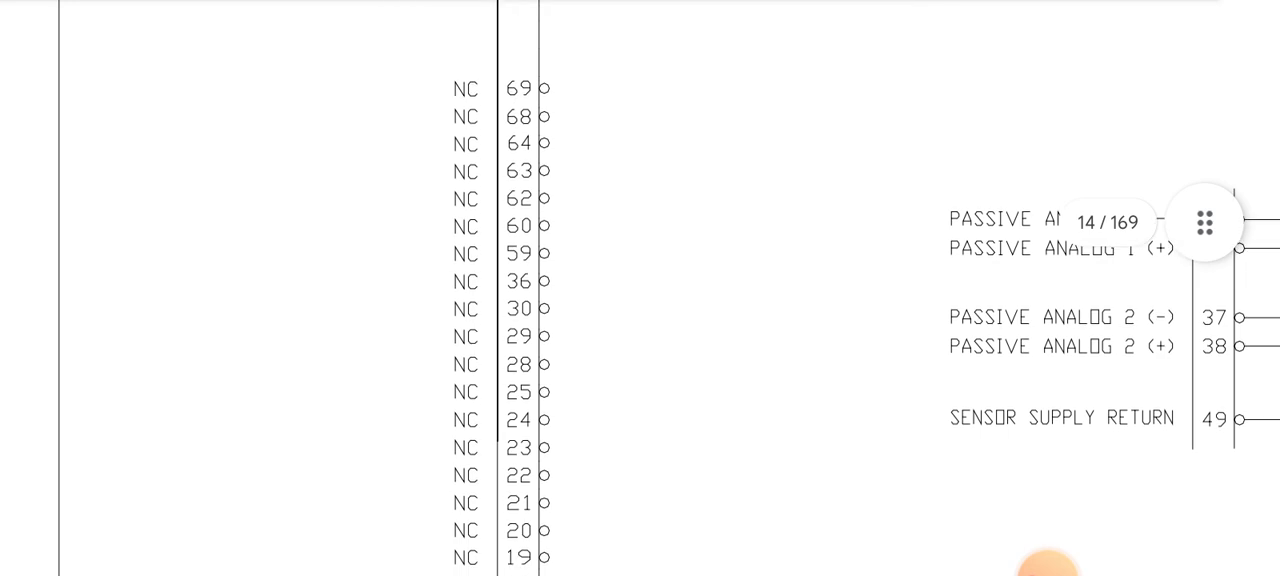
{"action": "scroll", "scroll_direction": "down", "scroll_amount": 3}
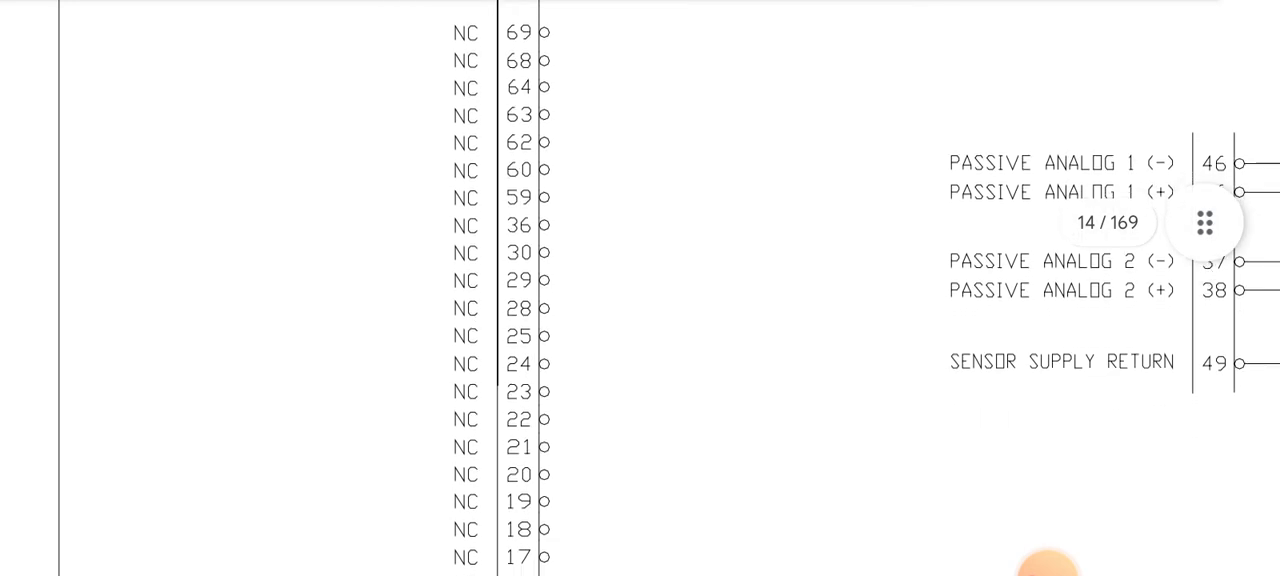
{"action": "scroll", "scroll_direction": "down", "scroll_amount": 3}
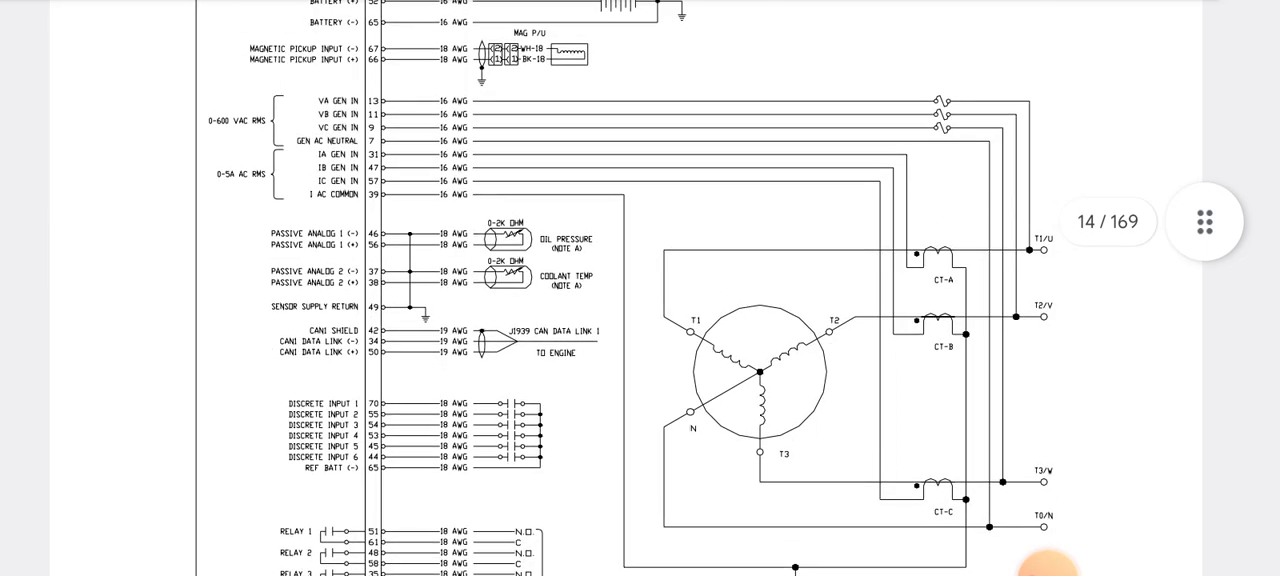
{"action": "scroll", "scroll_direction": "down", "scroll_amount": 3}
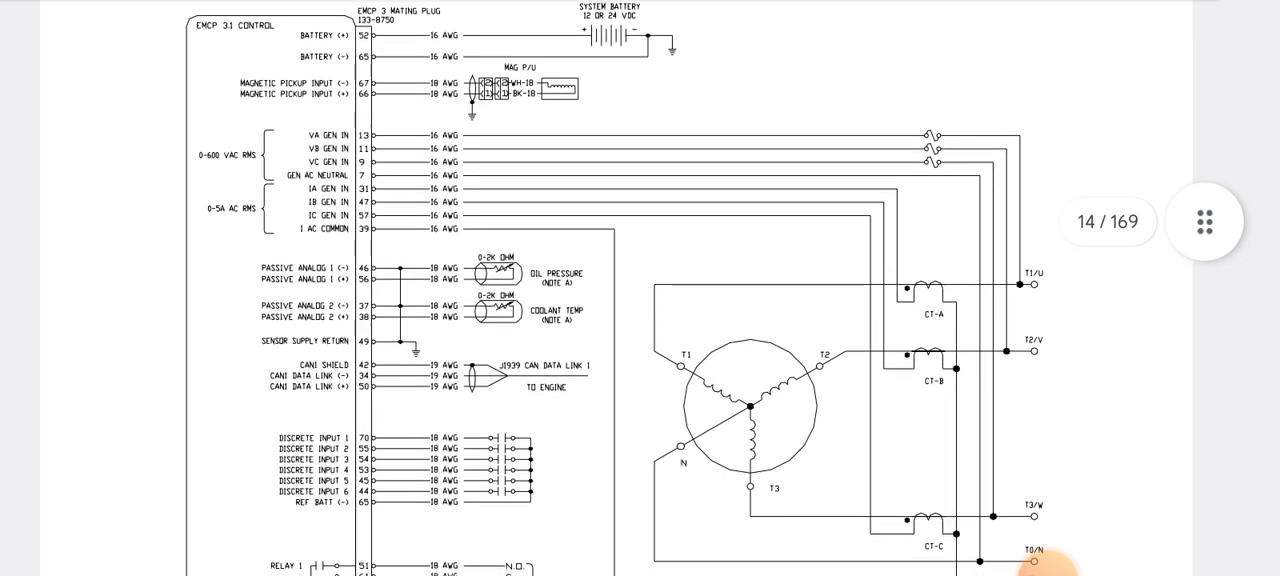
{"action": "scroll", "scroll_direction": "down", "scroll_amount": 3}
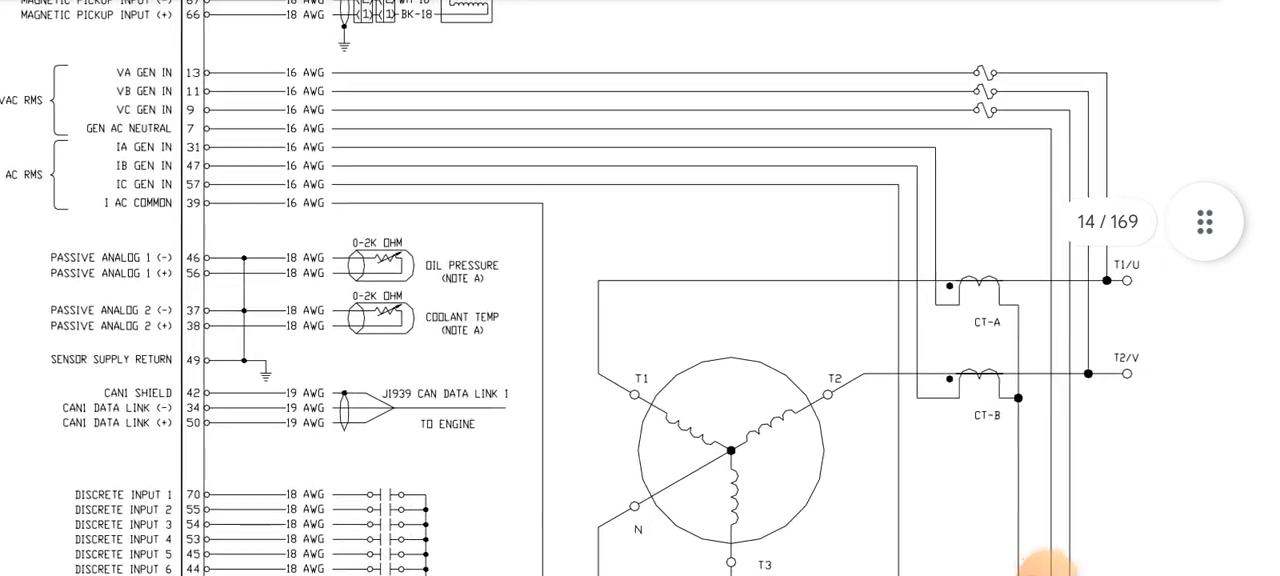
{"action": "scroll", "scroll_direction": "down", "scroll_amount": 3}
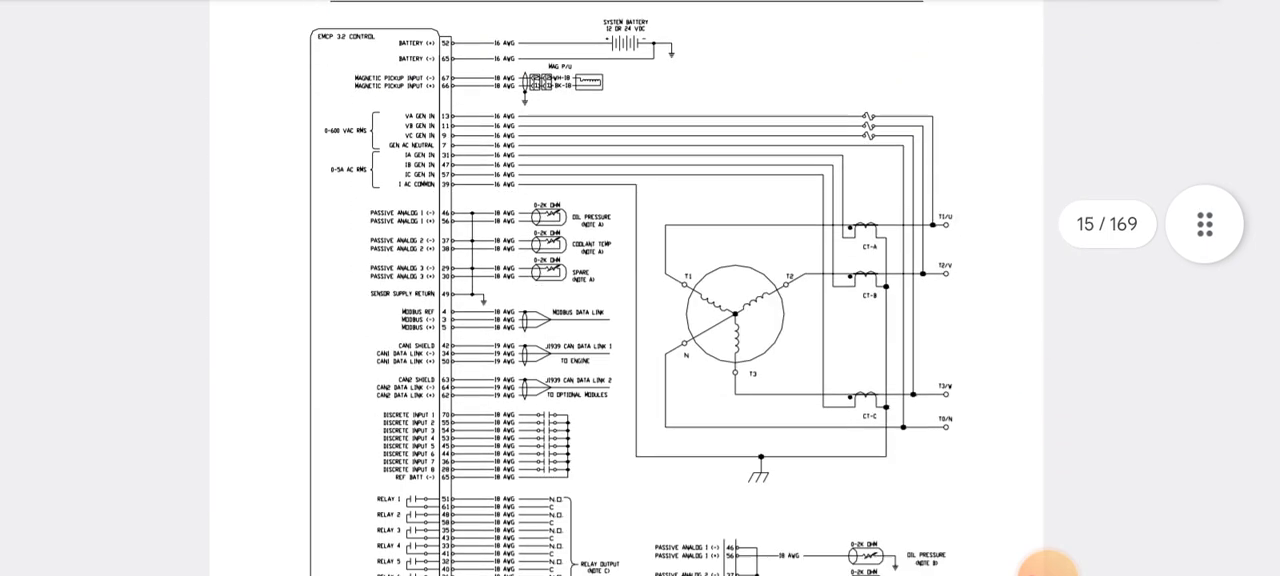
{"action": "scroll", "scroll_direction": "down", "scroll_amount": 3}
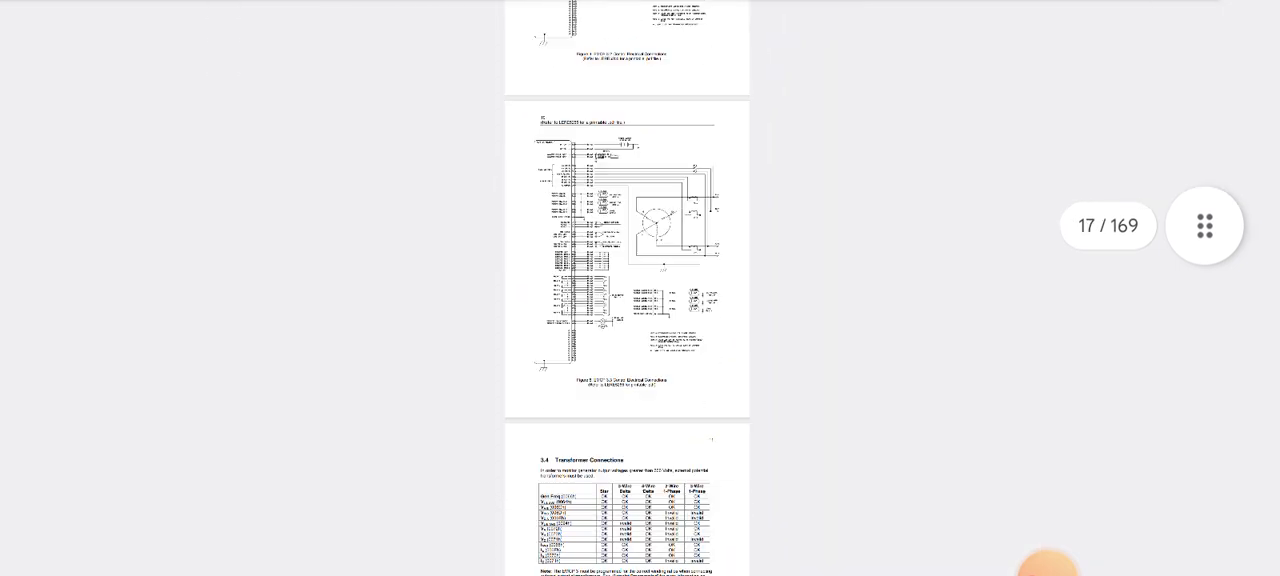
{"action": "scroll", "scroll_direction": "down", "scroll_amount": 3}
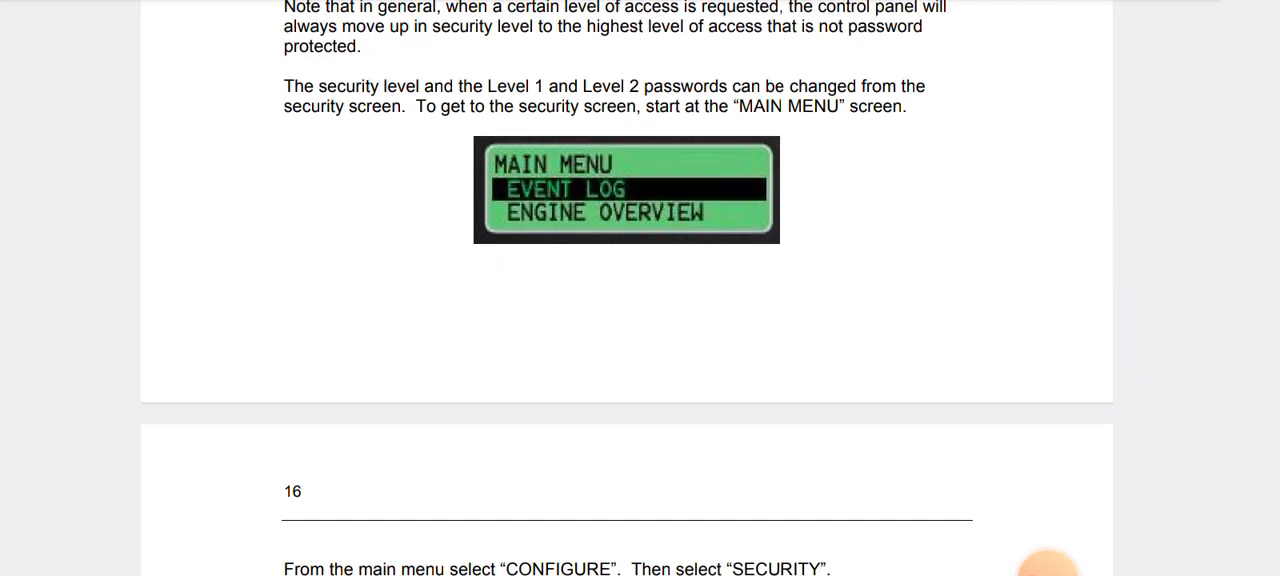
{"action": "scroll", "scroll_direction": "down", "scroll_amount": 3}
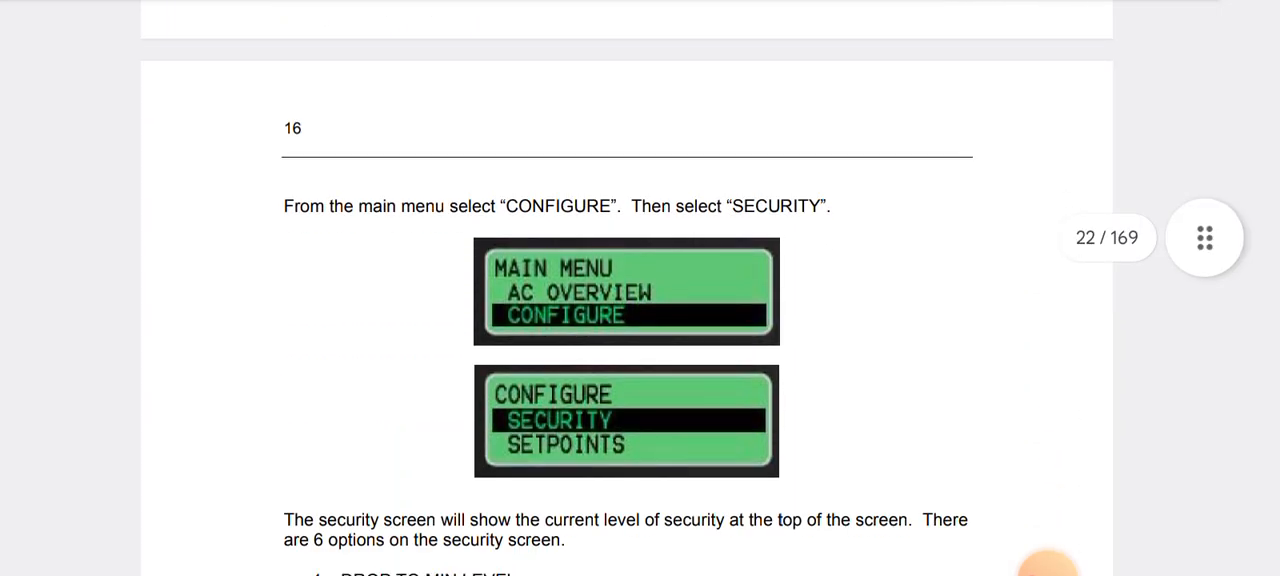
{"action": "scroll", "scroll_direction": "down", "scroll_amount": 3}
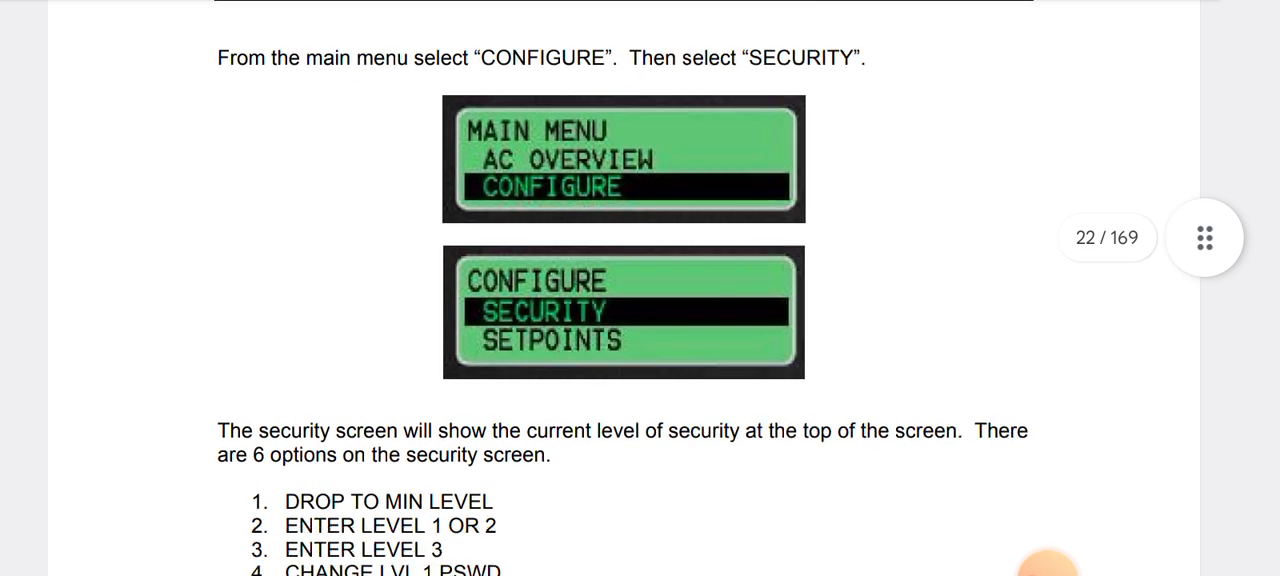
{"action": "scroll", "scroll_direction": "down", "scroll_amount": 3}
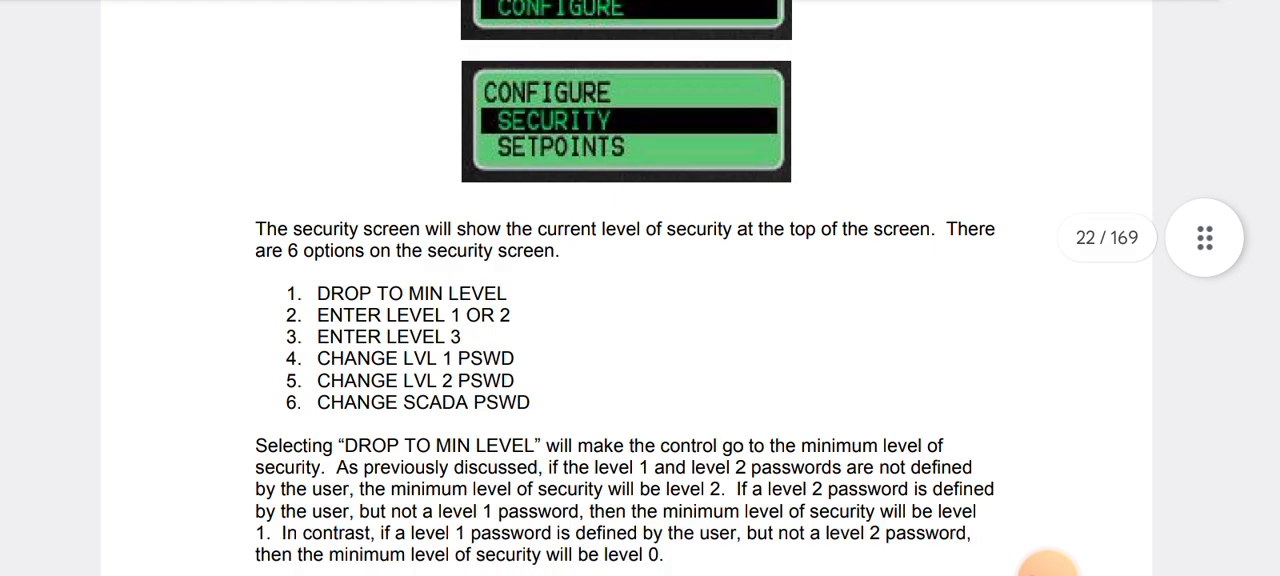
{"action": "scroll", "scroll_direction": "down", "scroll_amount": 3}
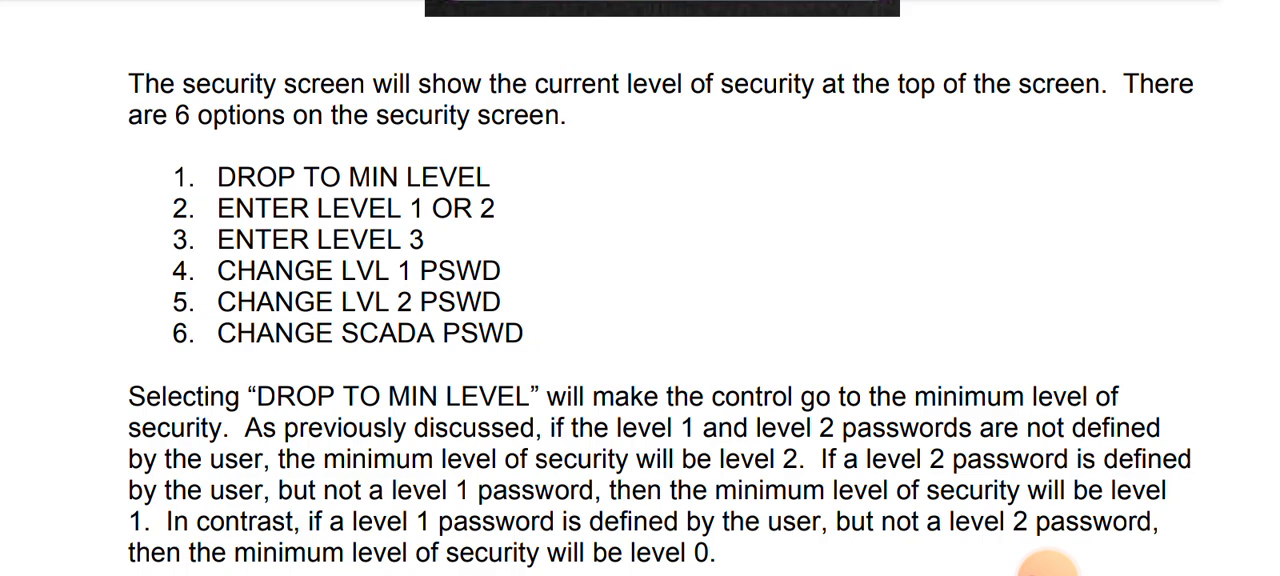
{"action": "scroll", "scroll_direction": "down", "scroll_amount": 3}
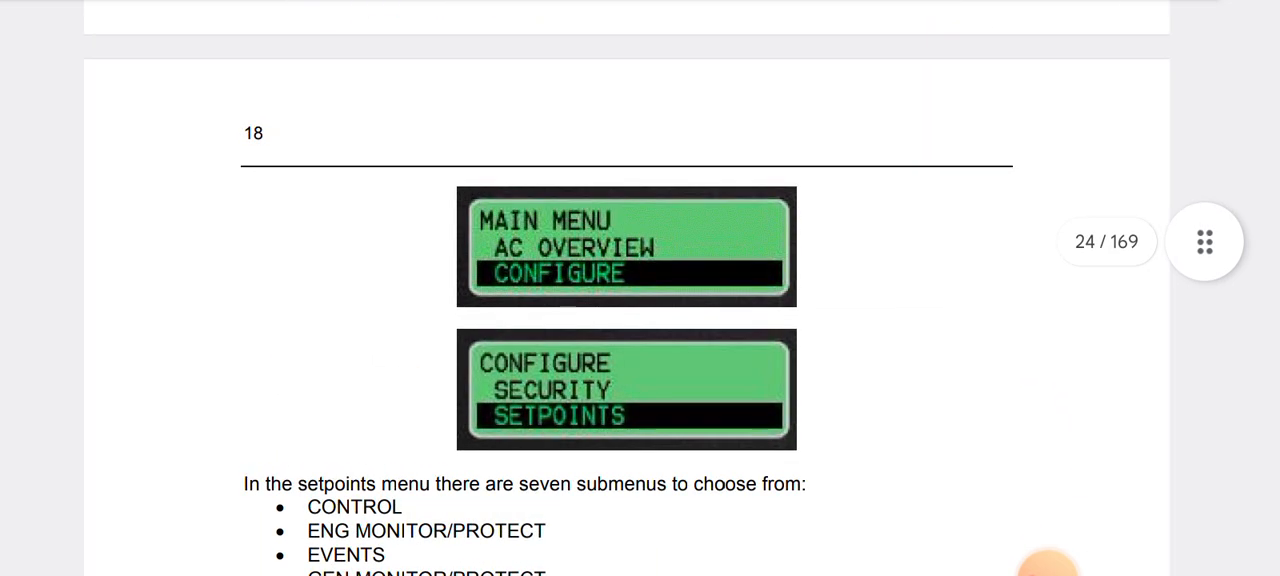
{"action": "scroll", "scroll_direction": "down", "scroll_amount": 3}
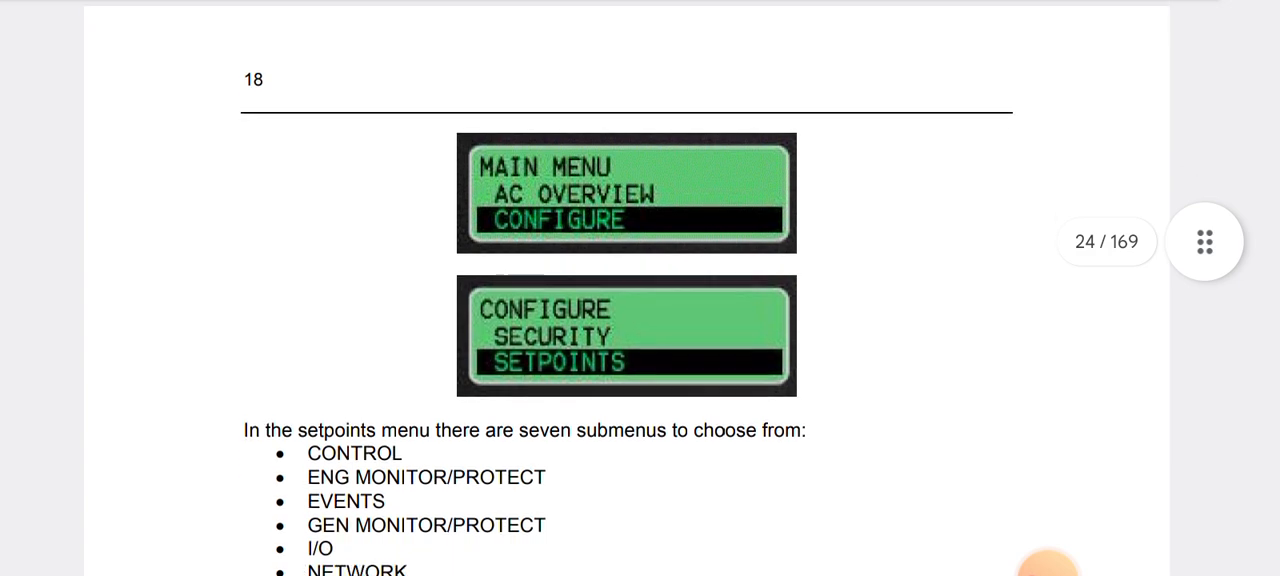
{"action": "scroll", "scroll_direction": "down", "scroll_amount": 3}
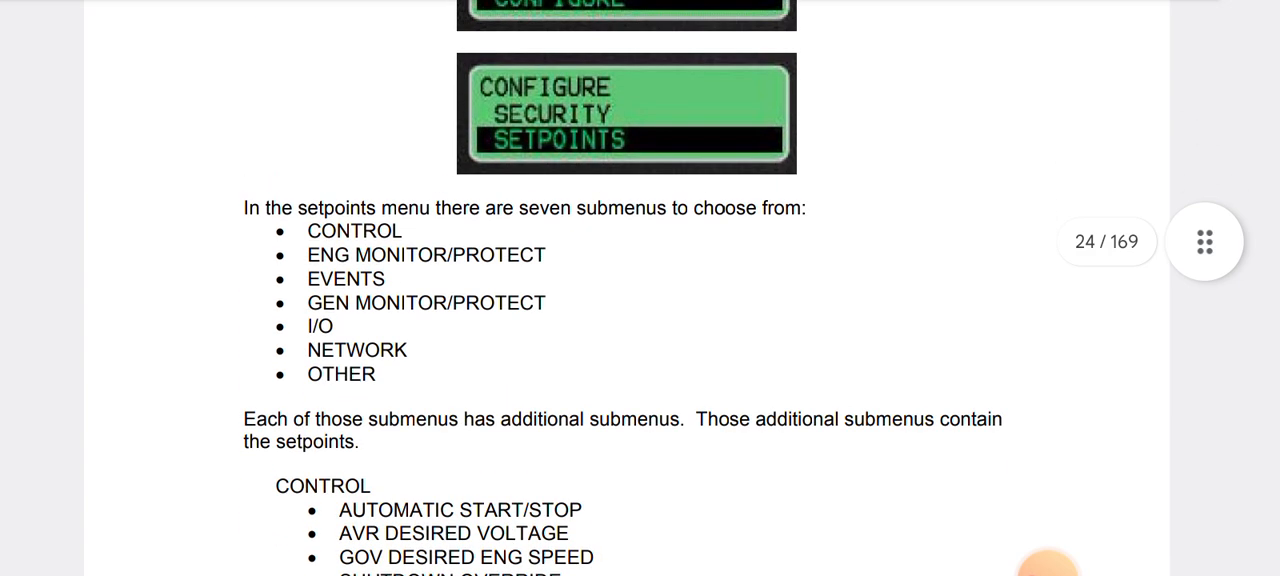
{"action": "scroll", "scroll_direction": "down", "scroll_amount": 3}
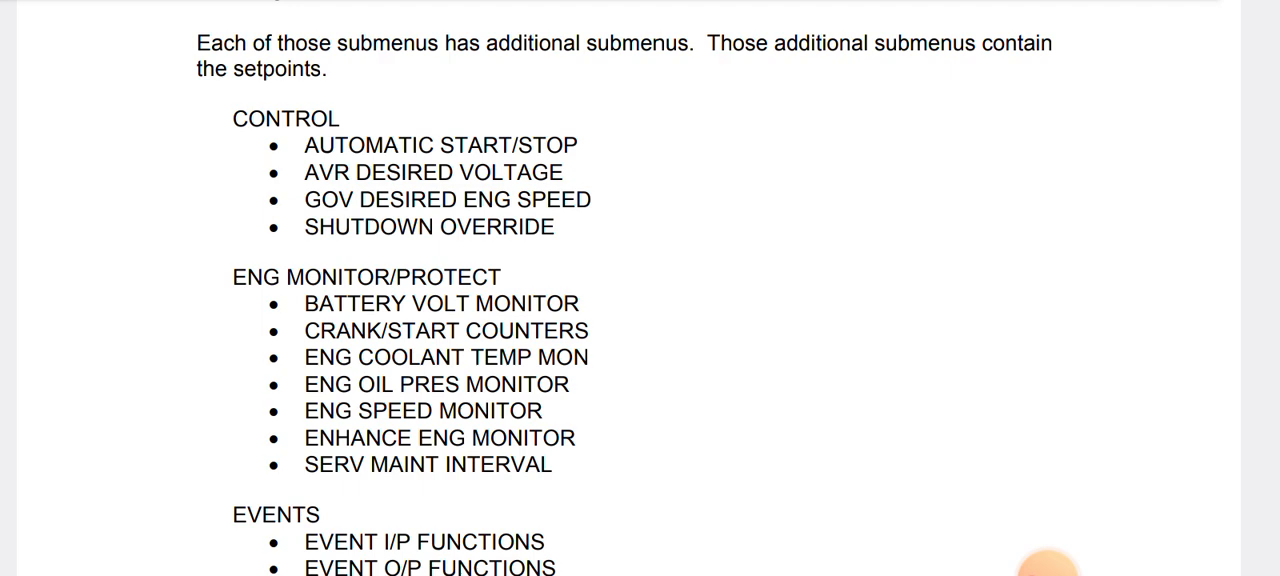
{"action": "scroll", "scroll_direction": "down", "scroll_amount": 3}
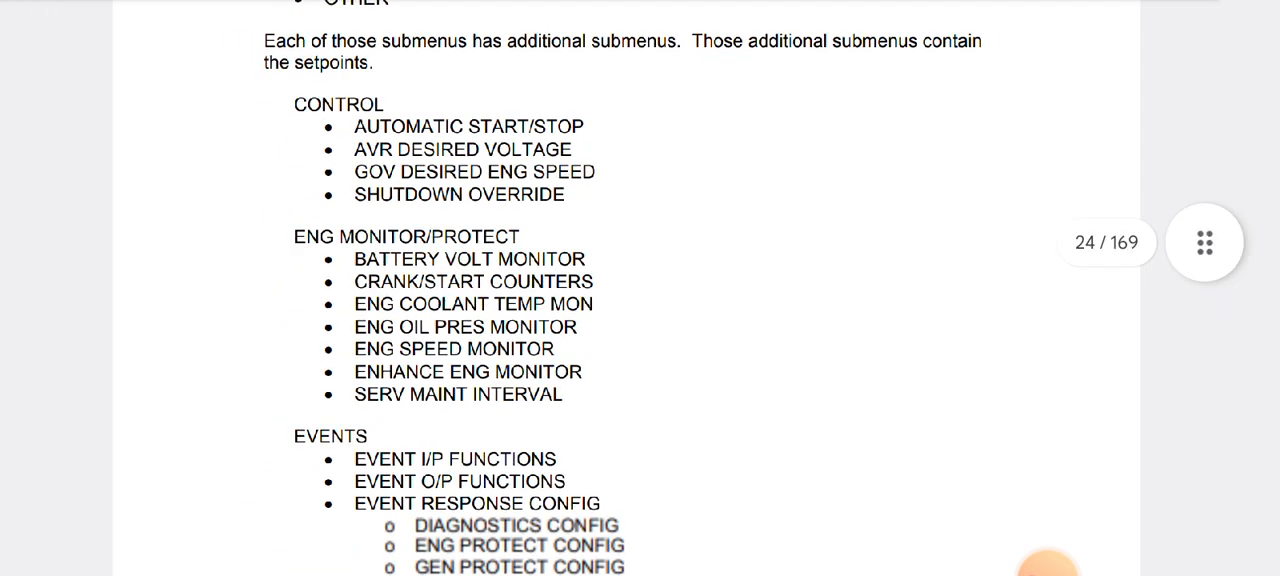
{"action": "scroll", "scroll_direction": "down", "scroll_amount": 3}
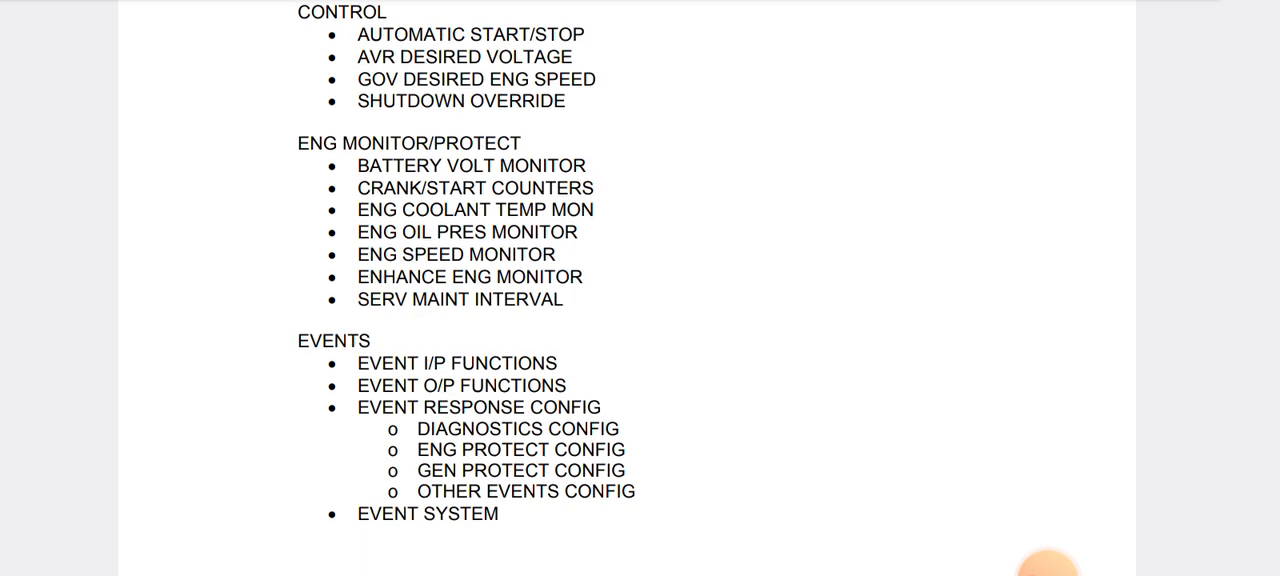
{"action": "scroll", "scroll_direction": "down", "scroll_amount": 3}
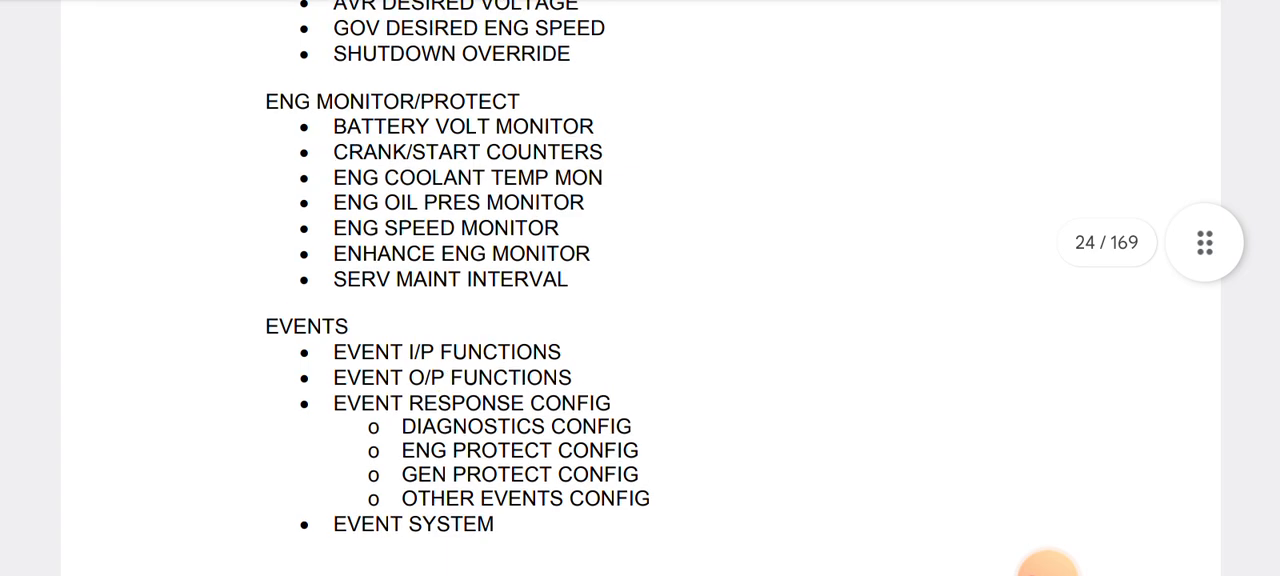
{"action": "scroll", "scroll_direction": "down", "scroll_amount": 3}
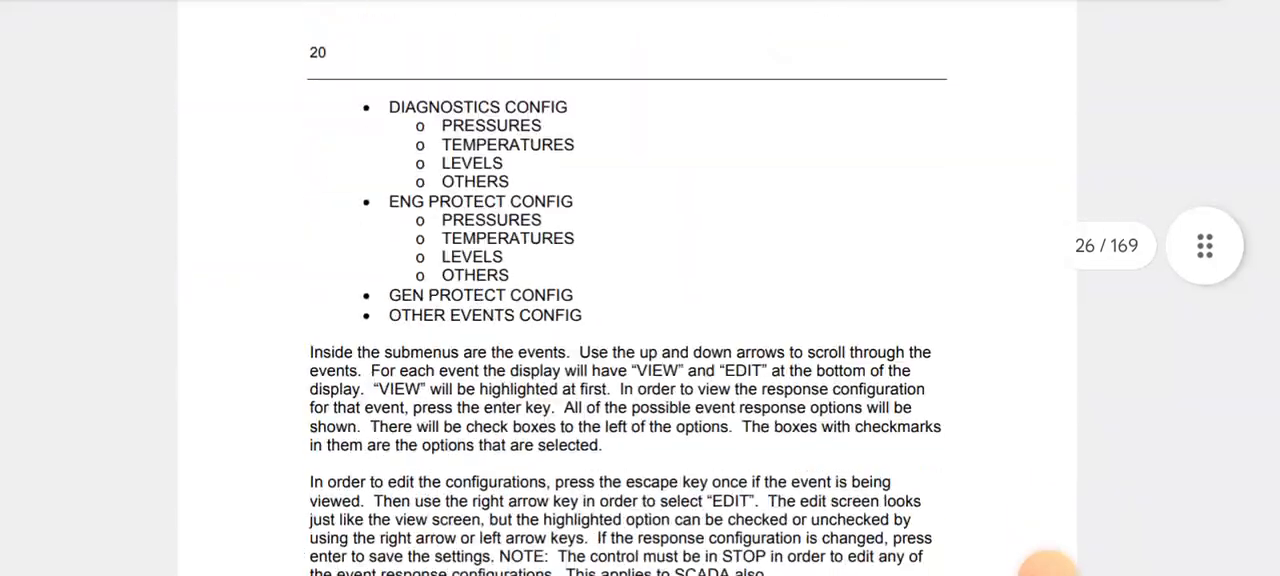
{"action": "scroll", "scroll_direction": "down", "scroll_amount": 3}
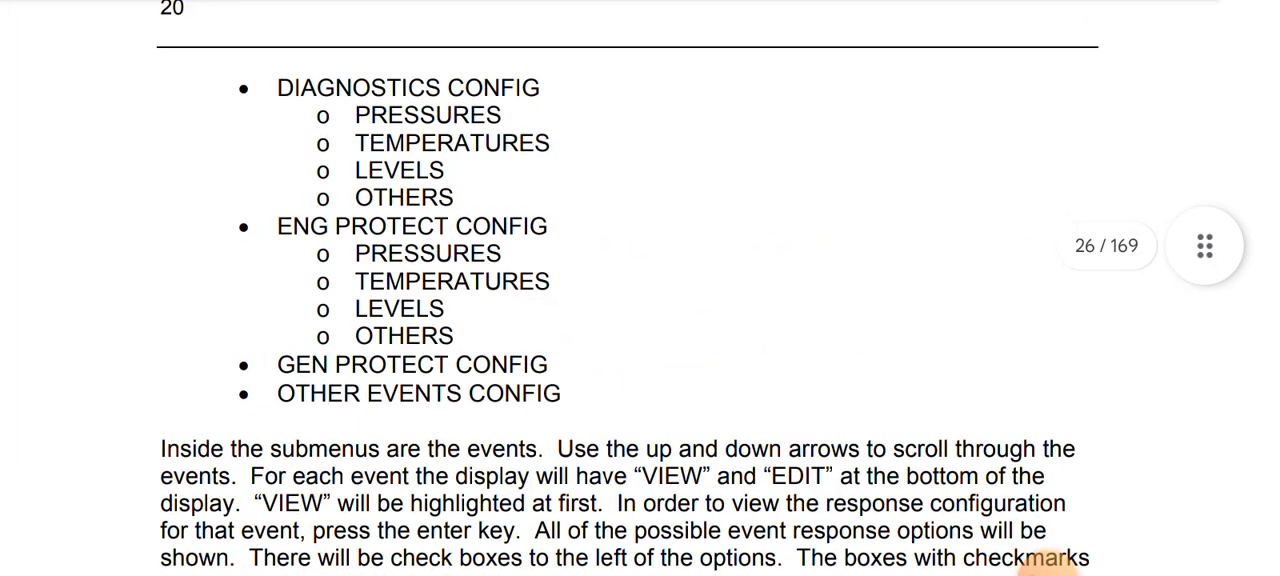
{"action": "scroll", "scroll_direction": "up", "scroll_amount": 3}
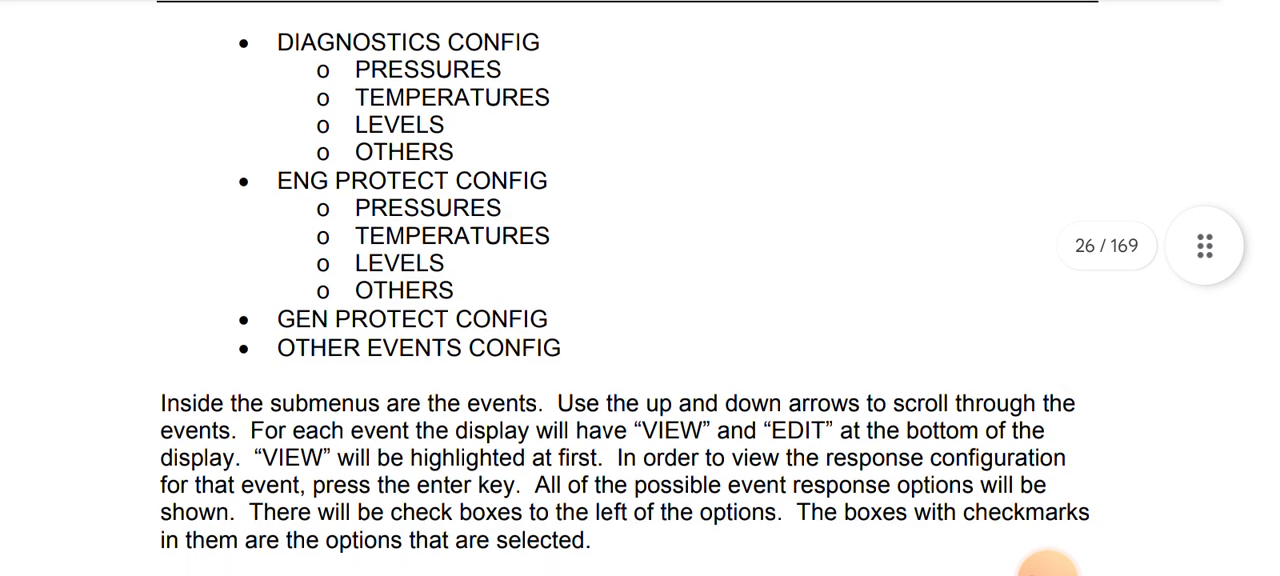
{"action": "scroll", "scroll_direction": "down", "scroll_amount": 3}
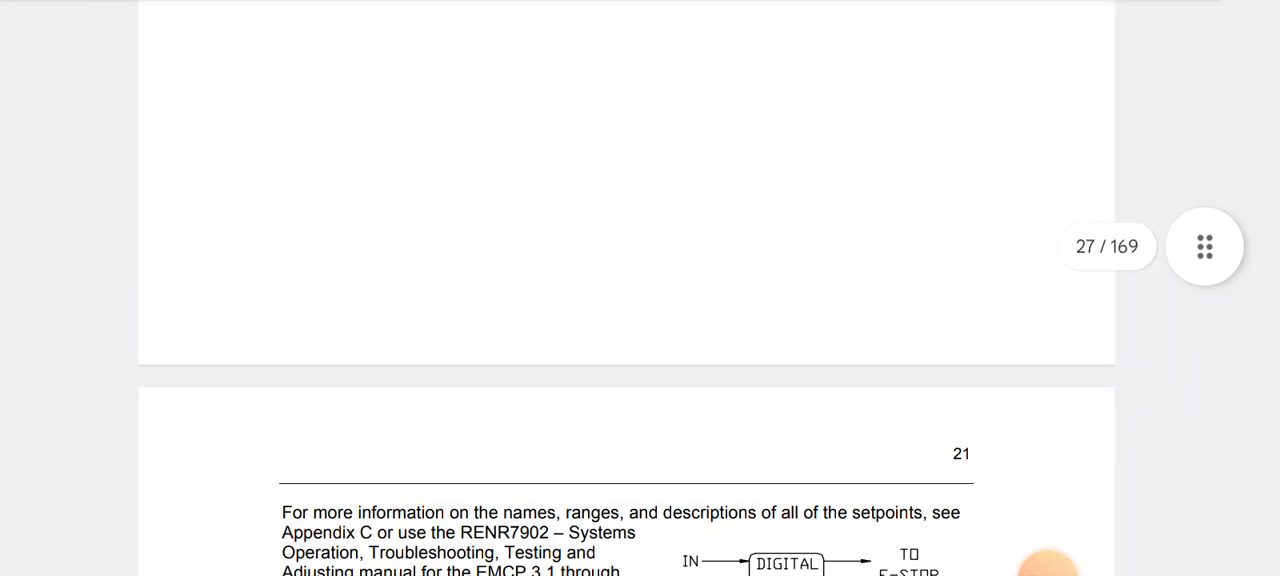
{"action": "scroll", "scroll_direction": "down", "scroll_amount": 3}
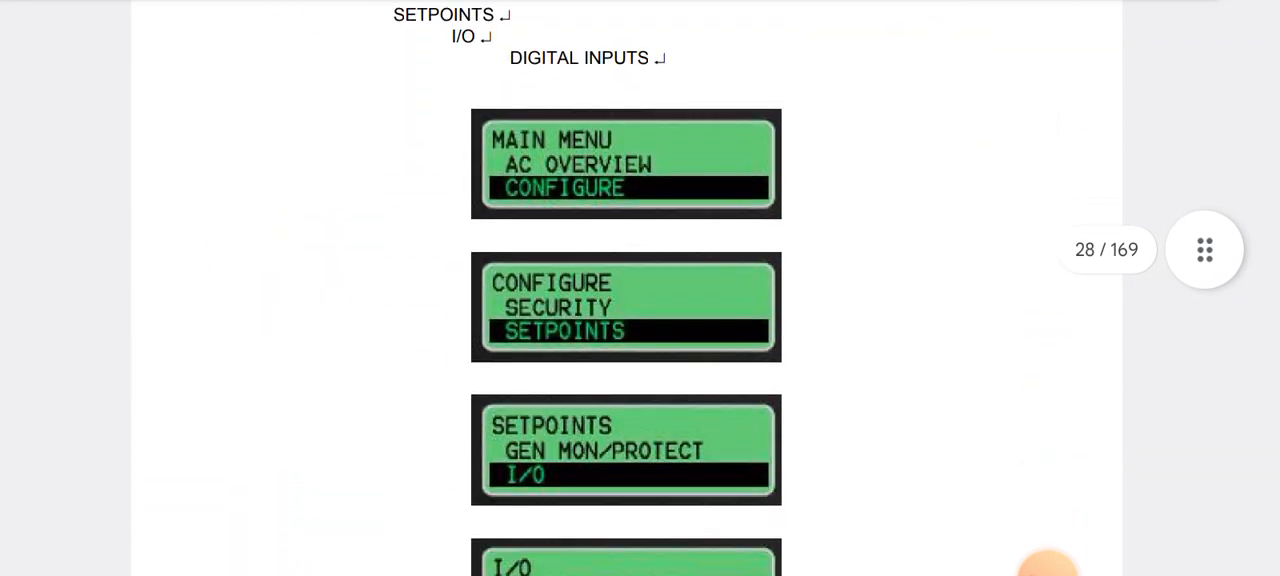
{"action": "scroll", "scroll_direction": "down", "scroll_amount": 3}
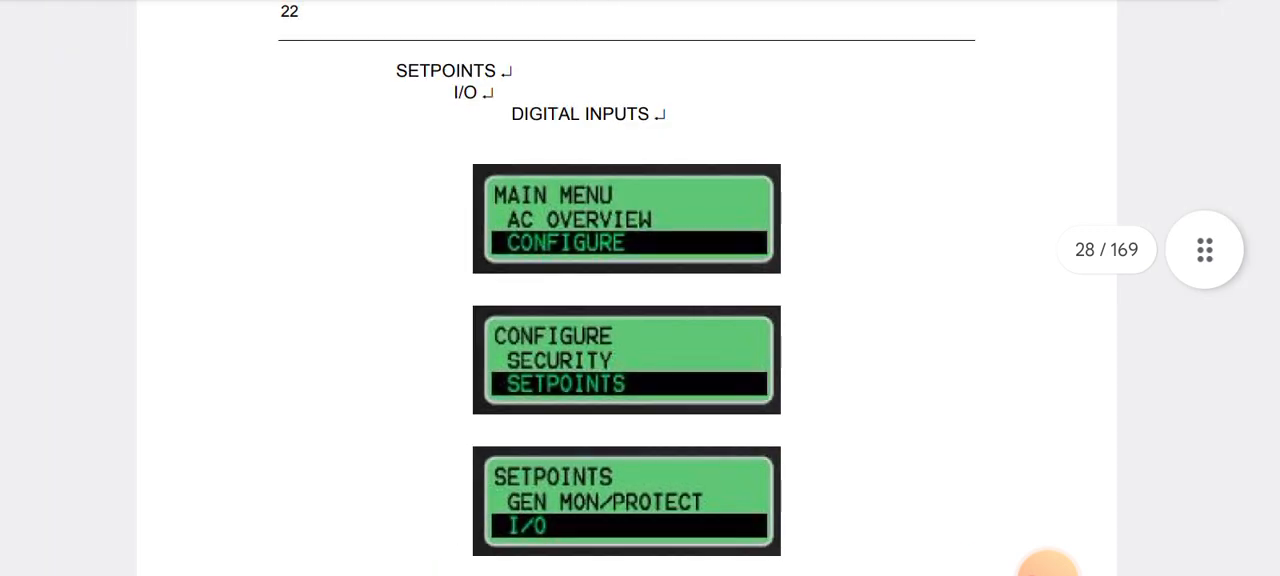
{"action": "scroll", "scroll_direction": "down", "scroll_amount": 3}
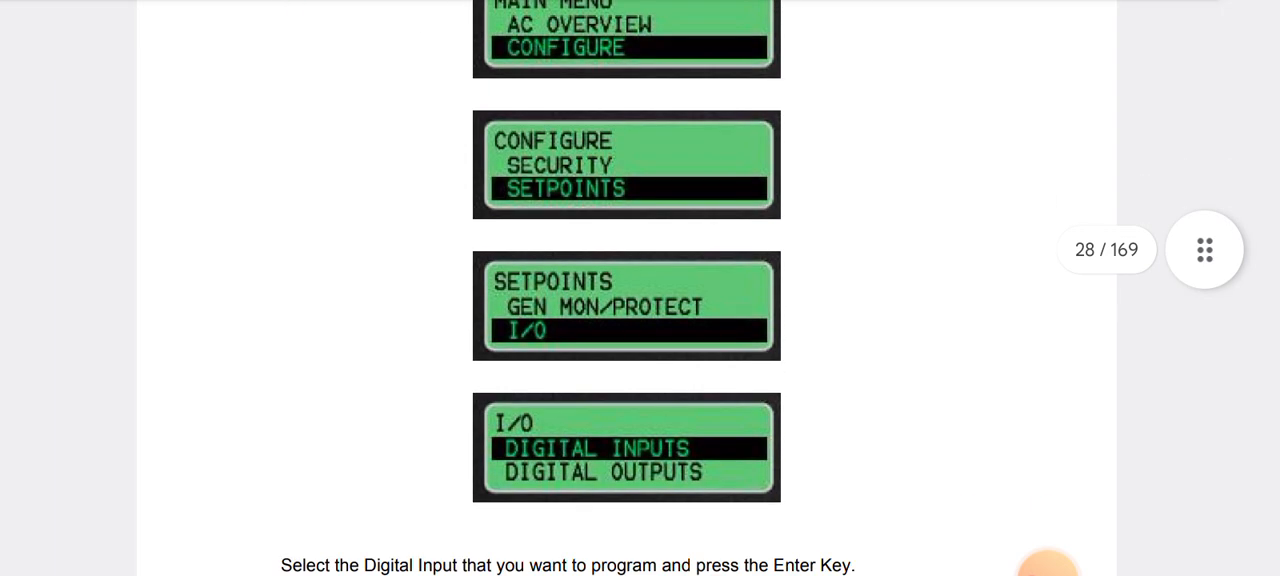
{"action": "scroll", "scroll_direction": "down", "scroll_amount": 3}
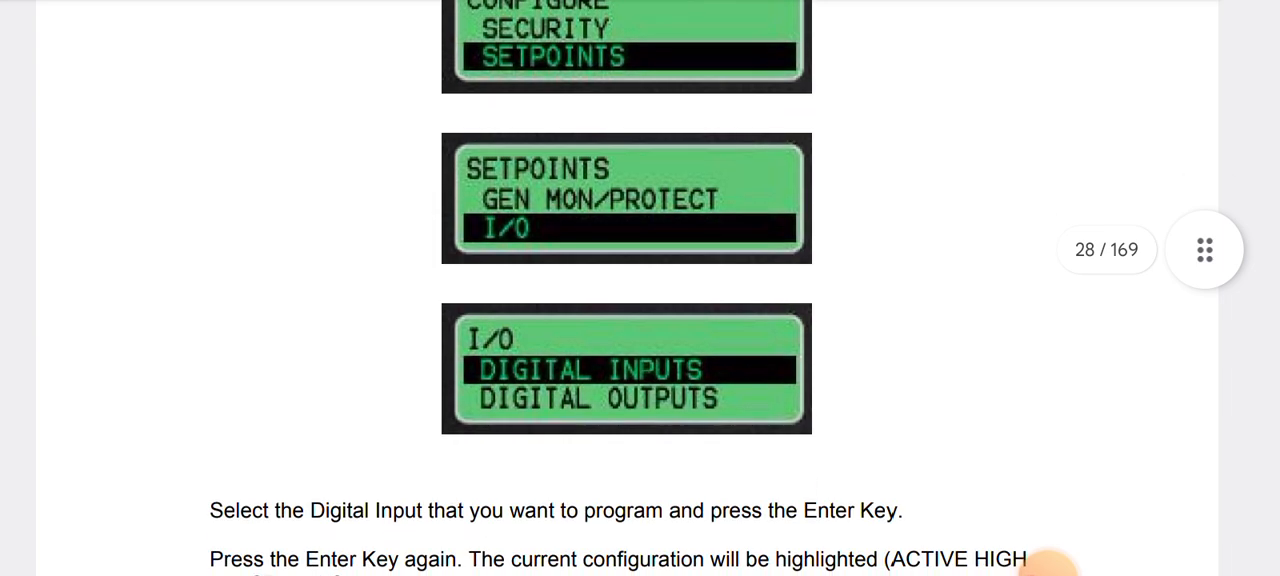
{"action": "scroll", "scroll_direction": "down", "scroll_amount": 3}
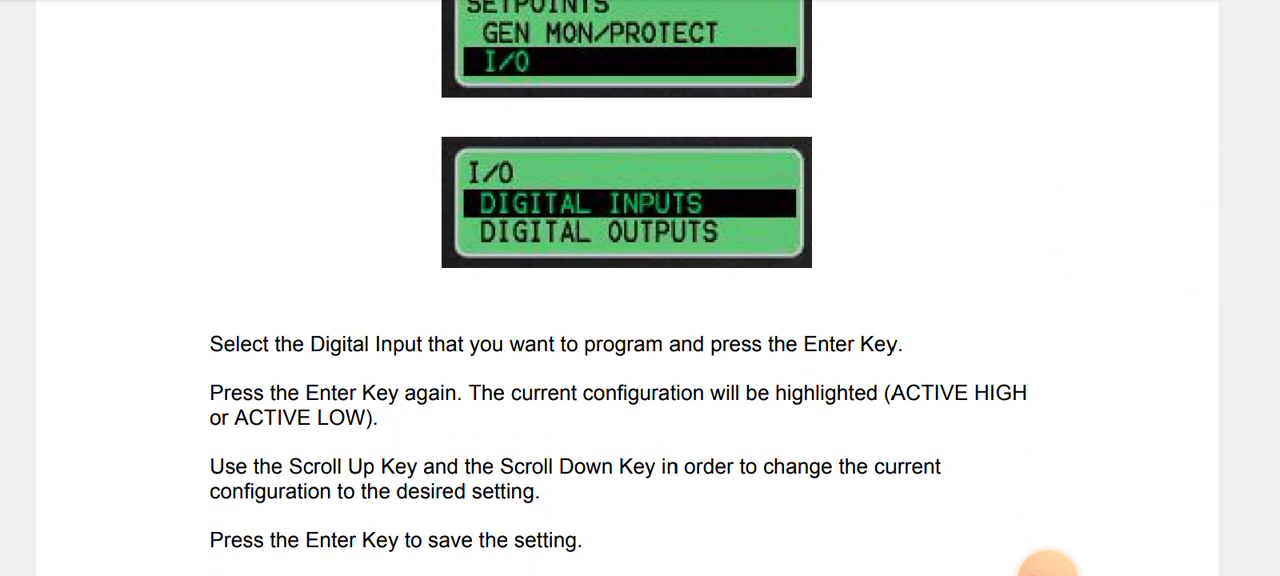
{"action": "scroll", "scroll_direction": "down", "scroll_amount": 3}
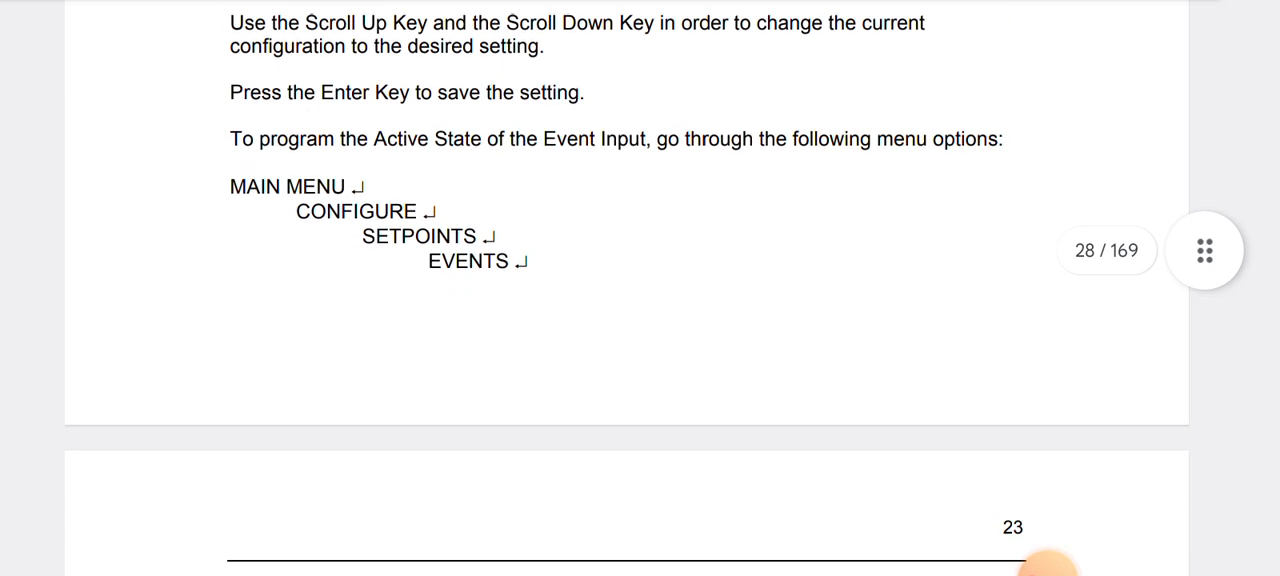
{"action": "scroll", "scroll_direction": "down", "scroll_amount": 3}
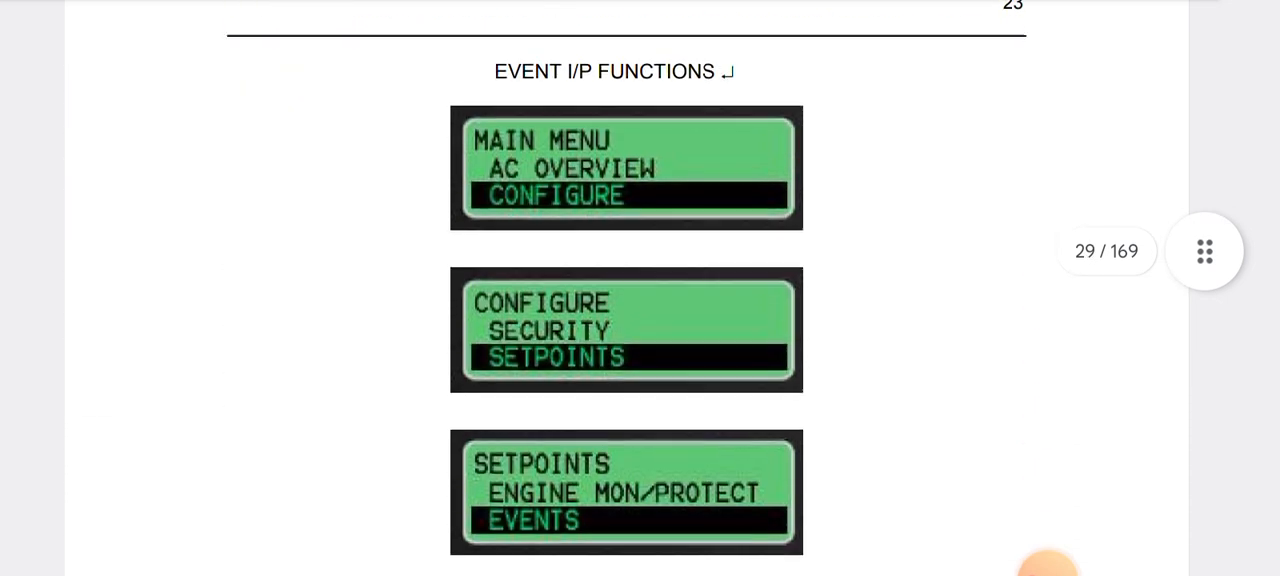
{"action": "scroll", "scroll_direction": "down", "scroll_amount": 3}
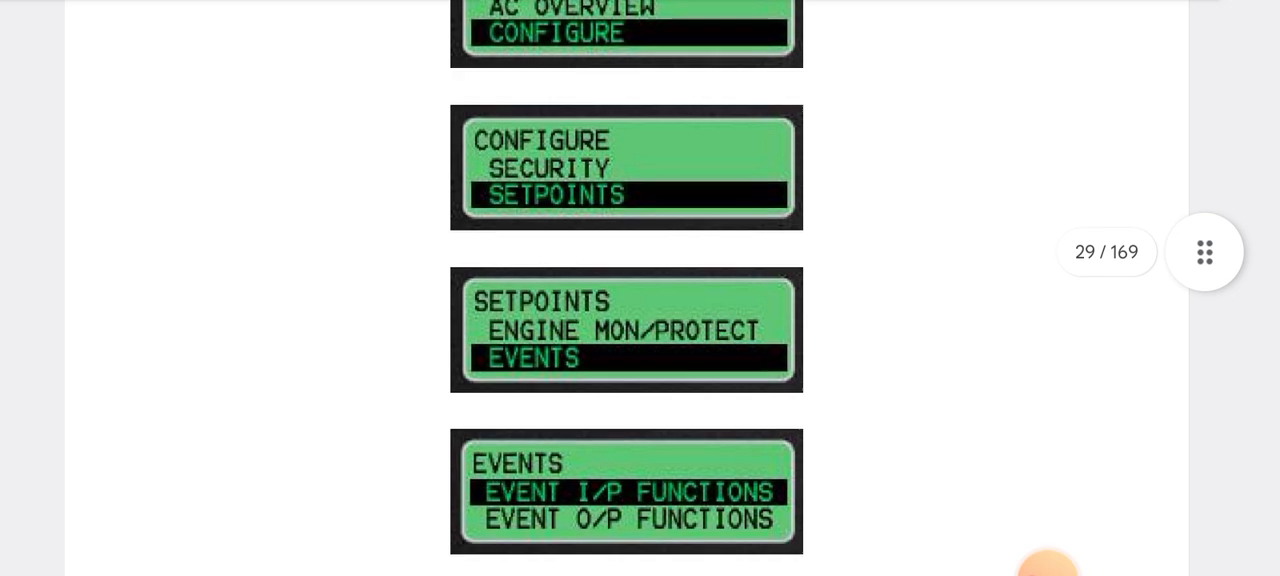
{"action": "scroll", "scroll_direction": "down", "scroll_amount": 3}
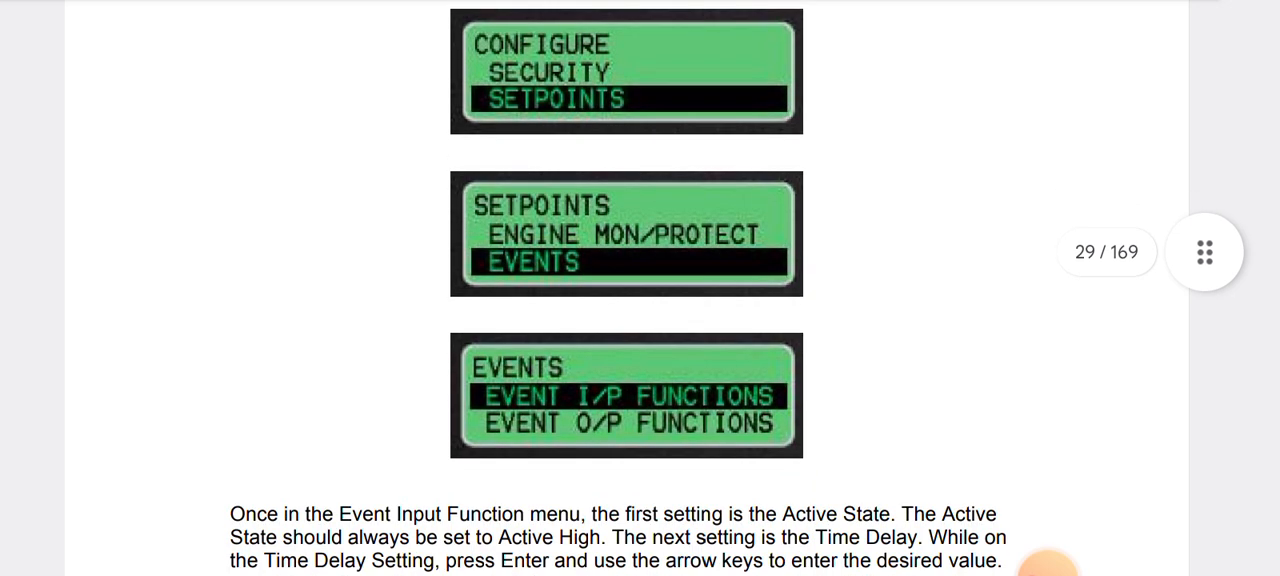
{"action": "scroll", "scroll_direction": "down", "scroll_amount": 3}
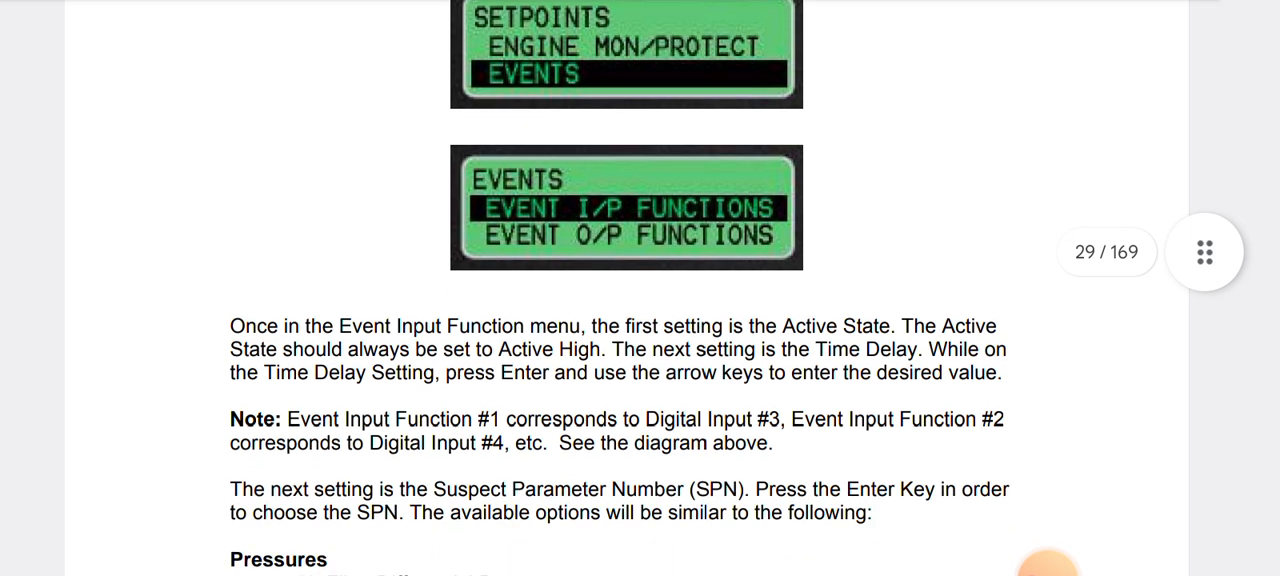
{"action": "scroll", "scroll_direction": "down", "scroll_amount": 3}
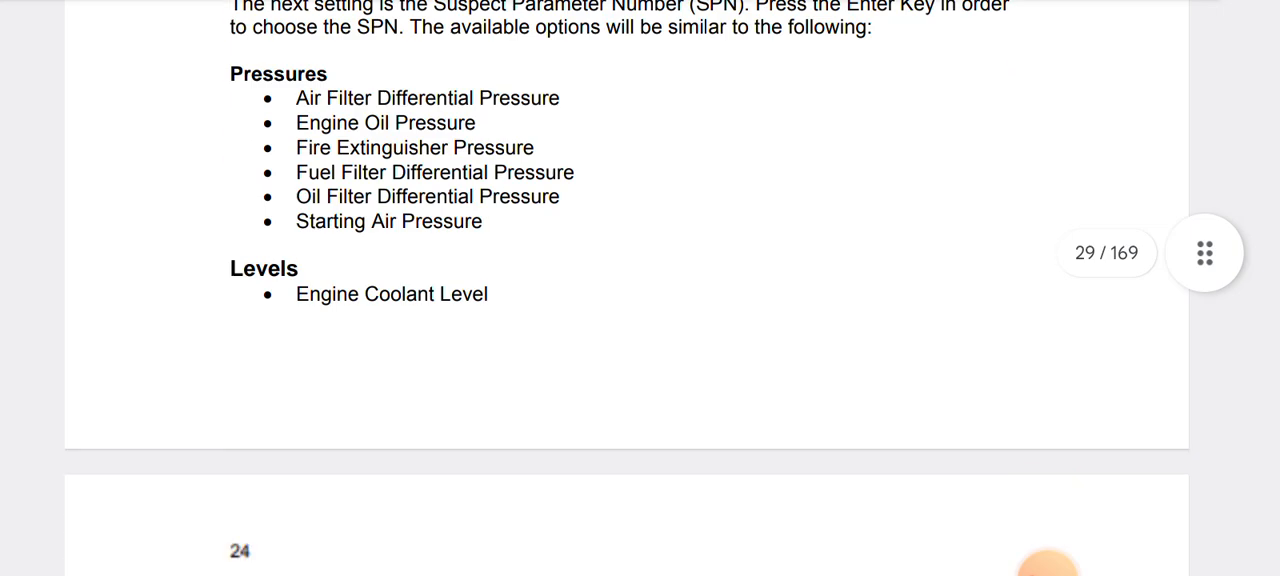
{"action": "scroll", "scroll_direction": "down", "scroll_amount": 3}
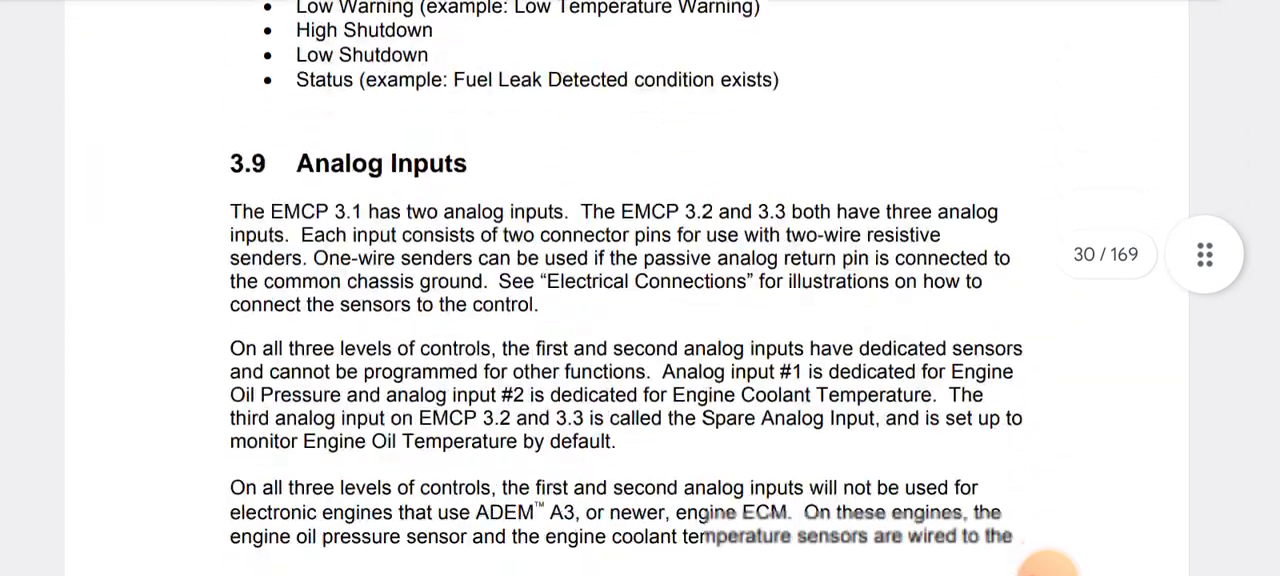
{"action": "scroll", "scroll_direction": "down", "scroll_amount": 3}
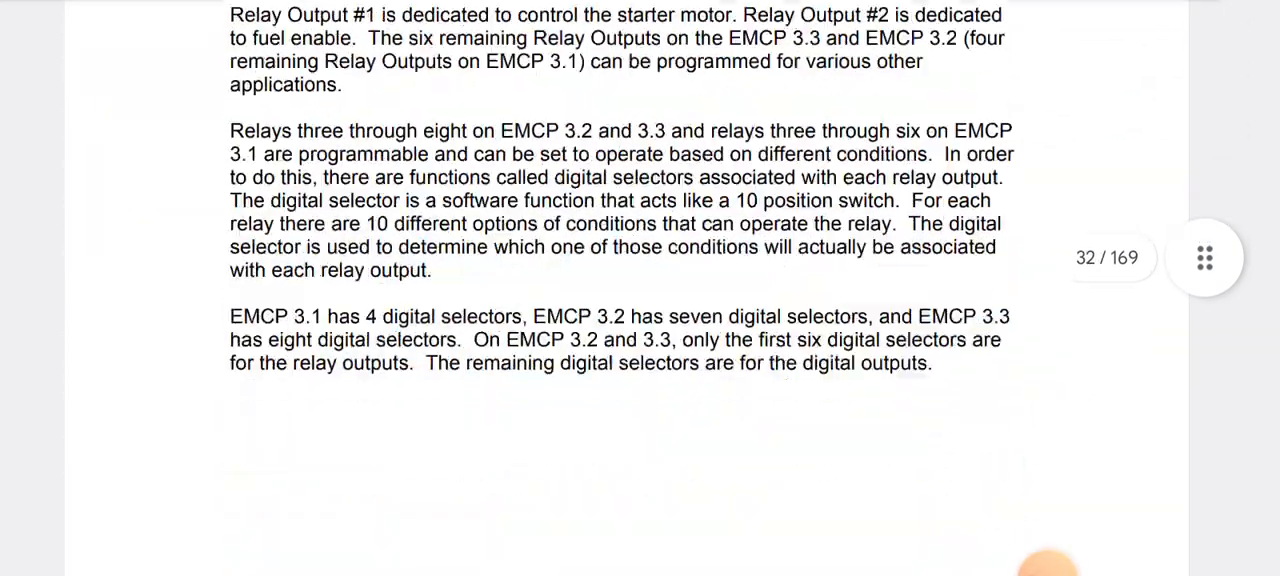
{"action": "scroll", "scroll_direction": "down", "scroll_amount": 3}
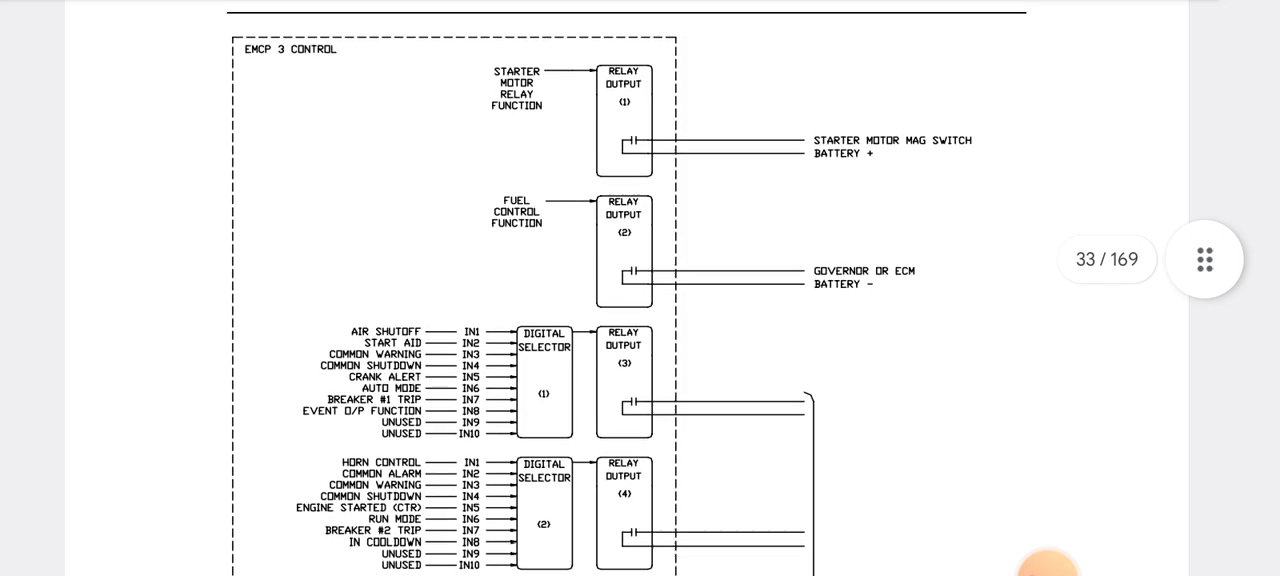
{"action": "scroll", "scroll_direction": "down", "scroll_amount": 3}
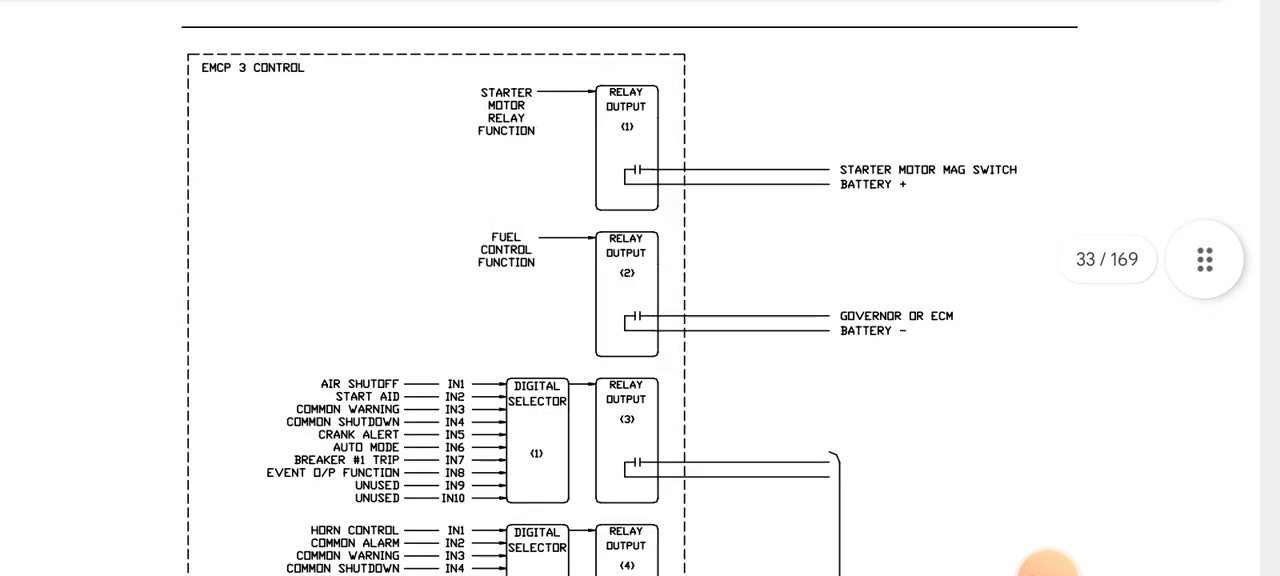
{"action": "scroll", "scroll_direction": "down", "scroll_amount": 3}
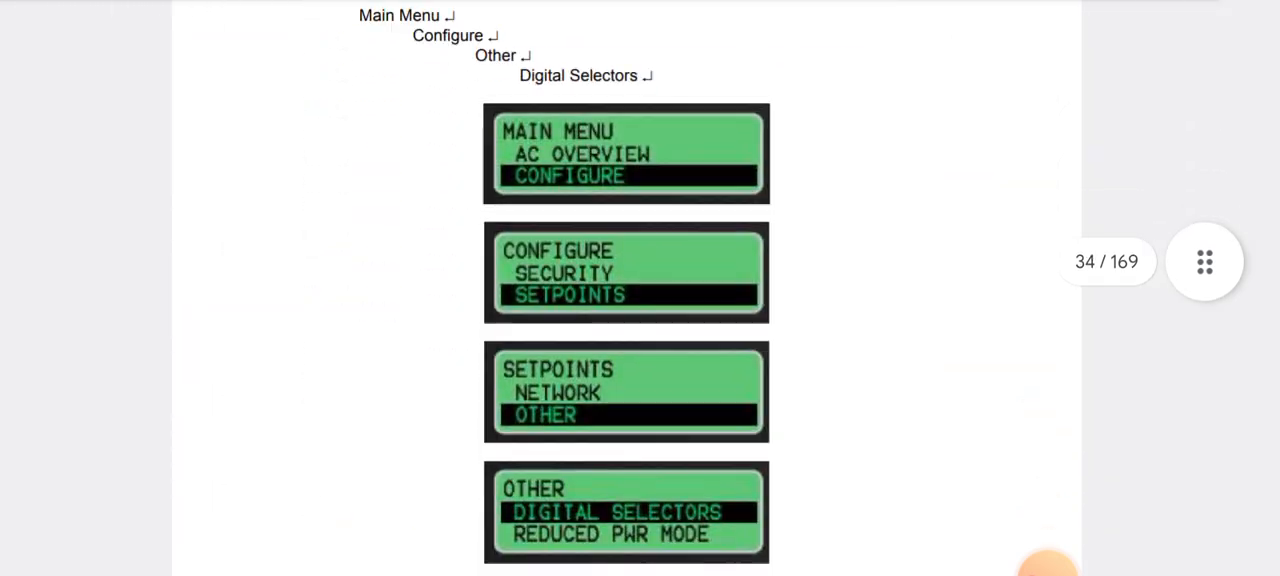
{"action": "scroll", "scroll_direction": "down", "scroll_amount": 3}
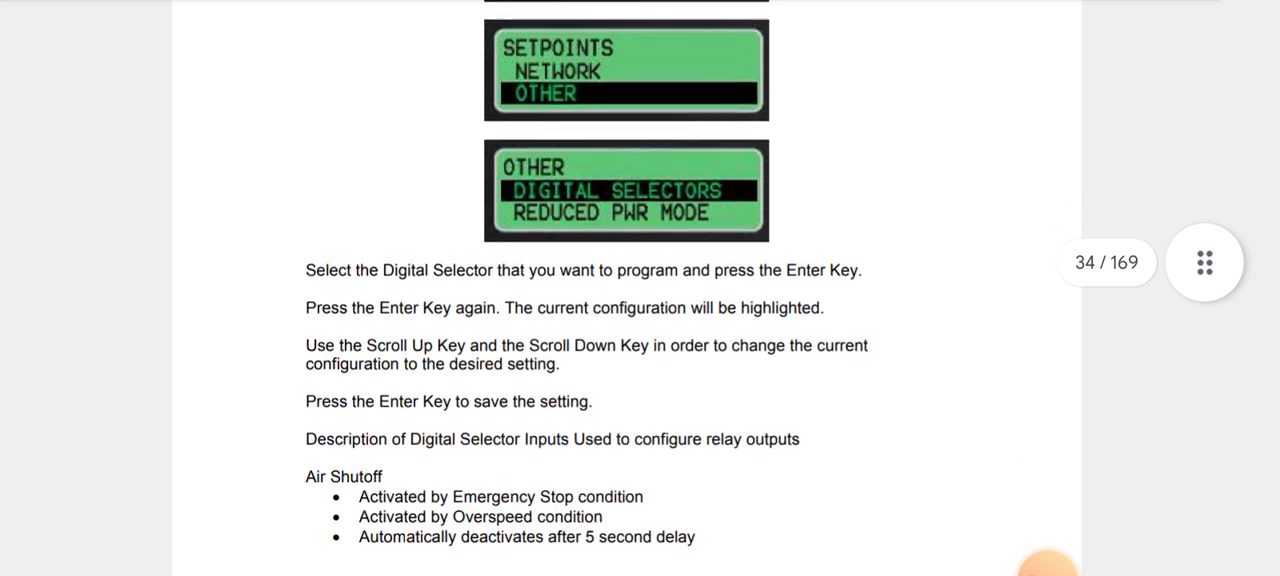
{"action": "scroll", "scroll_direction": "down", "scroll_amount": 3}
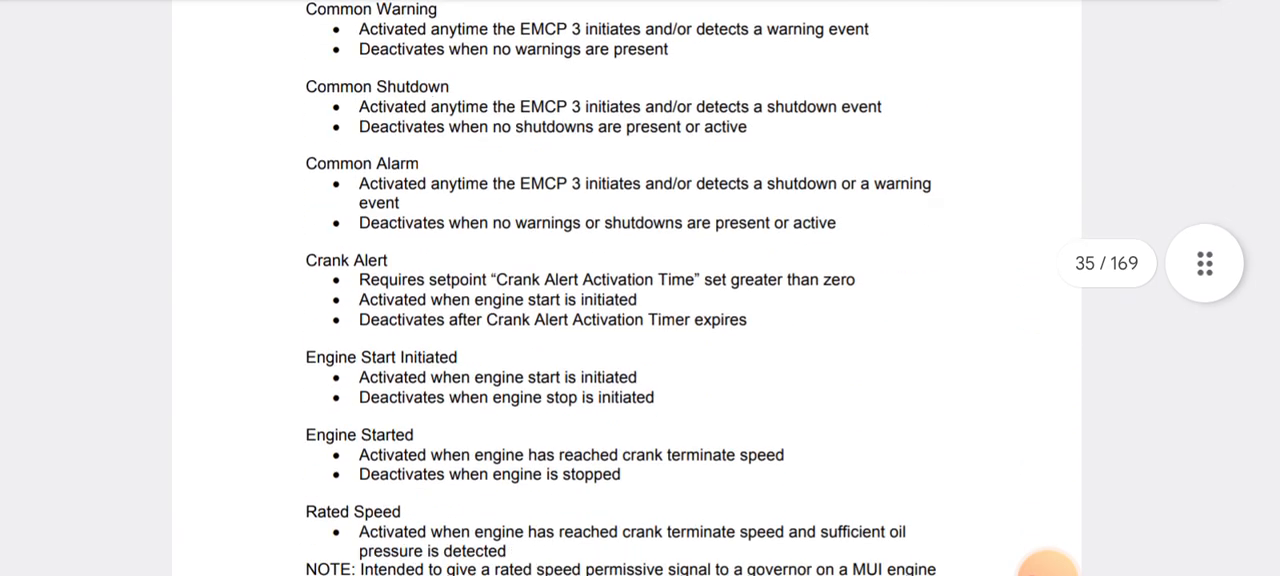
{"action": "scroll", "scroll_direction": "down", "scroll_amount": 3}
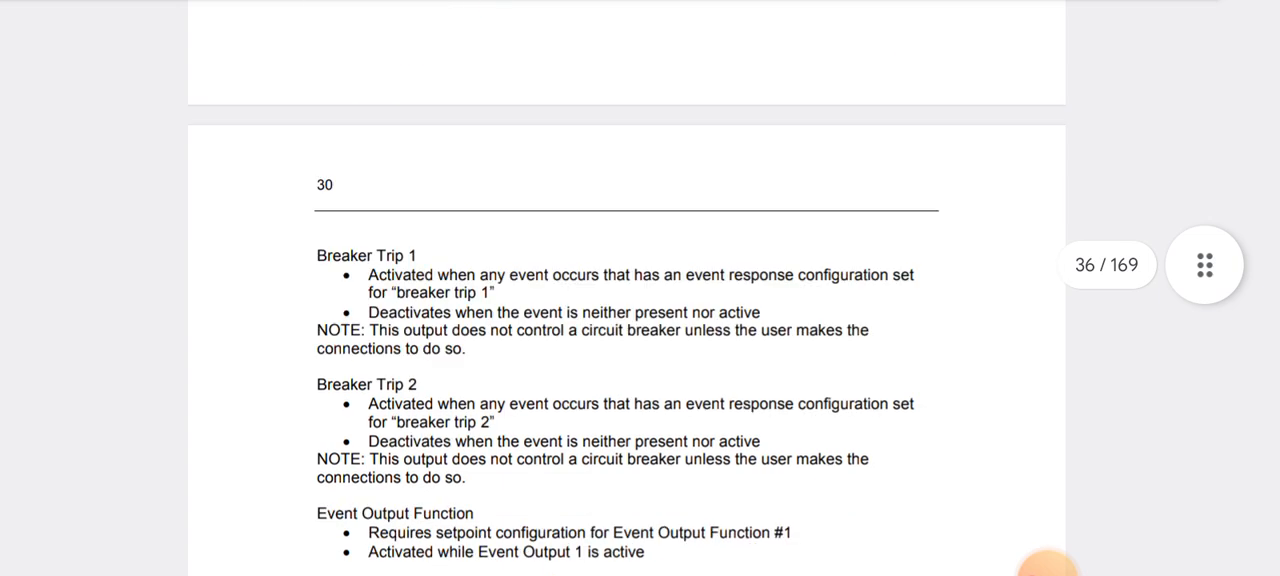
{"action": "scroll", "scroll_direction": "down", "scroll_amount": 3}
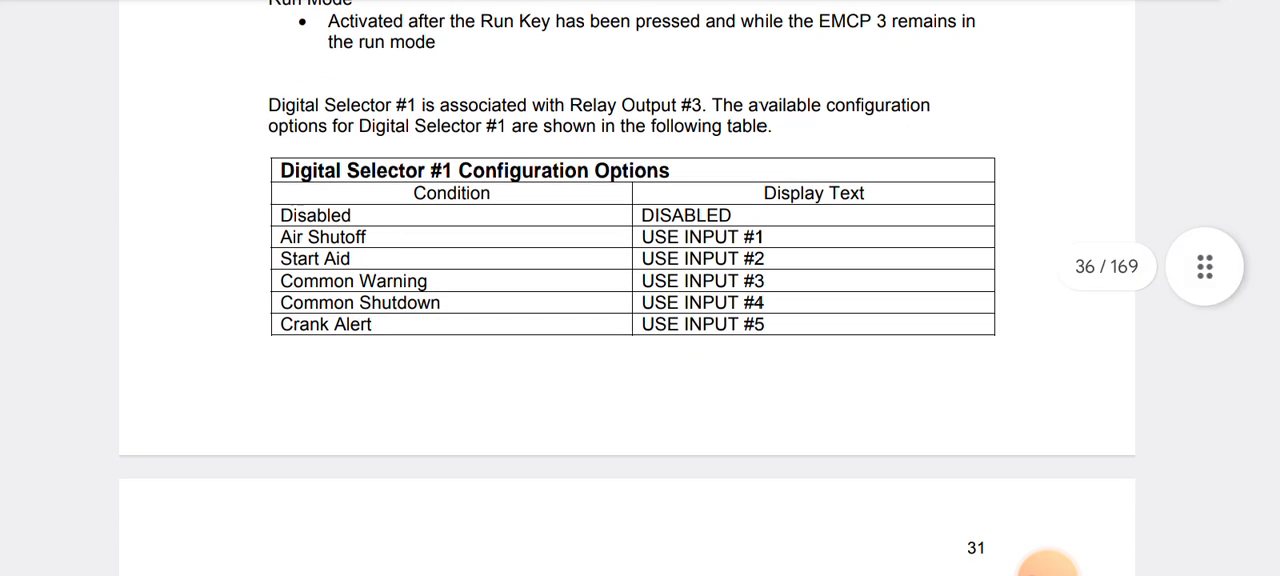
{"action": "scroll", "scroll_direction": "down", "scroll_amount": 3}
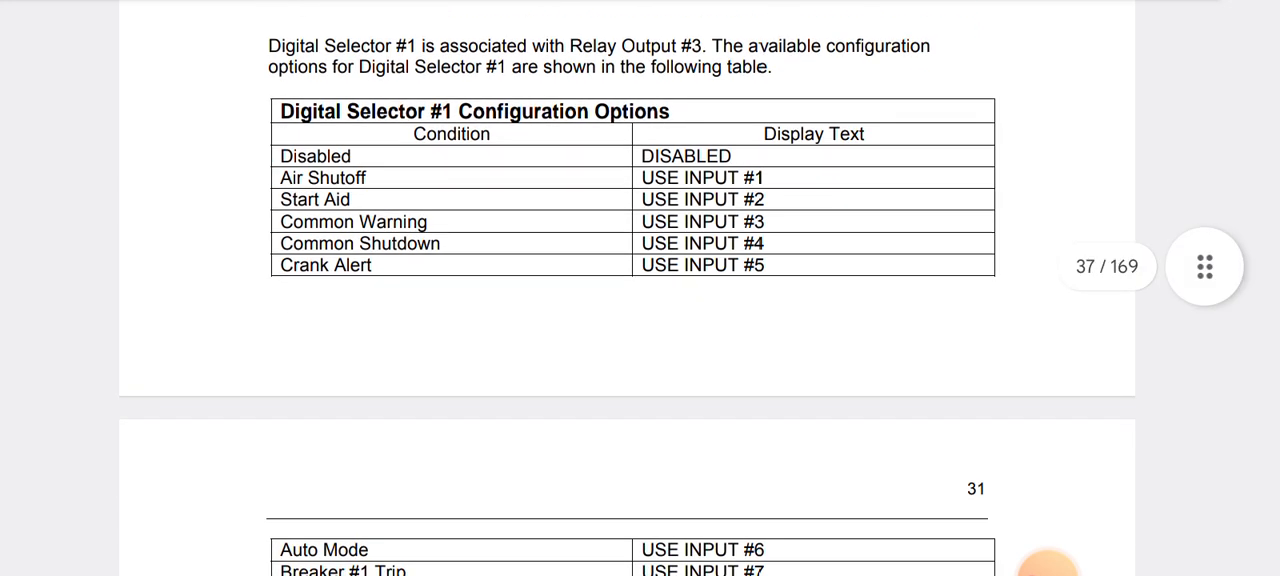
{"action": "scroll", "scroll_direction": "down", "scroll_amount": 3}
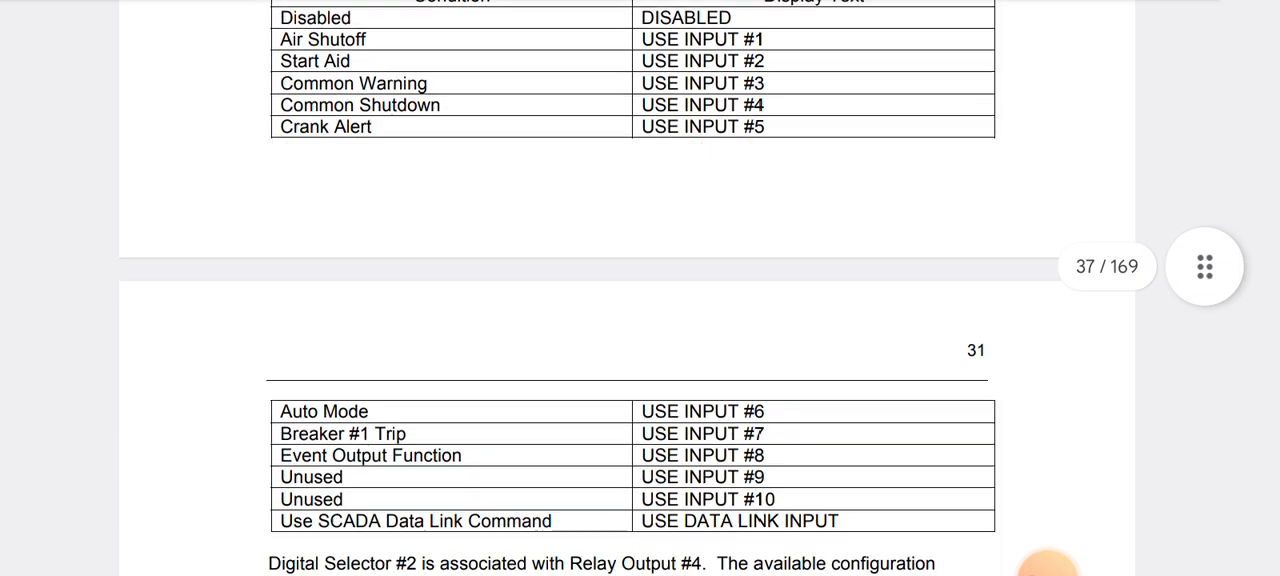
{"action": "scroll", "scroll_direction": "down", "scroll_amount": 3}
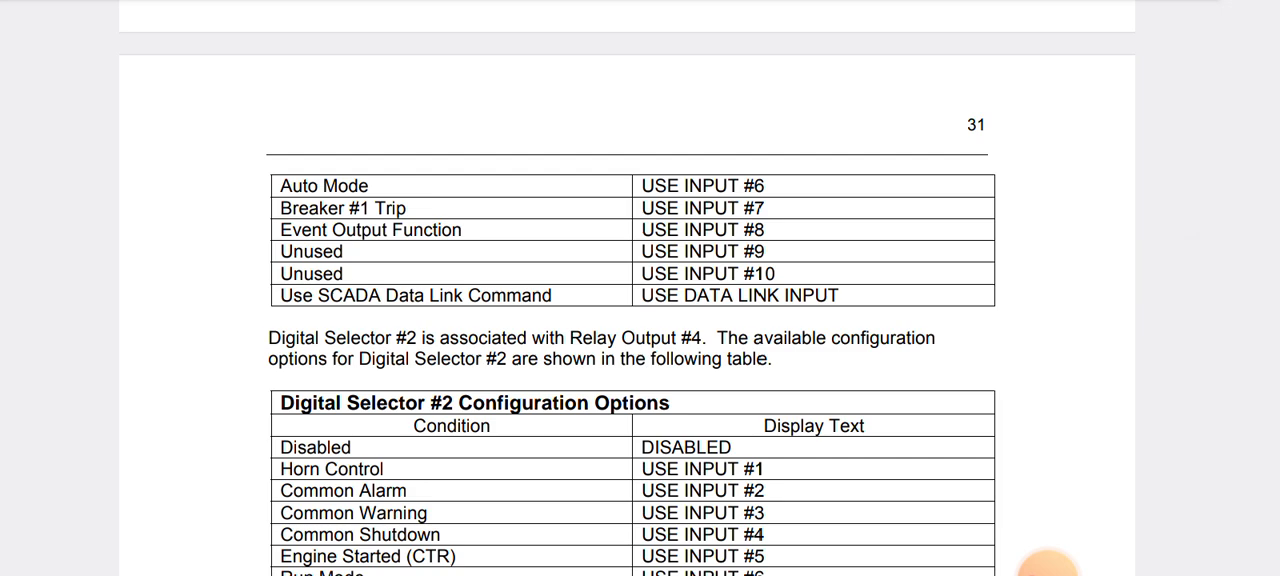
{"action": "scroll", "scroll_direction": "down", "scroll_amount": 3}
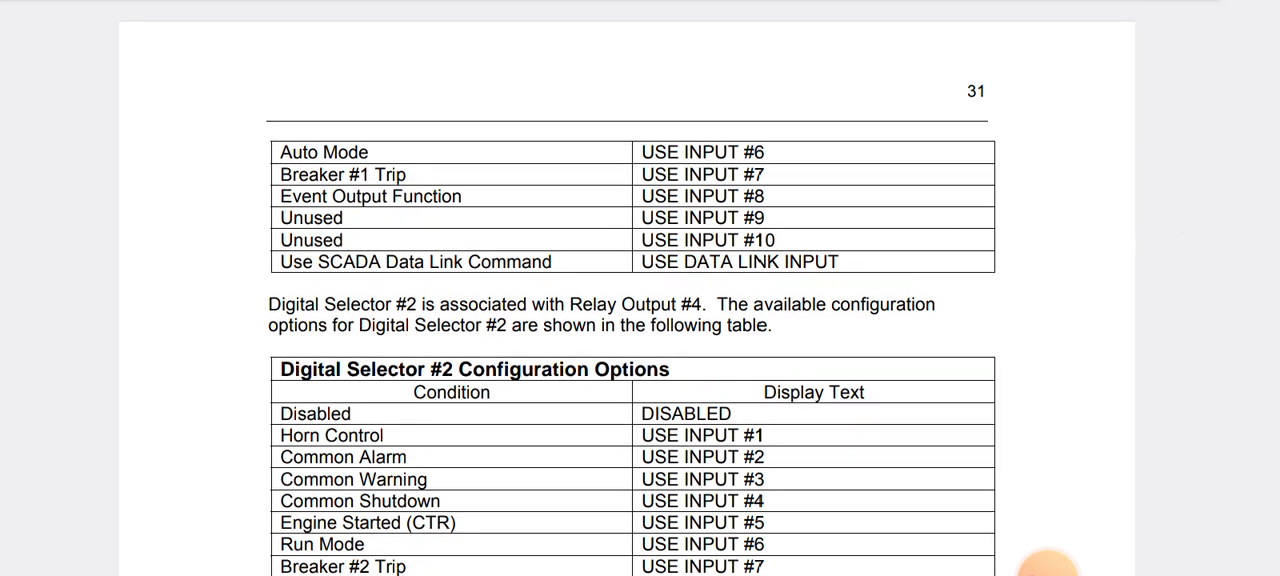
{"action": "scroll", "scroll_direction": "down", "scroll_amount": 3}
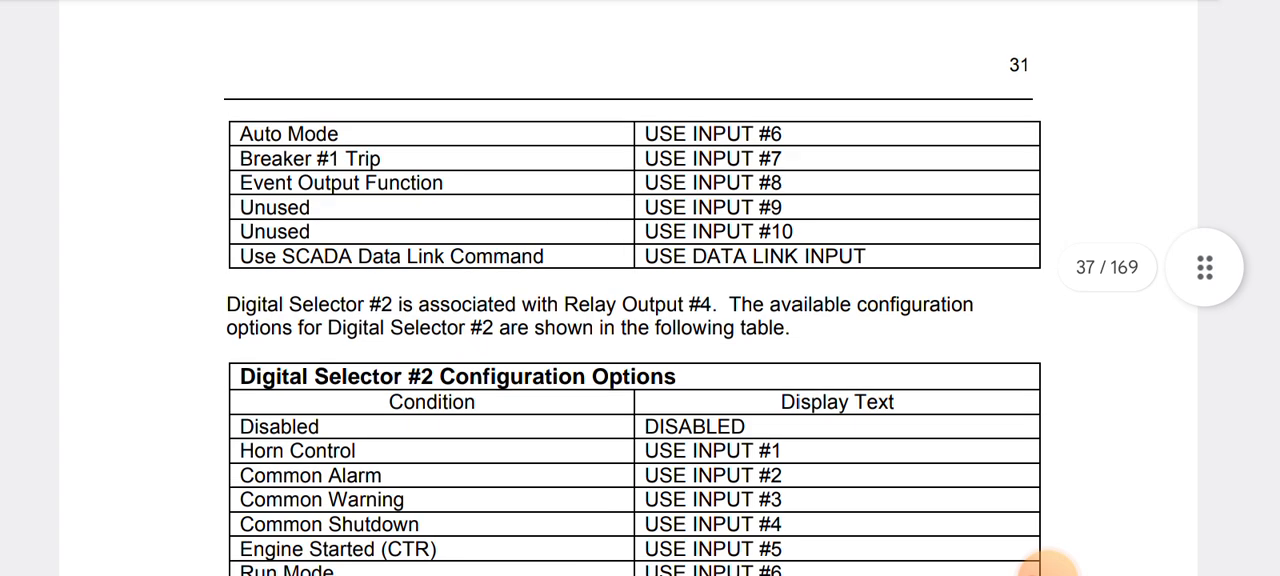
{"action": "scroll", "scroll_direction": "down", "scroll_amount": 3}
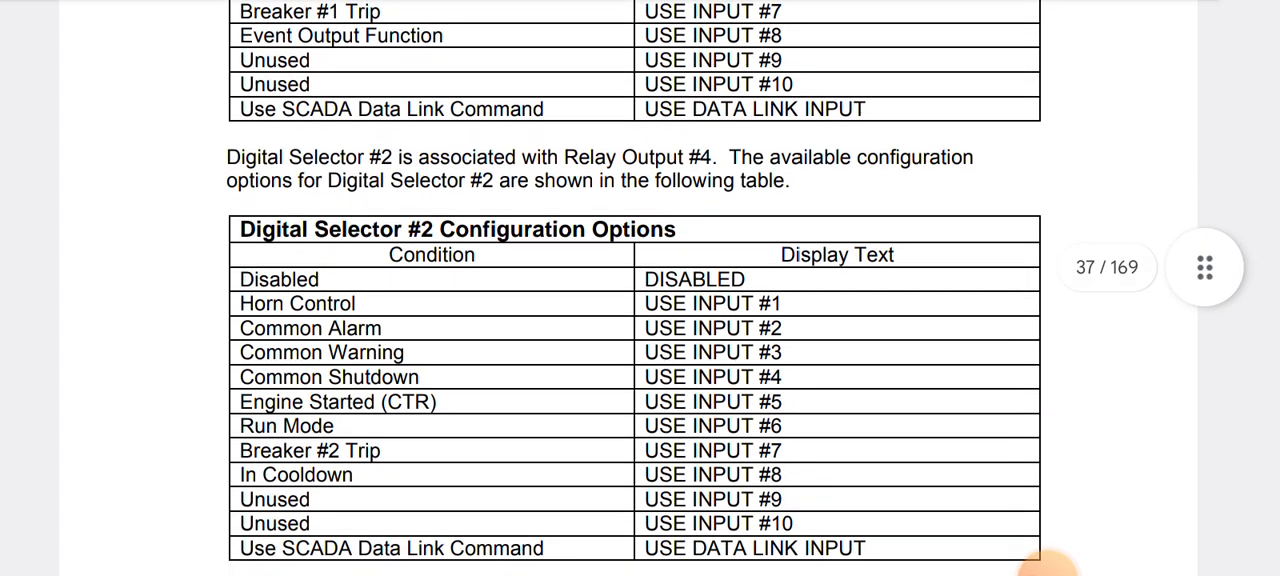
{"action": "scroll", "scroll_direction": "down", "scroll_amount": 3}
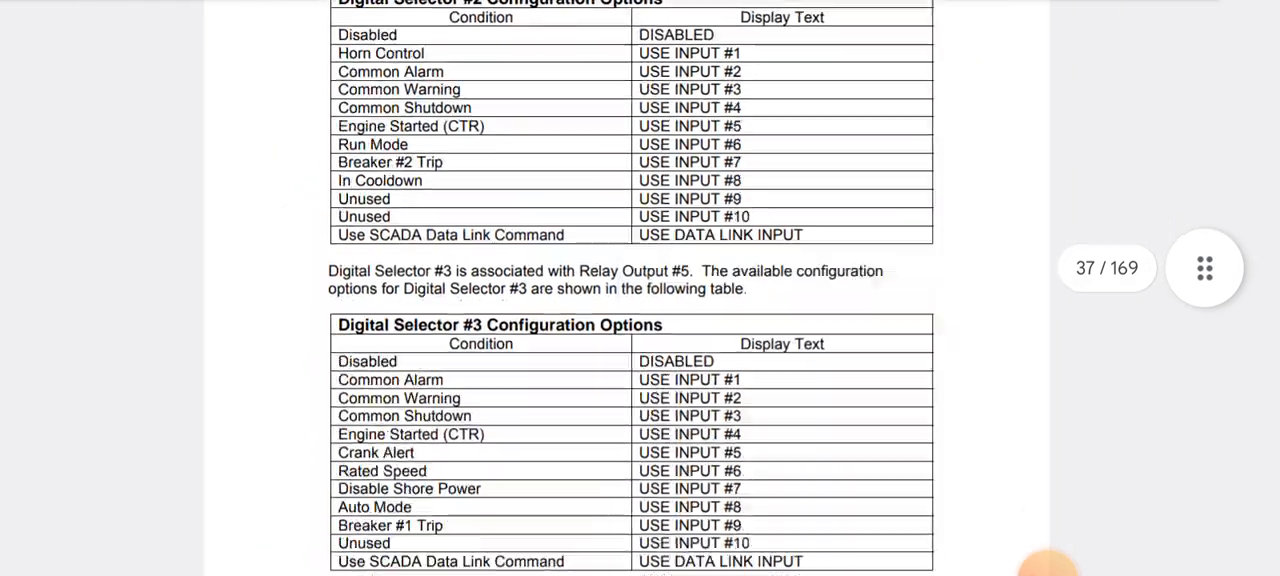